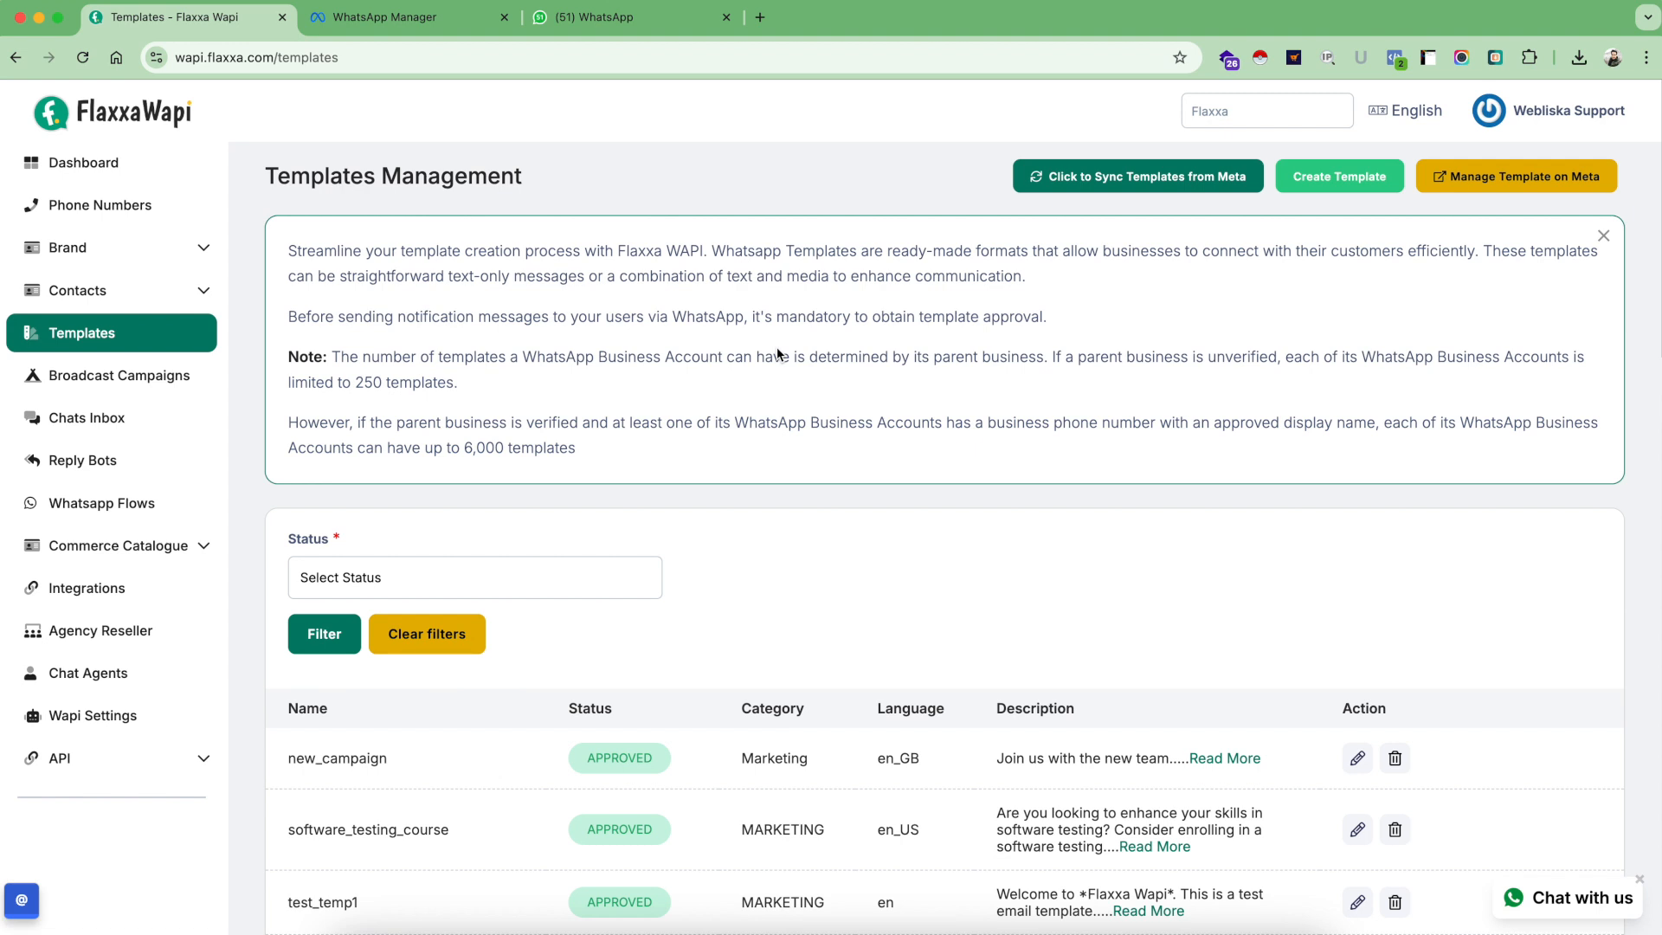
mouse_move(446, 359)
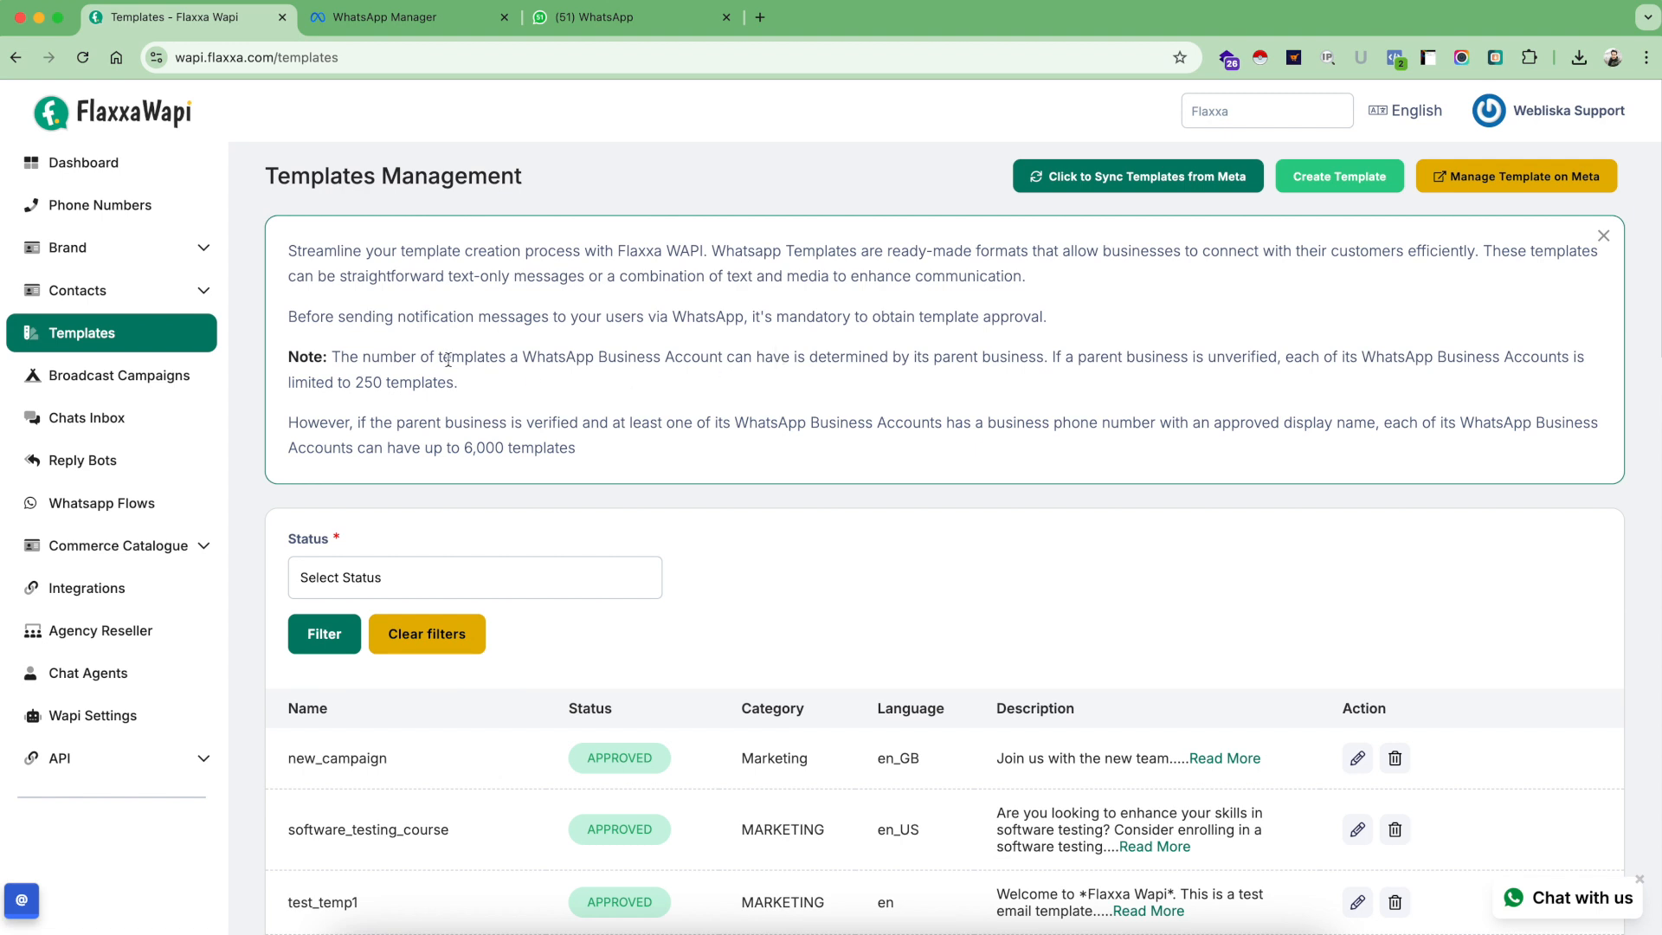
Go from the templates page to the Broadcast Campaigns section in the sidebar
left_click(117, 375)
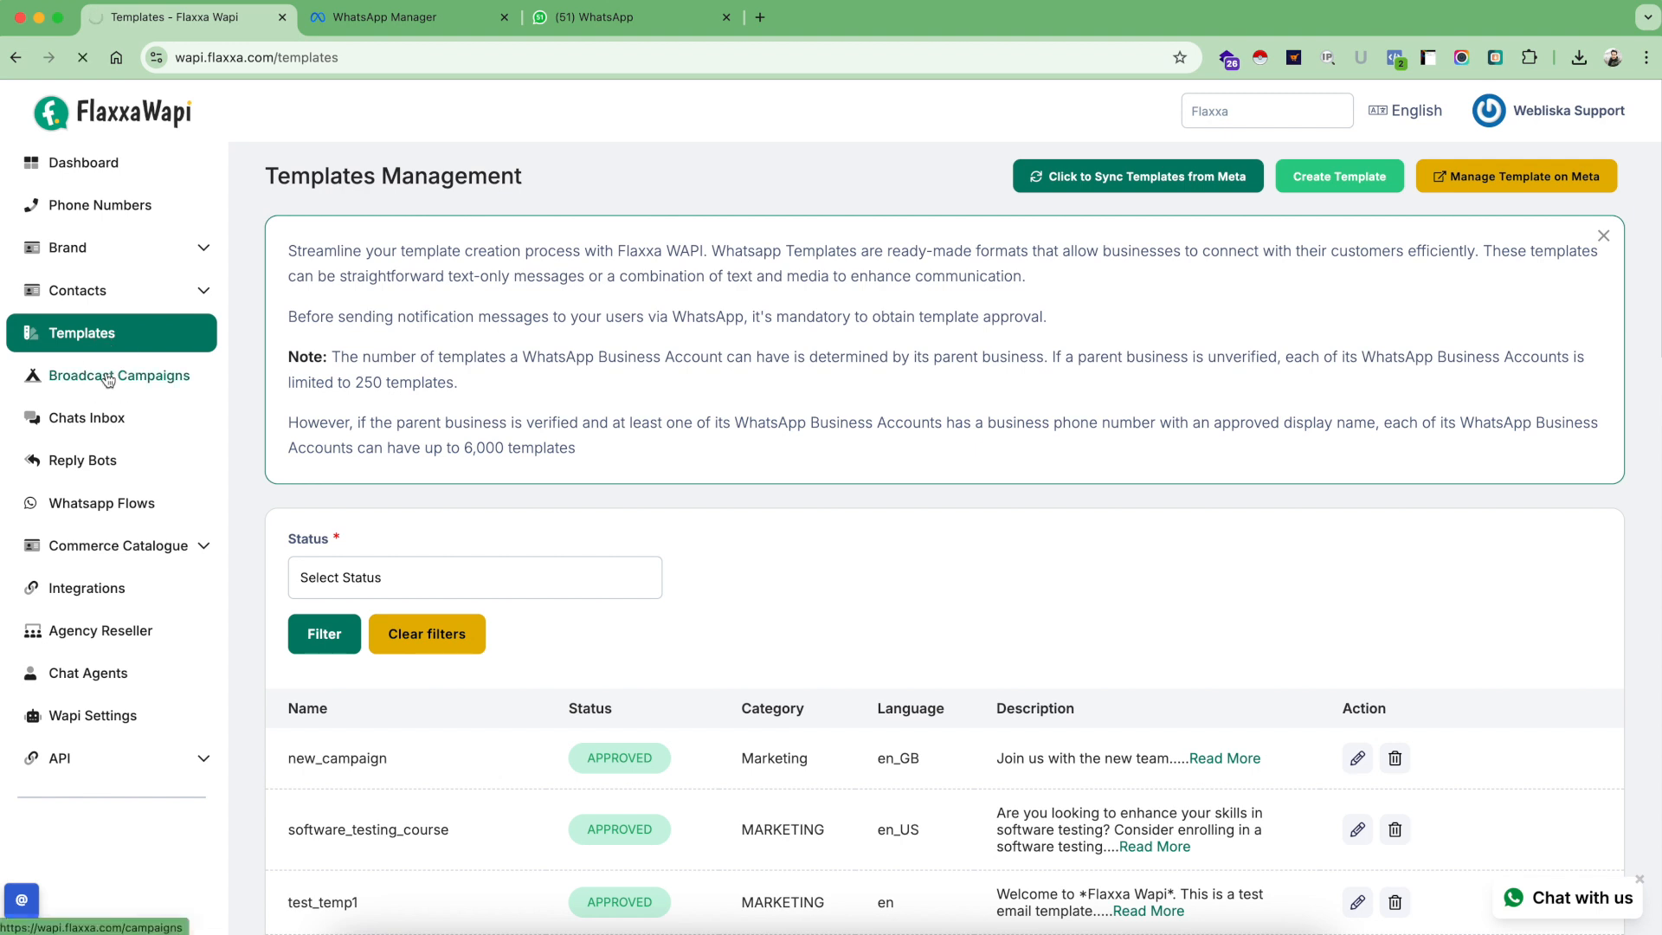
Review past campaigns' contact counts and Delivered To and Read By rates in the campaigns table
left_click(119, 375)
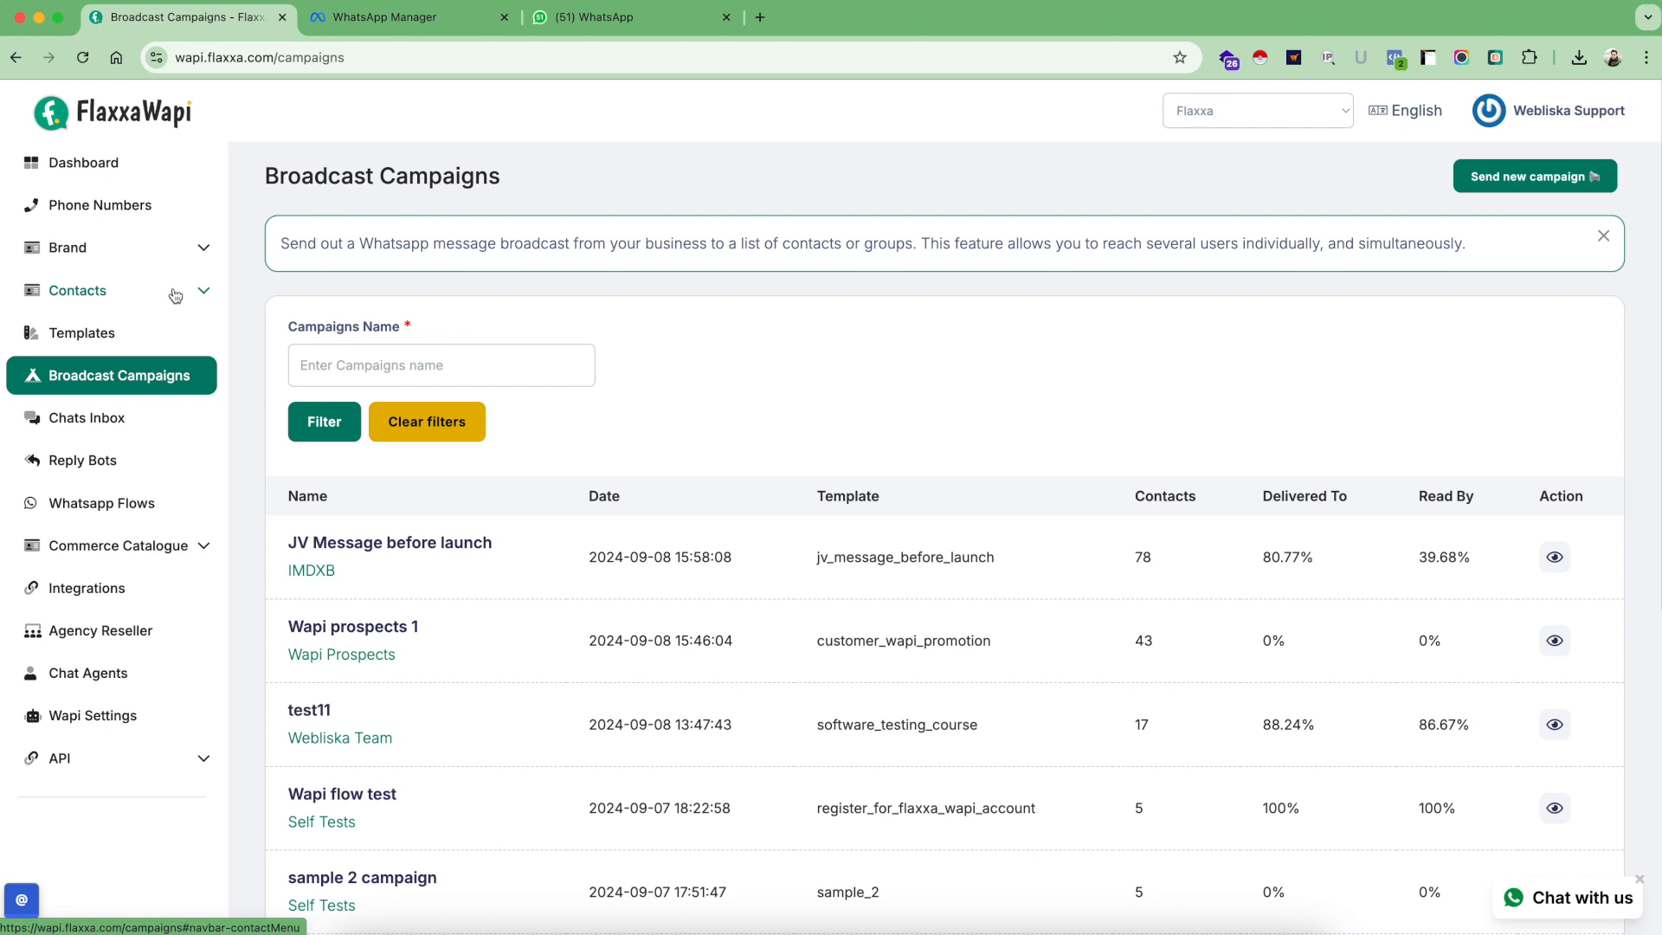
mouse_move(81, 332)
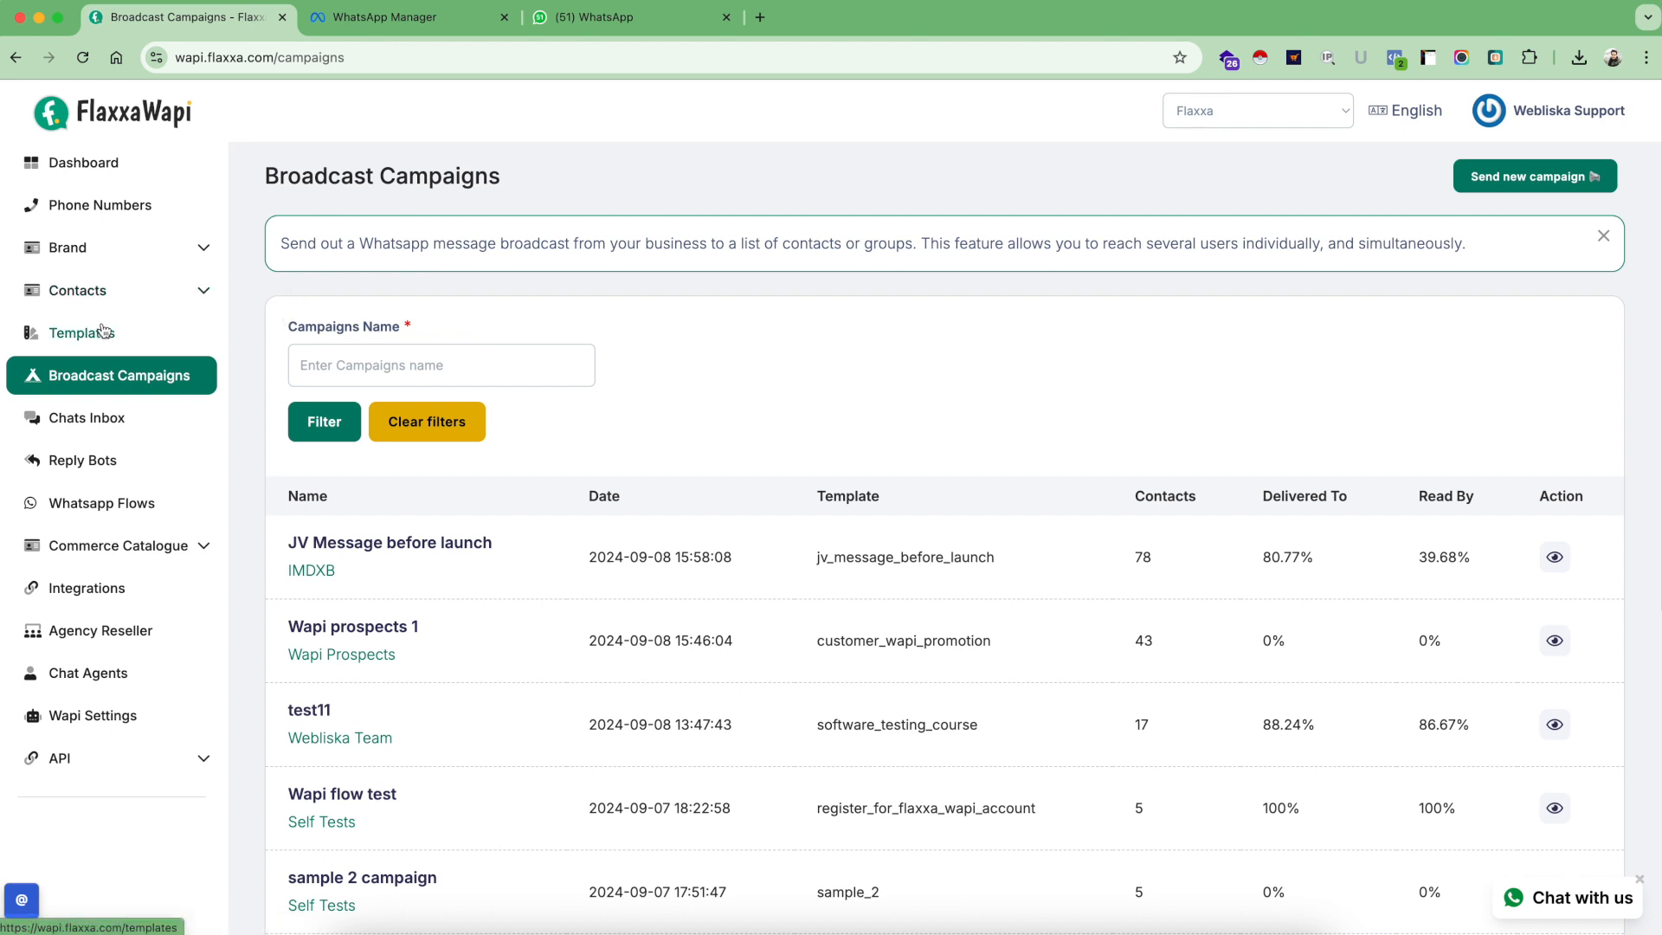
mouse_move(86, 337)
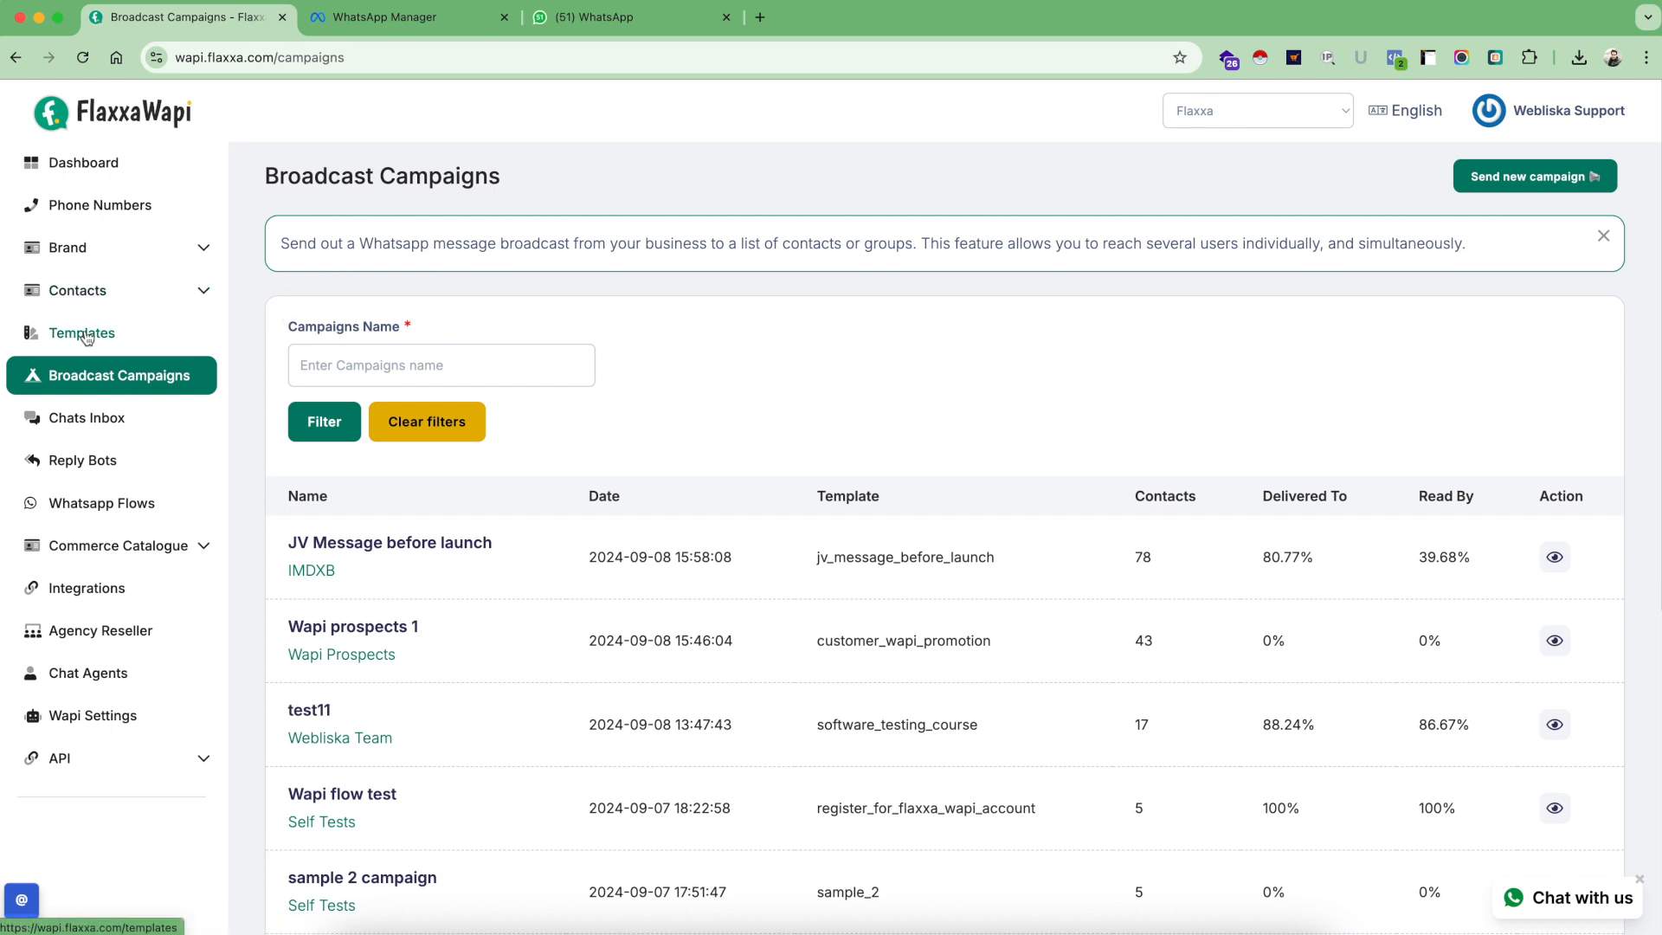
mouse_move(76, 291)
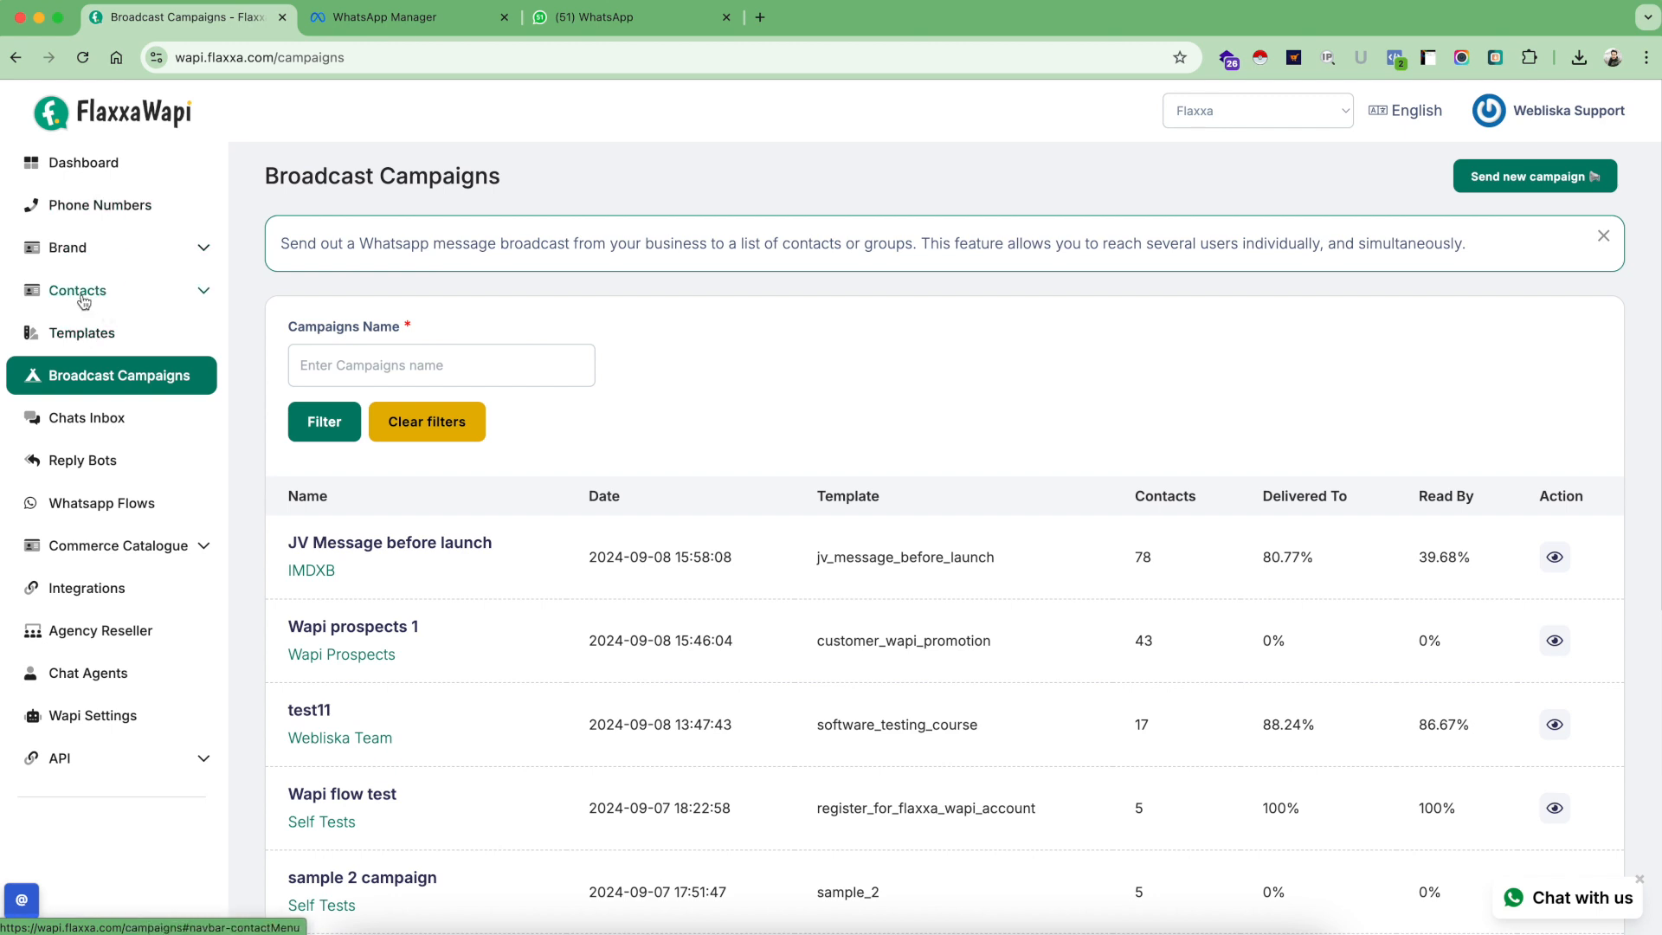
mouse_move(232, 322)
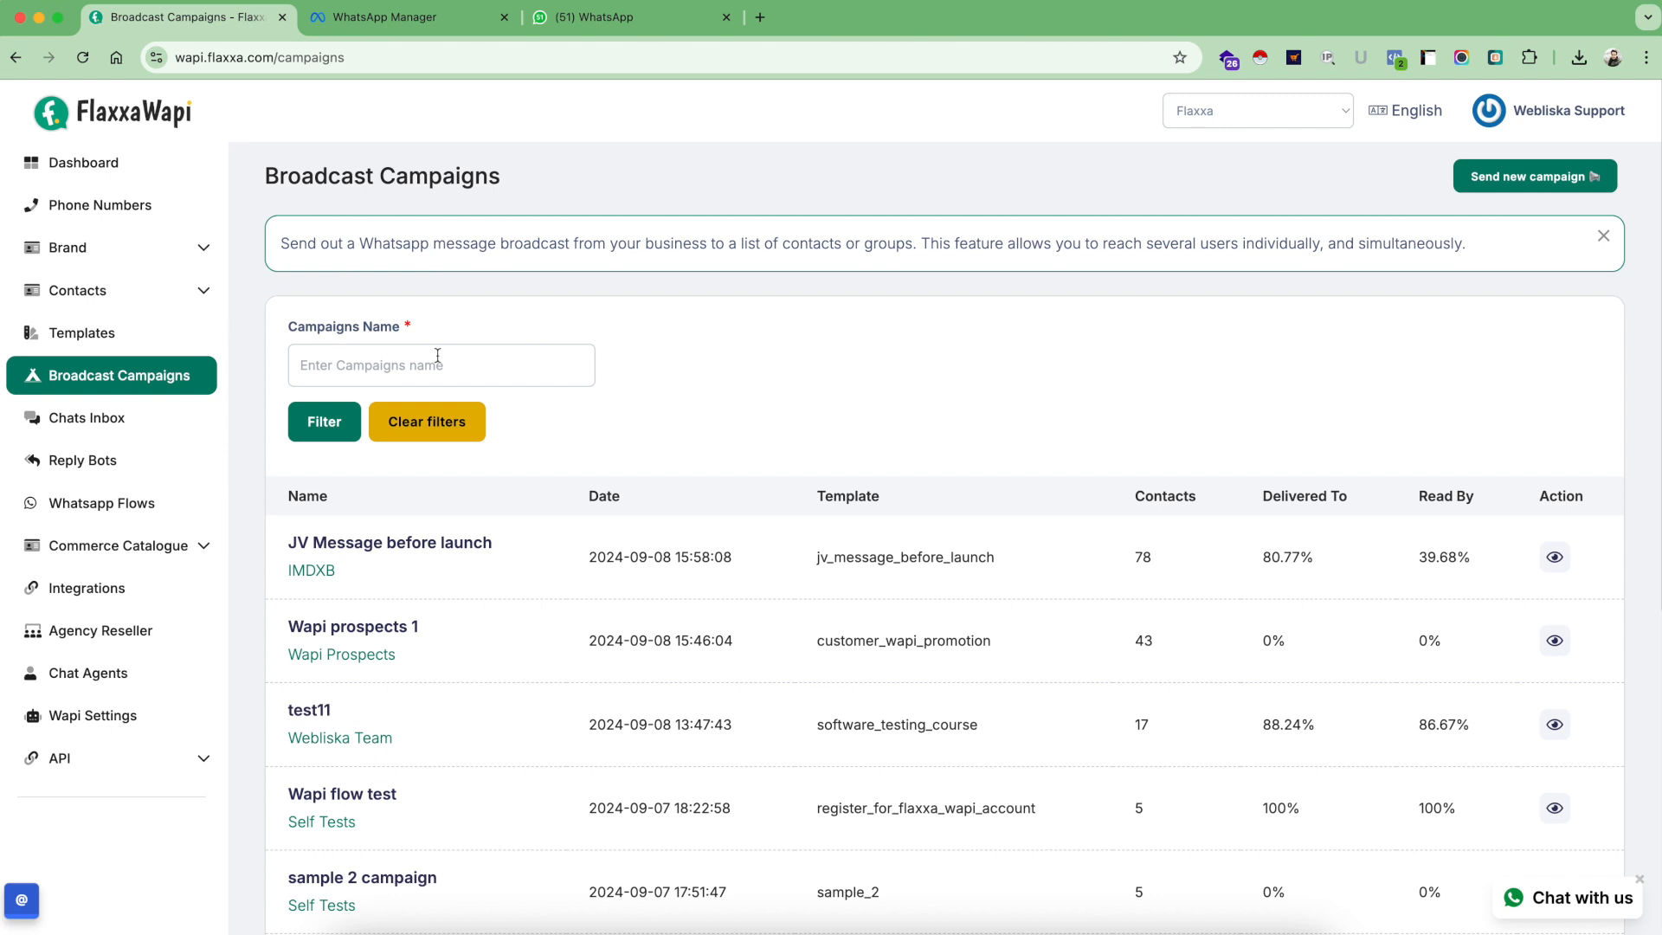
mouse_move(1501, 206)
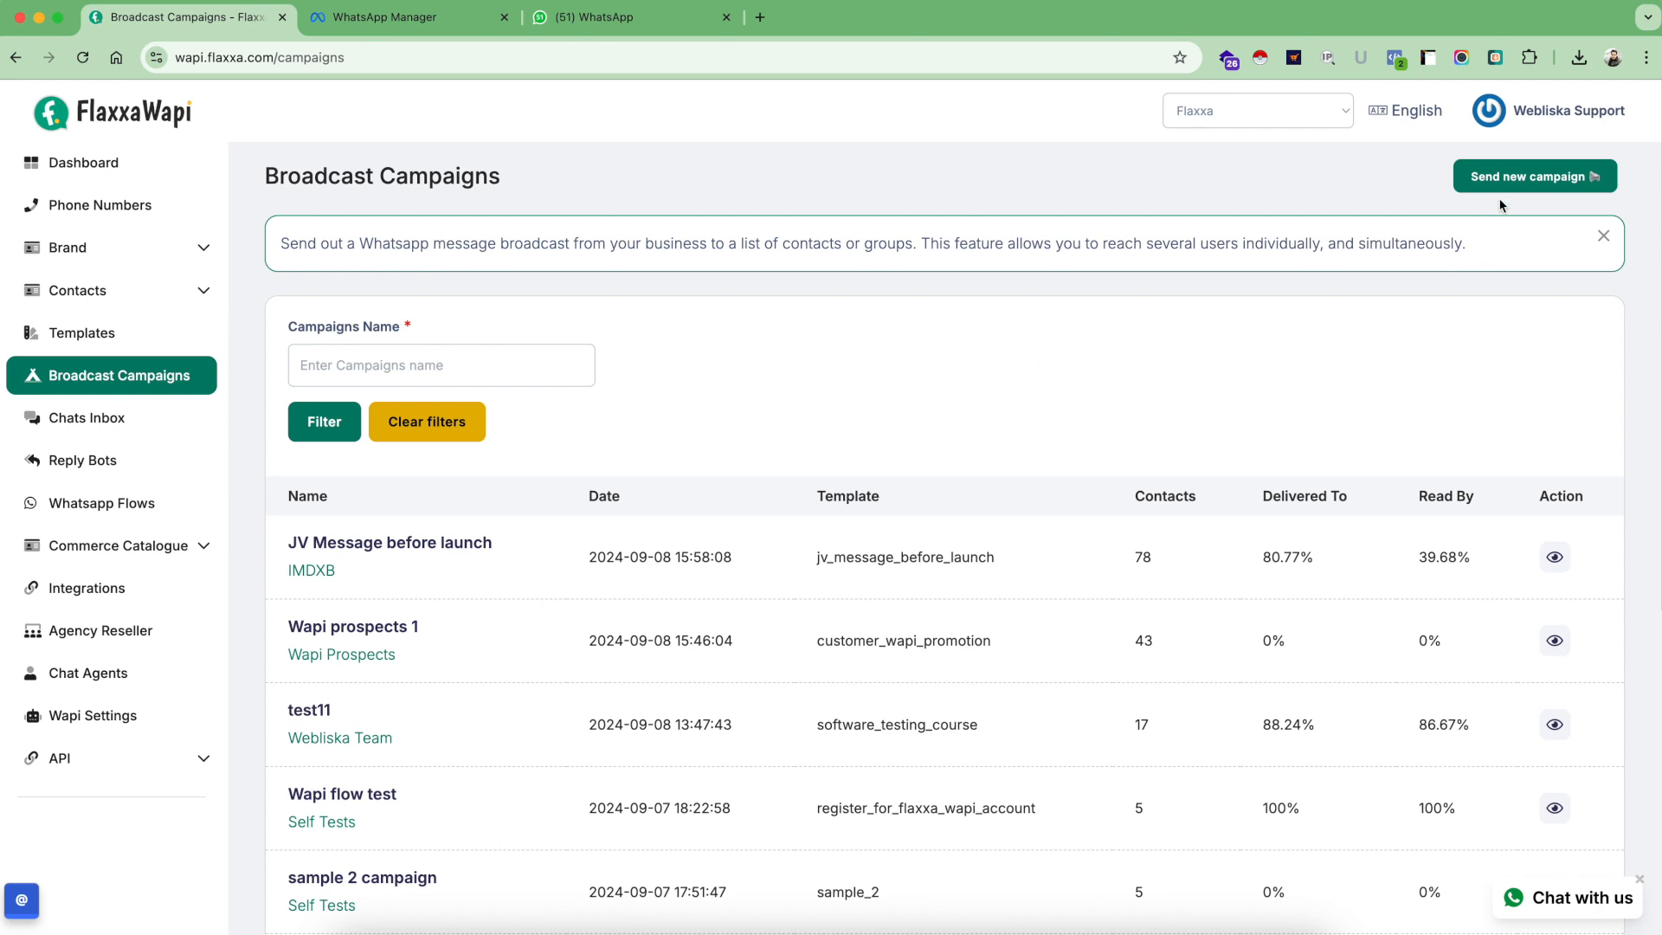
mouse_move(719, 391)
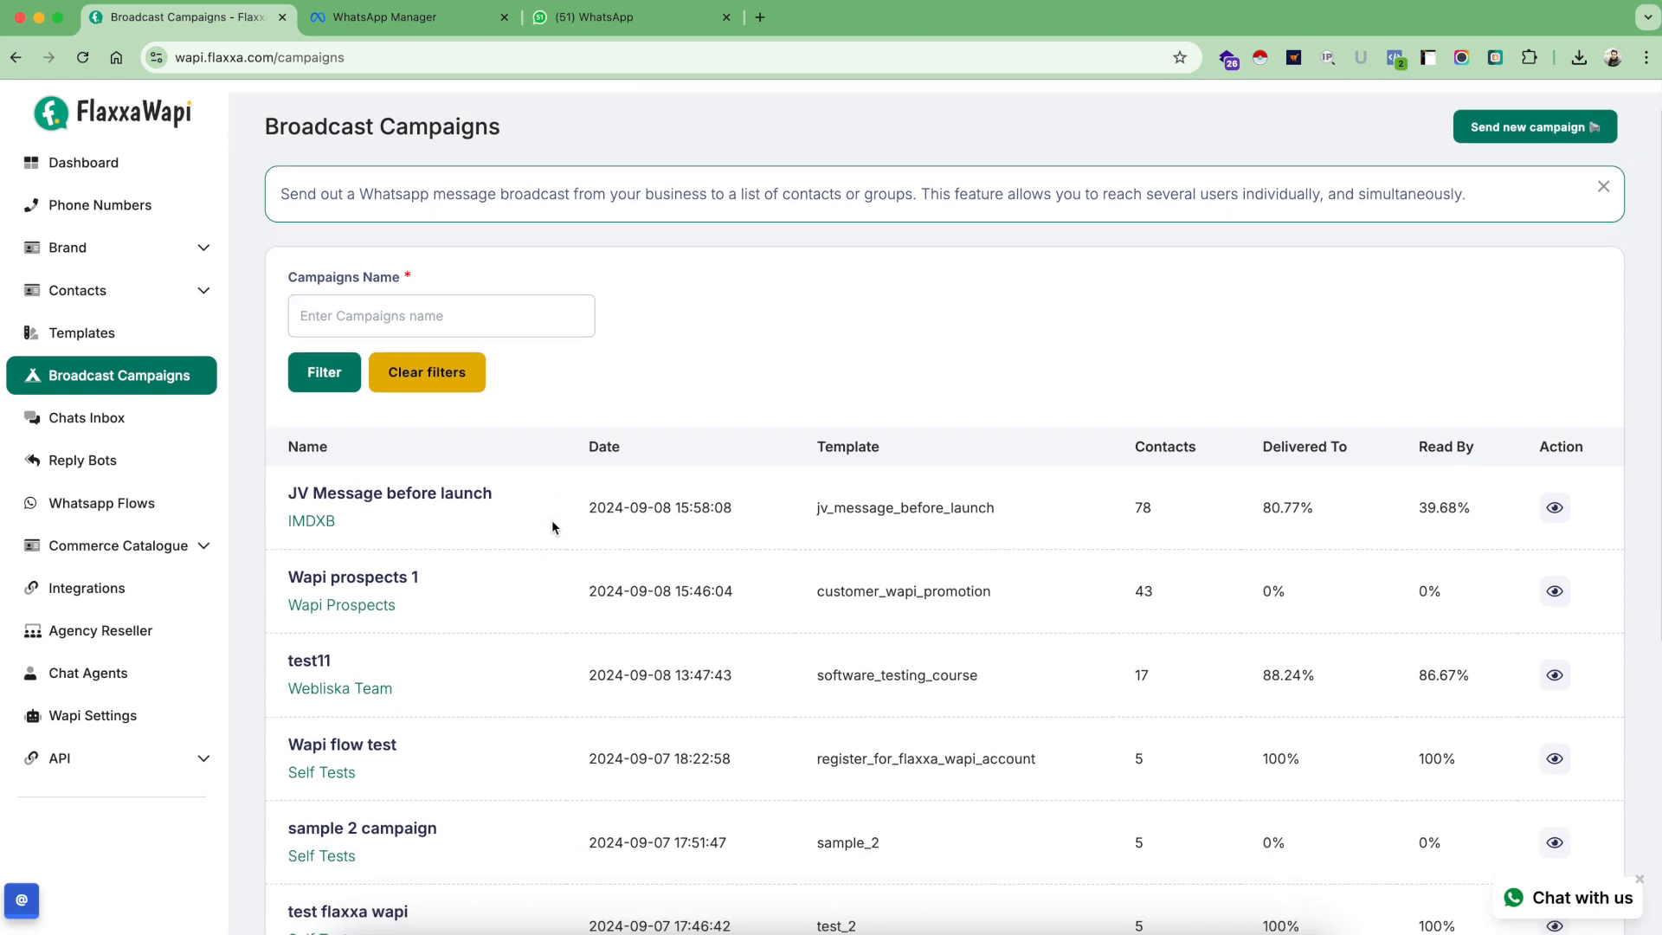
scroll("down", 3)
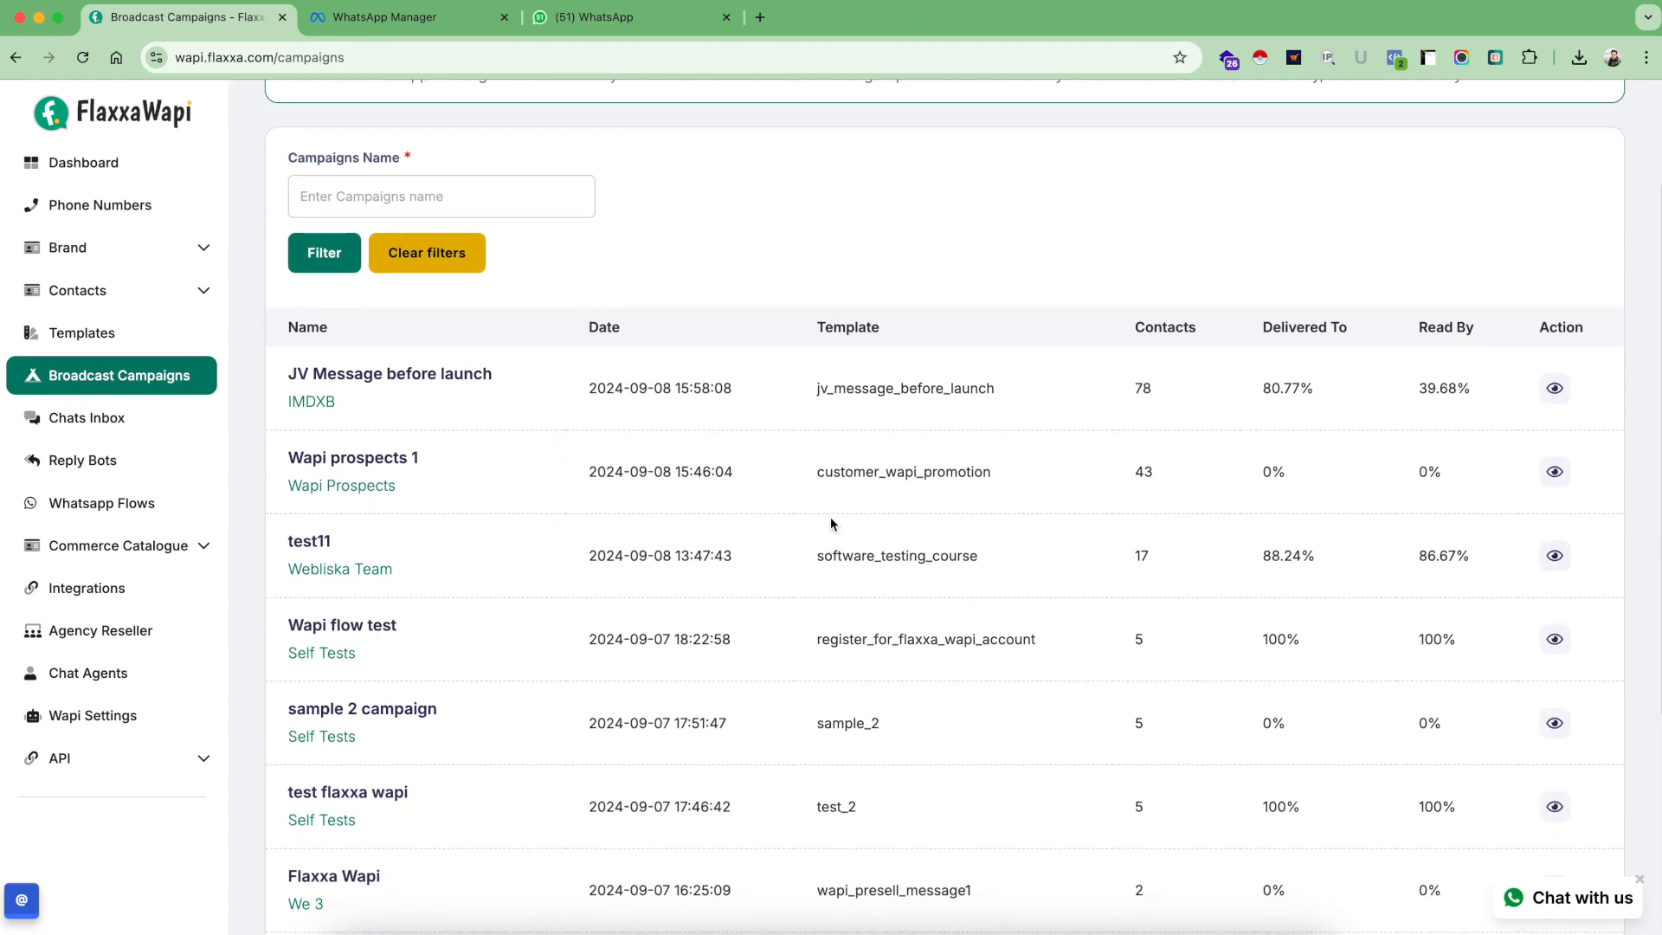
scroll("up", 3)
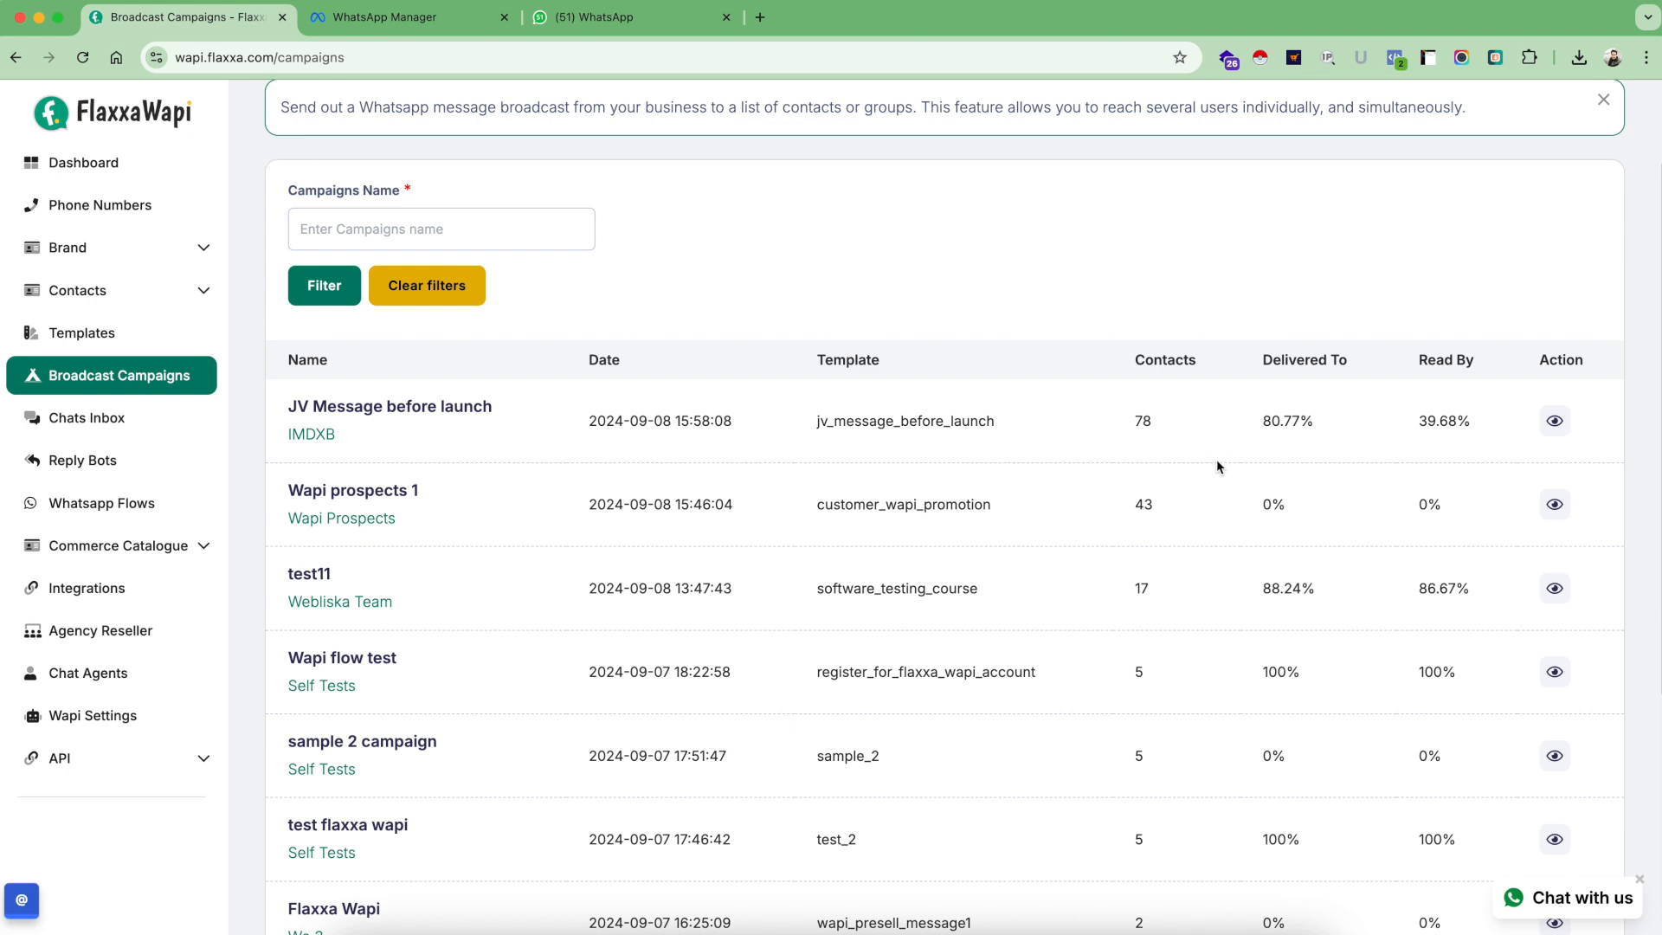
mouse_move(1281, 421)
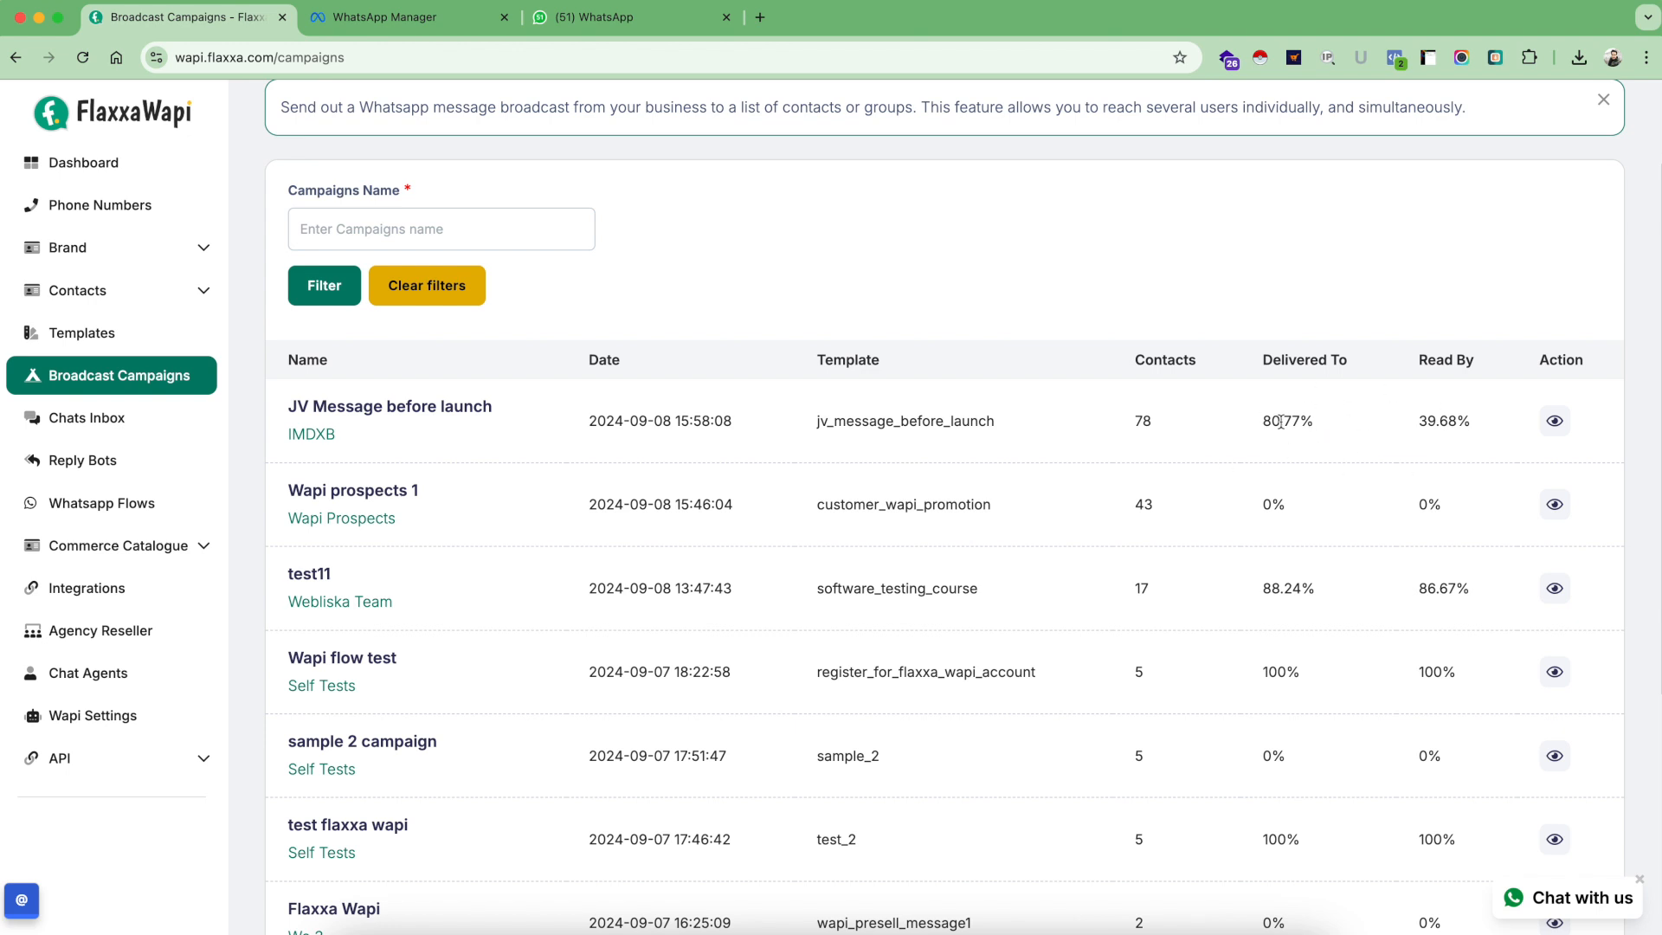
mouse_move(1441, 425)
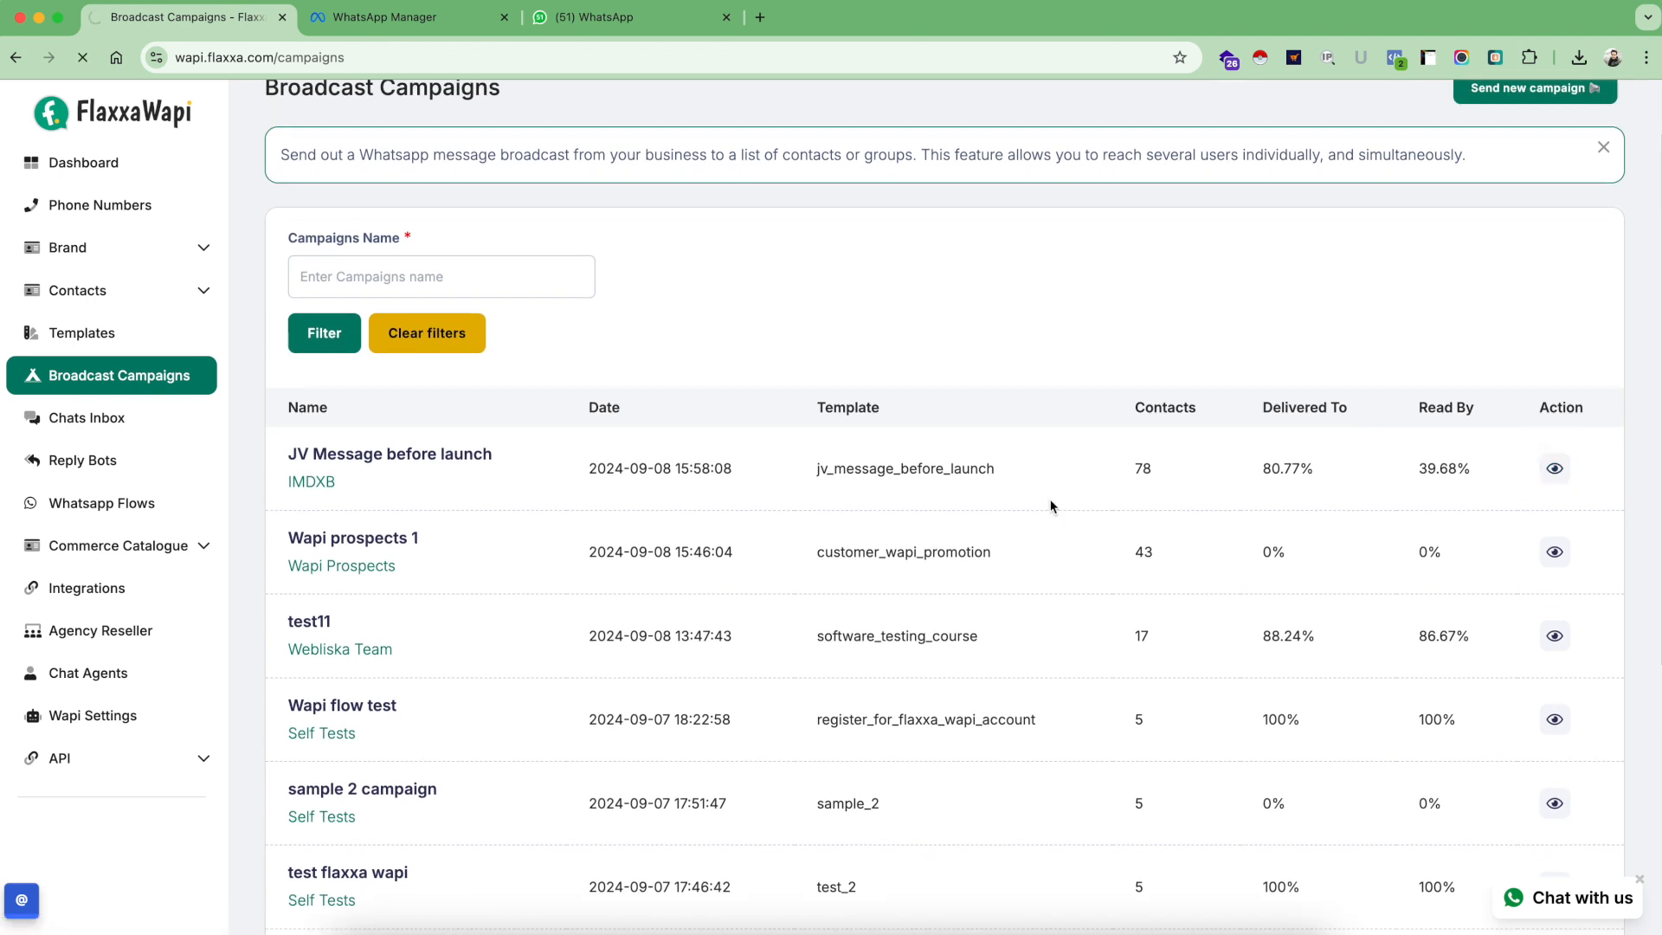
Open the JV Message Before Launch campaign details and look through its recipients
left_click(1554, 467)
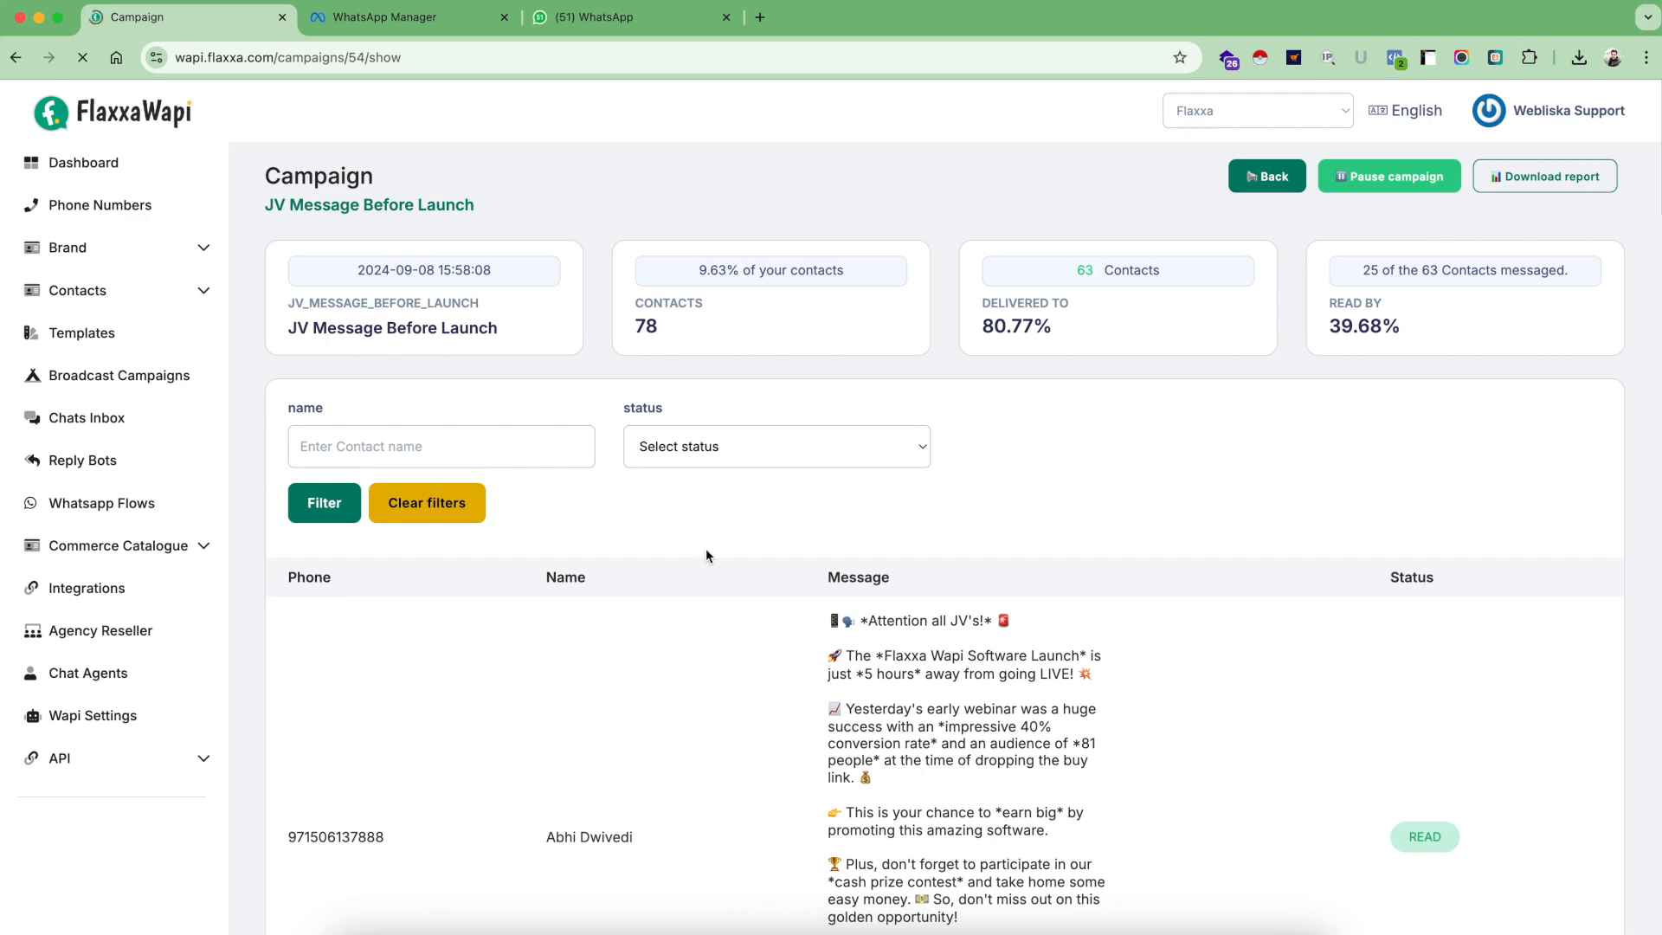
scroll("down", 3)
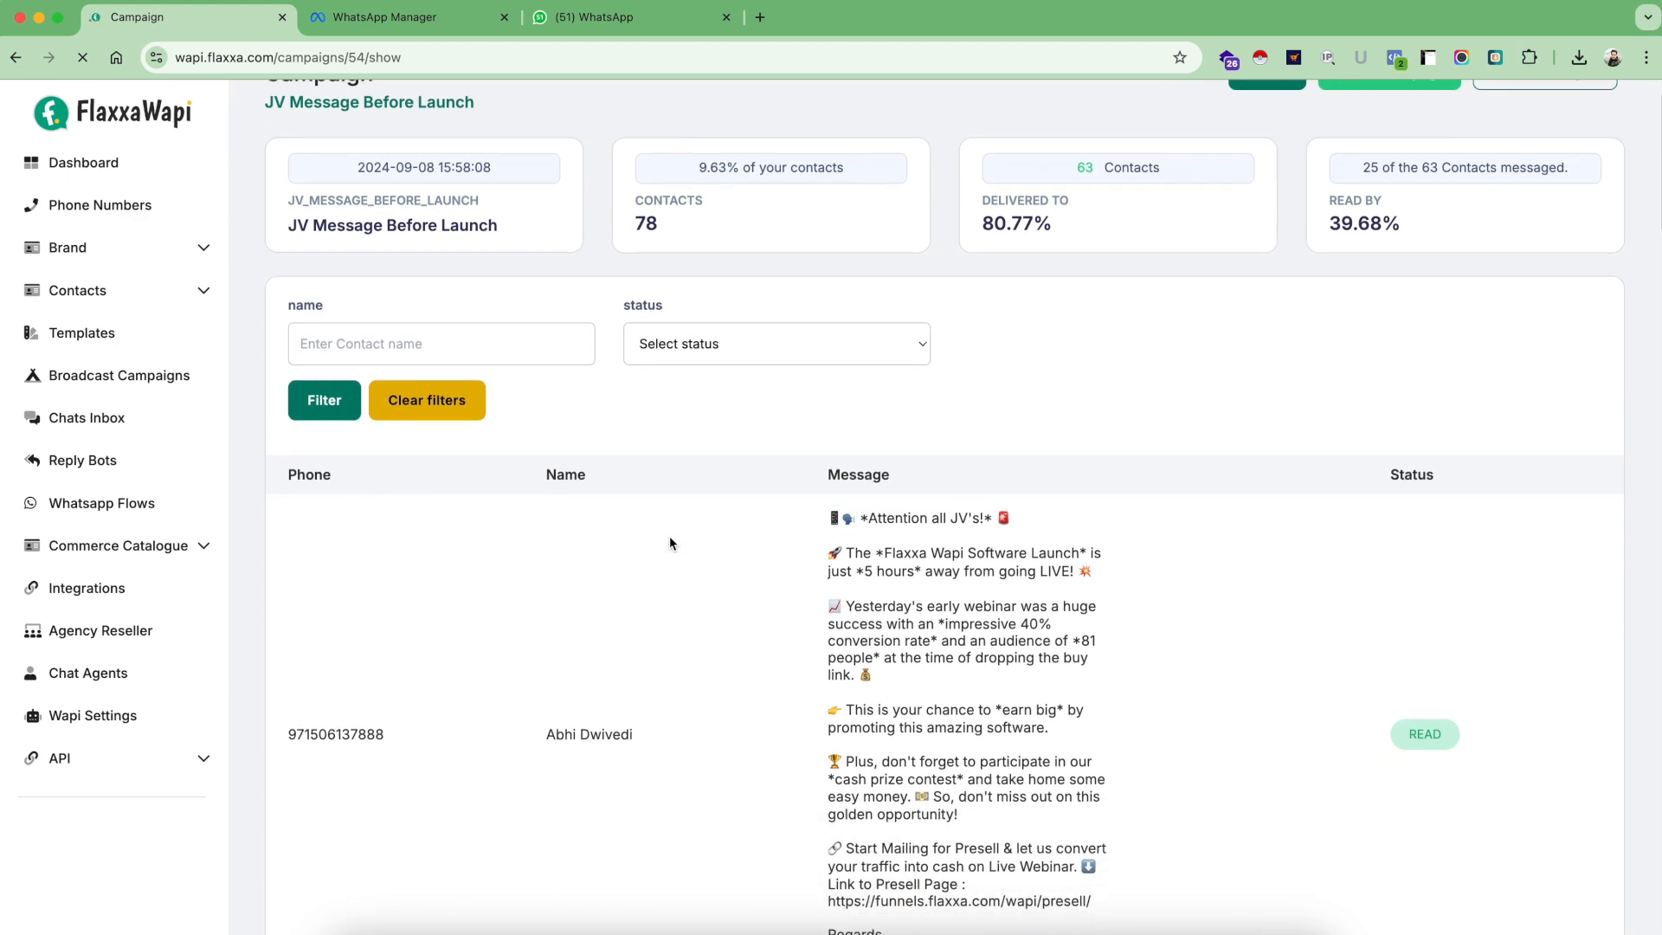
scroll("down", 3)
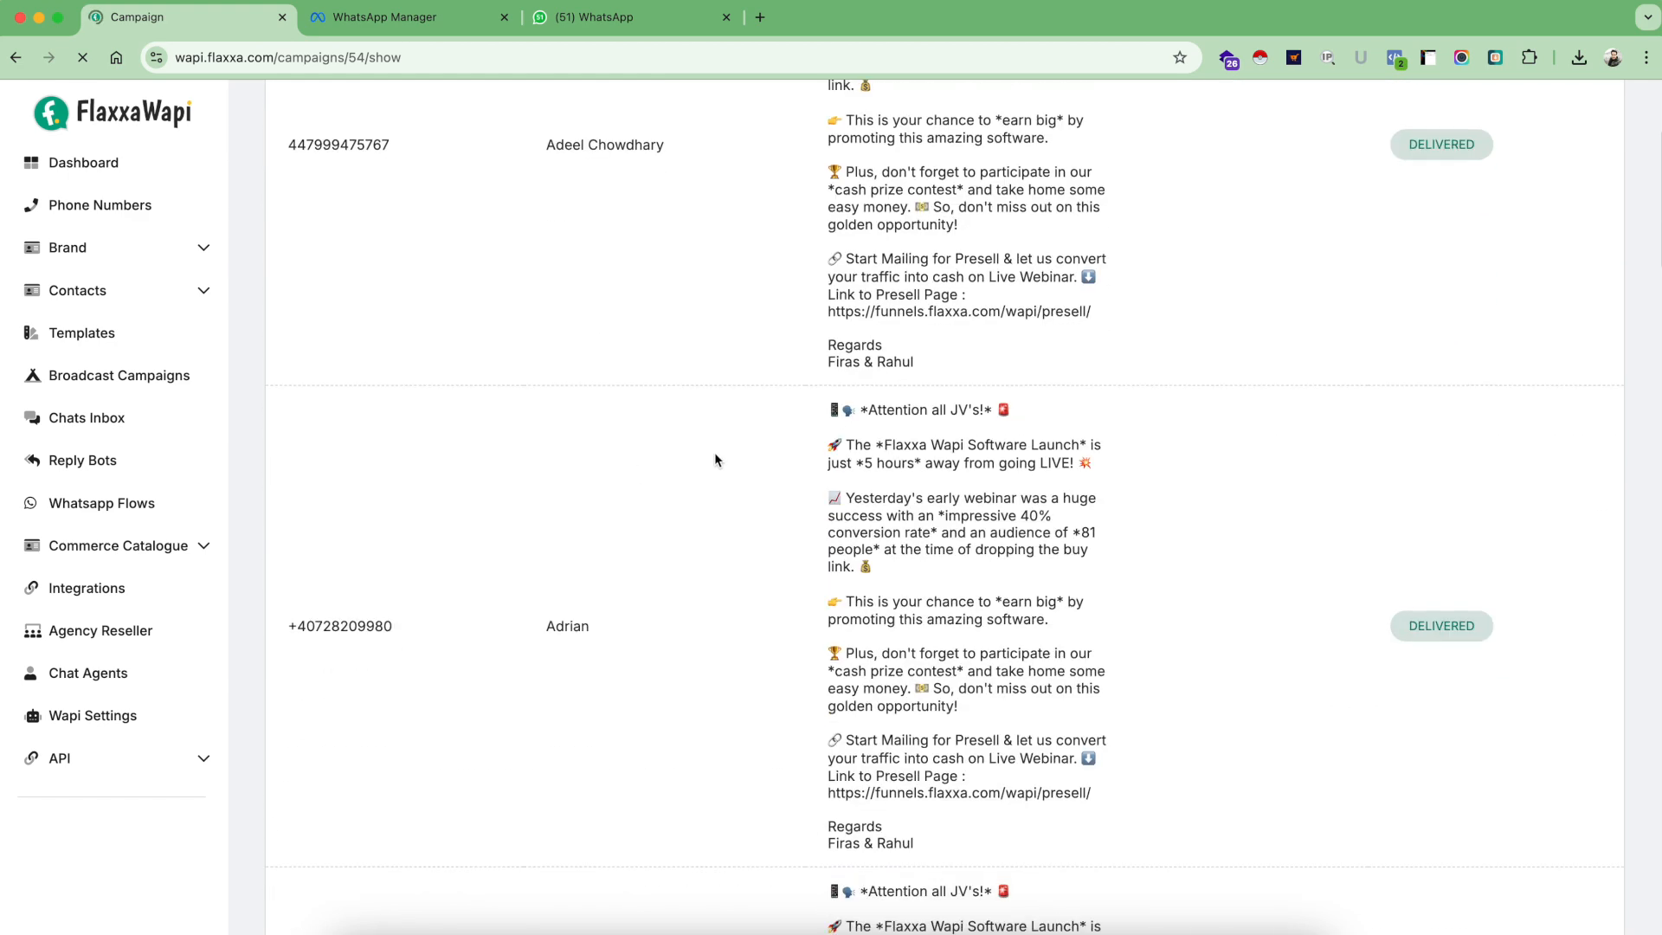
scroll("up", 3)
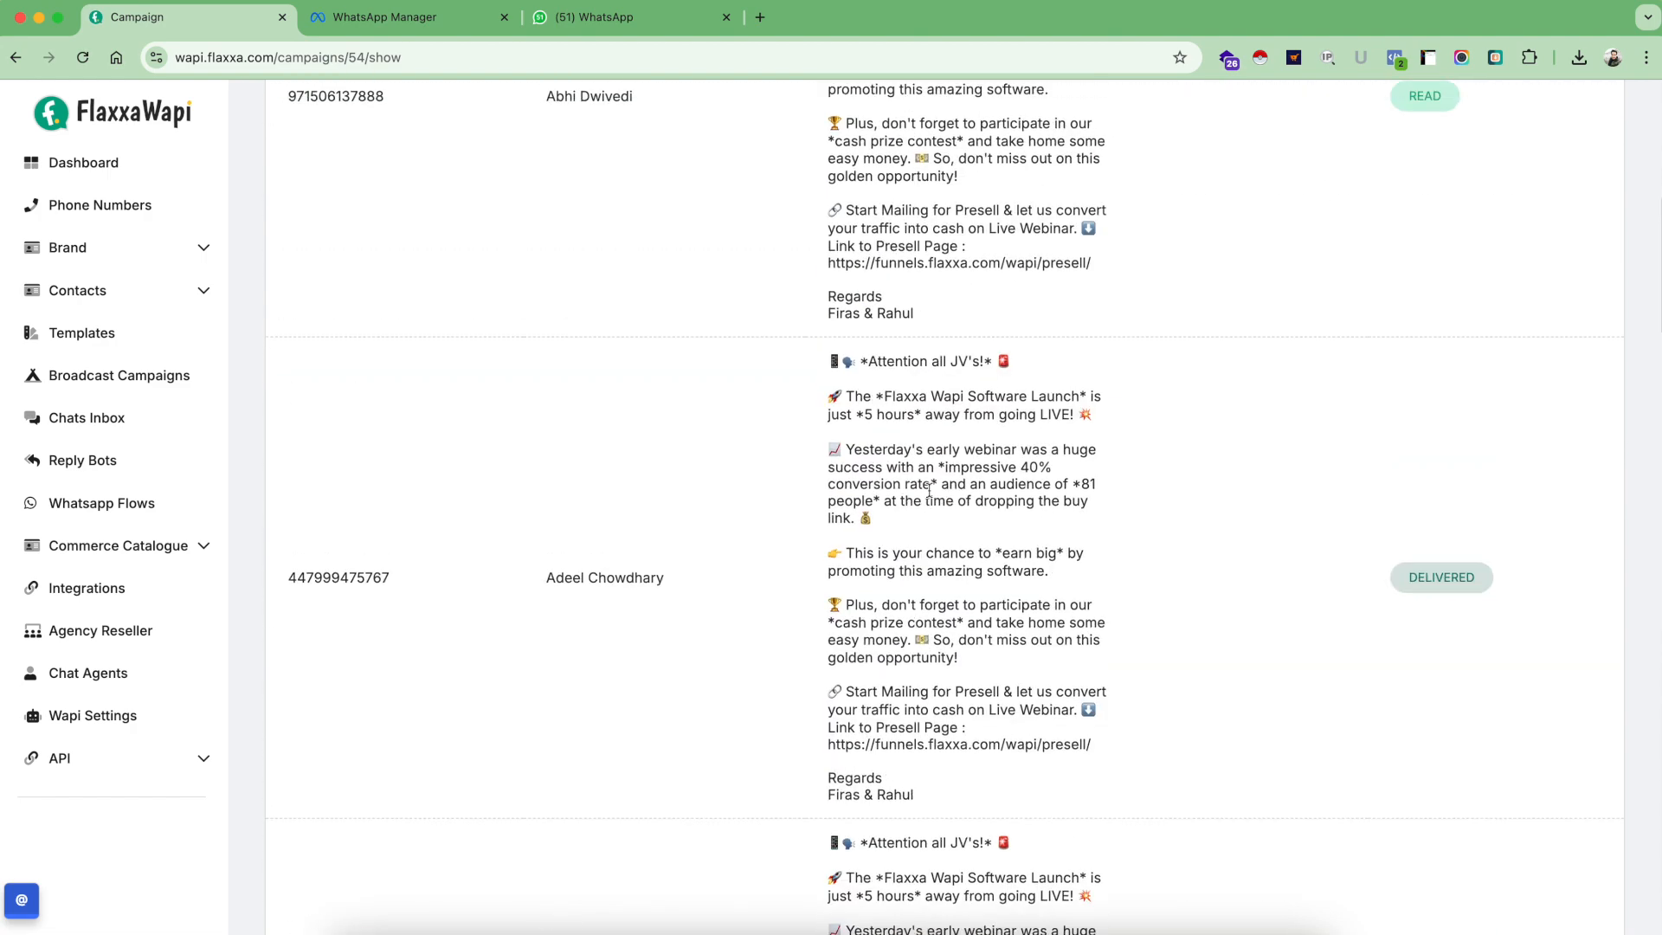
scroll("up", 3)
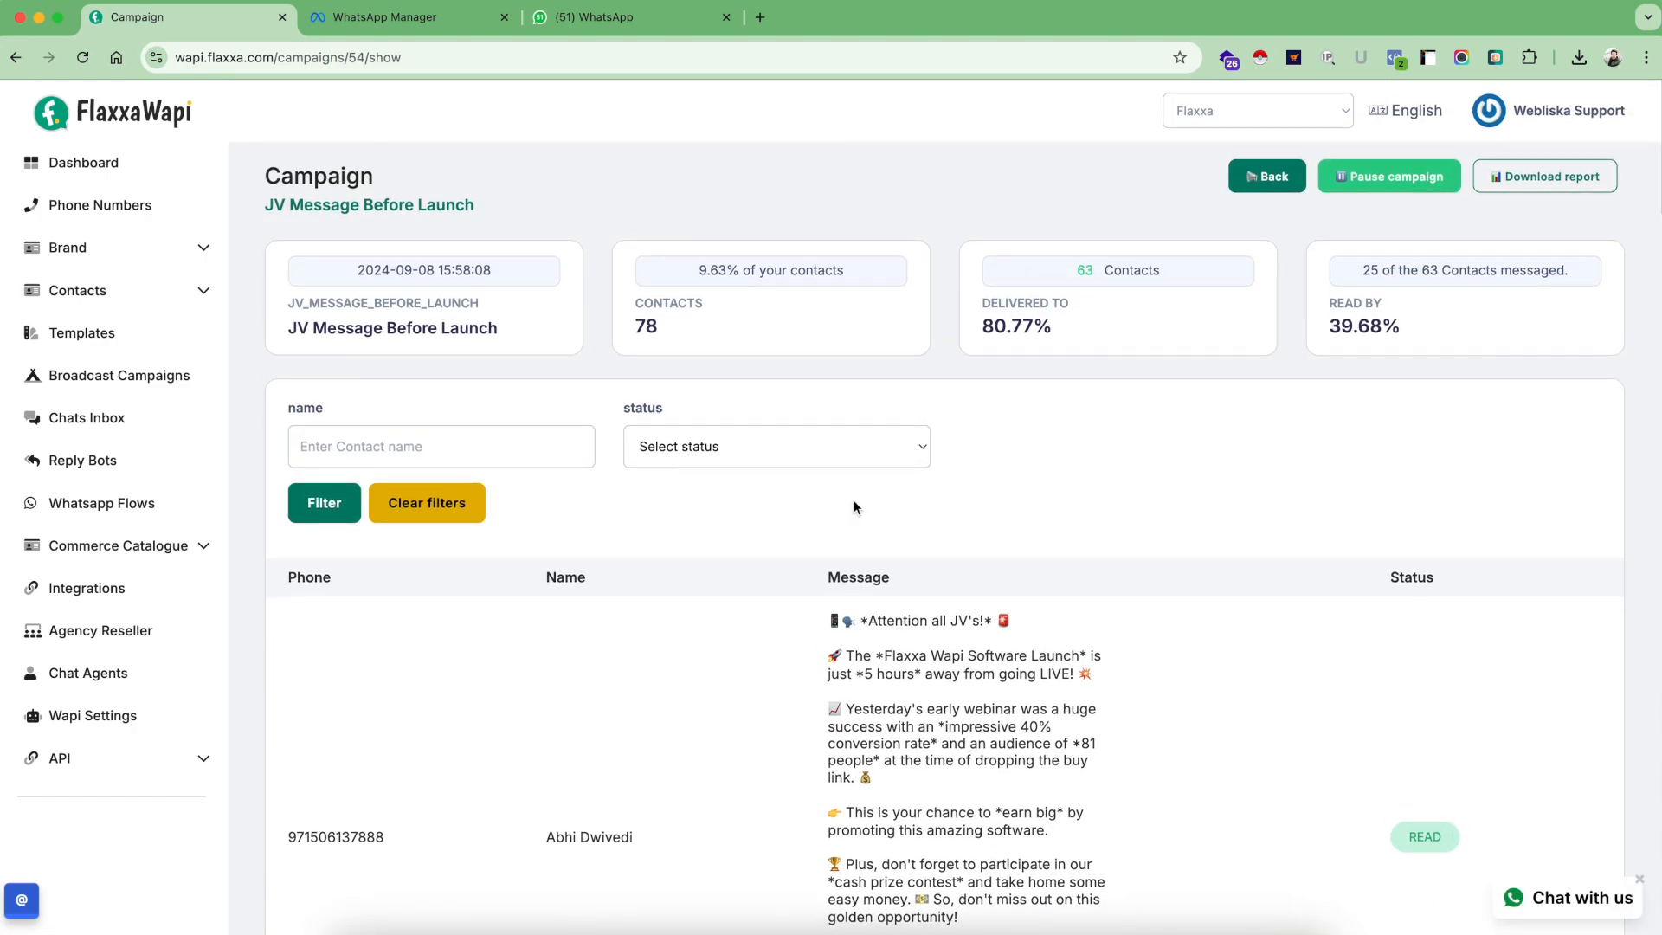
Filter the recipients to Failed deliveries, then switch the status filter to Read
left_click(776, 445)
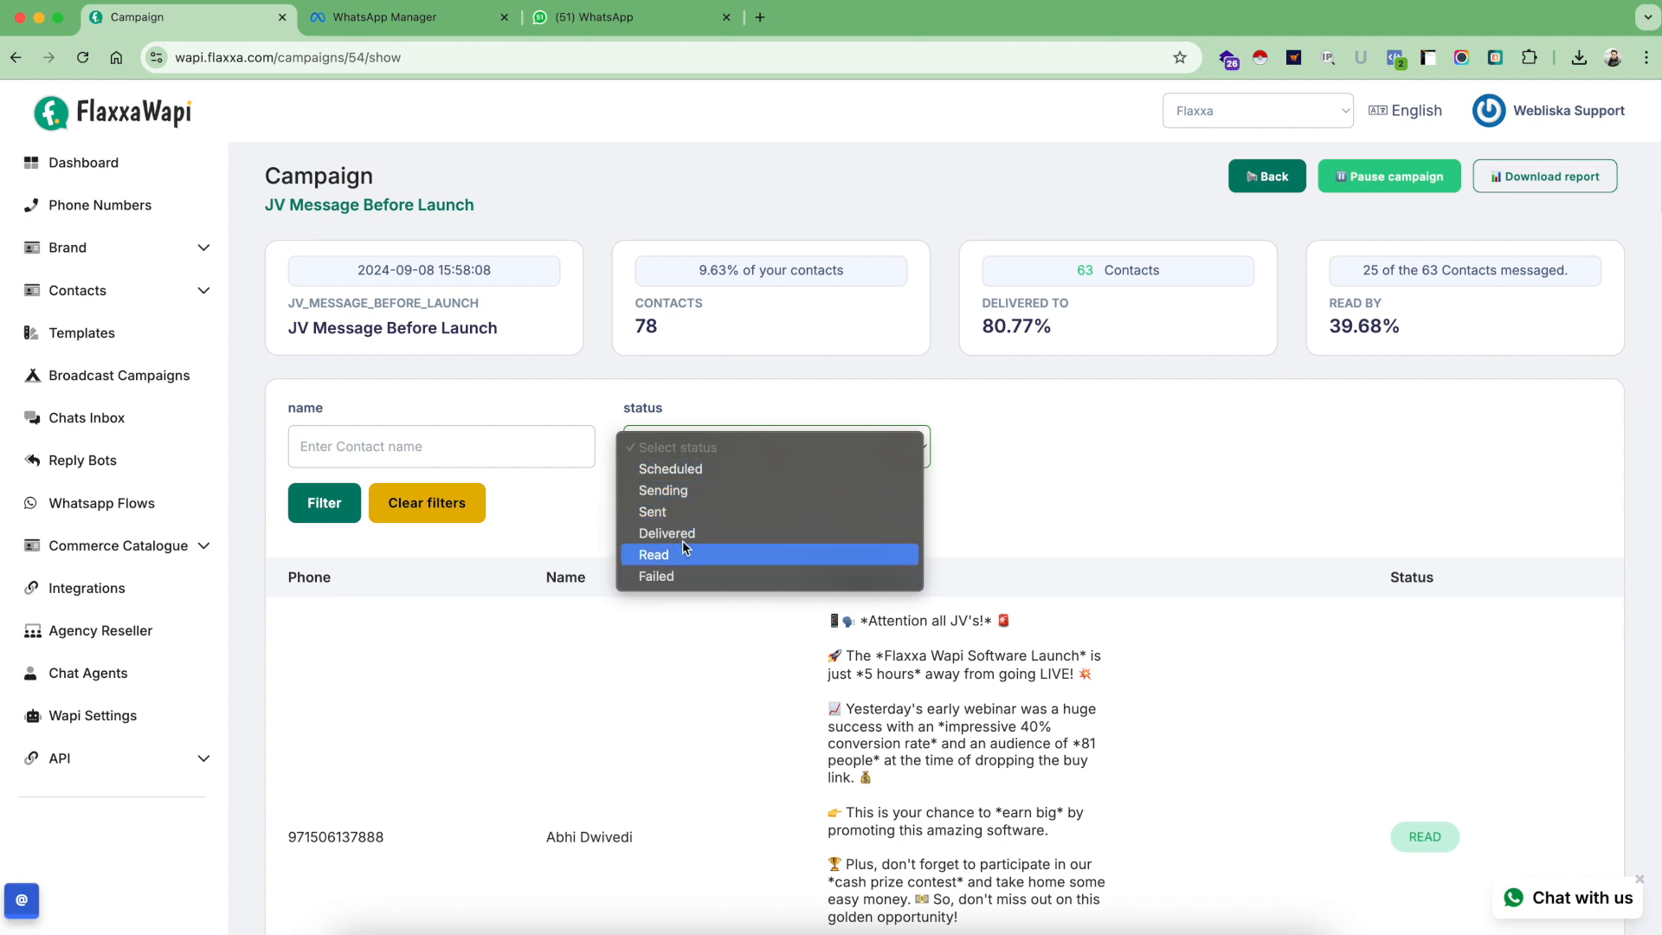
mouse_move(689, 570)
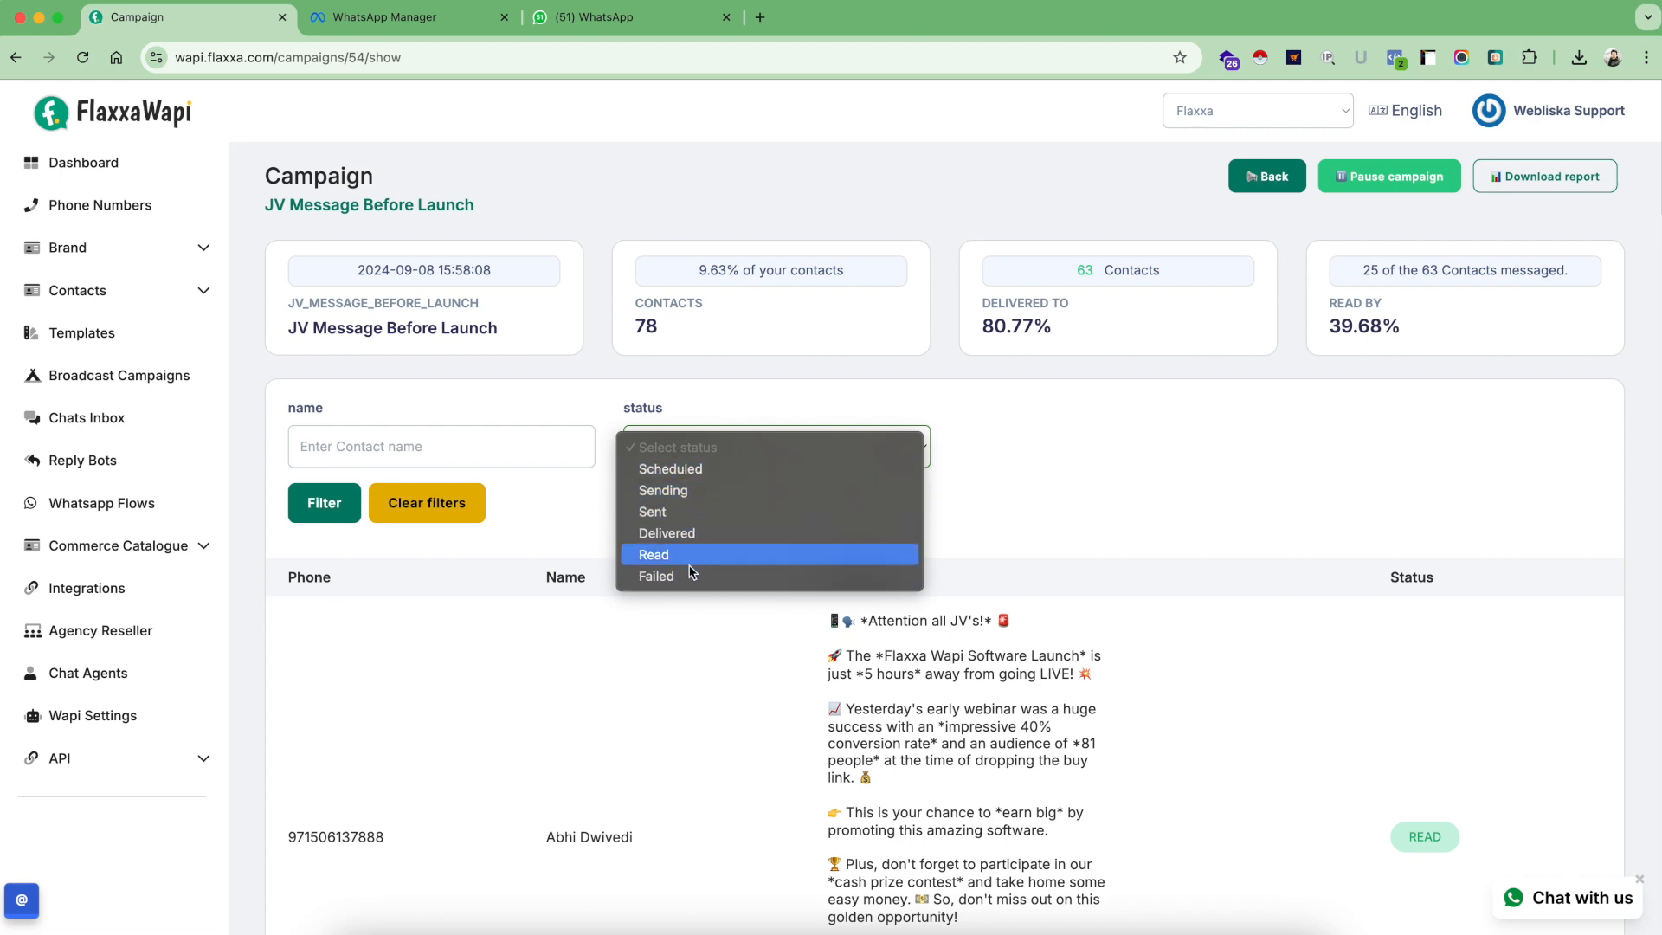
left_click(656, 576)
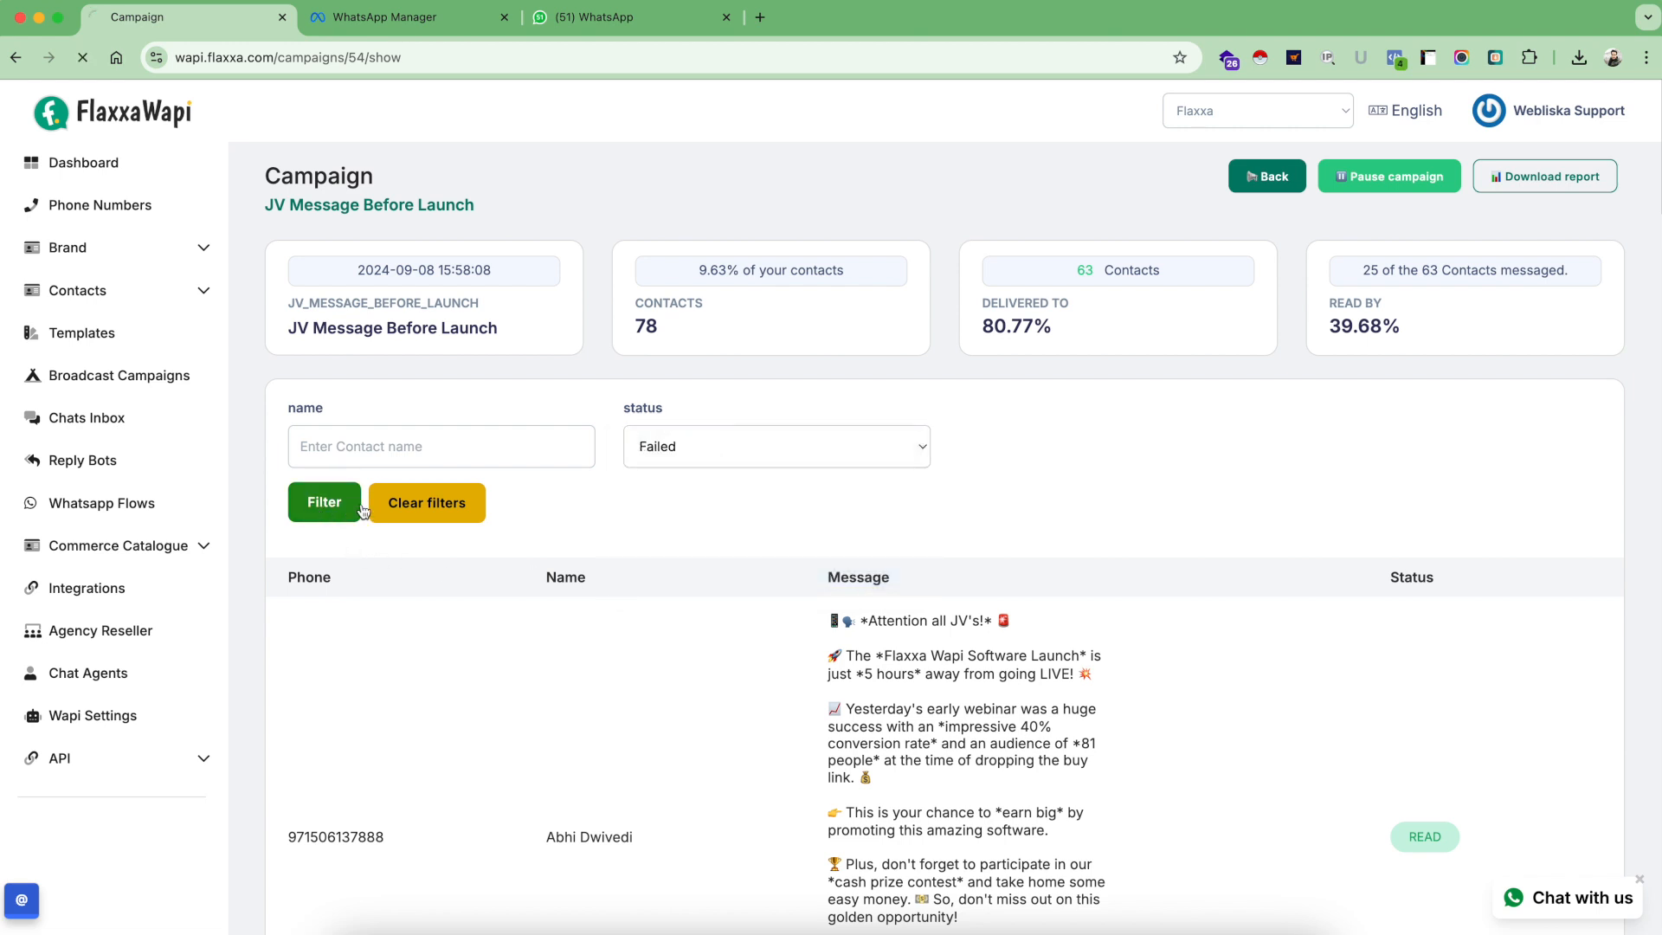
left_click(323, 501)
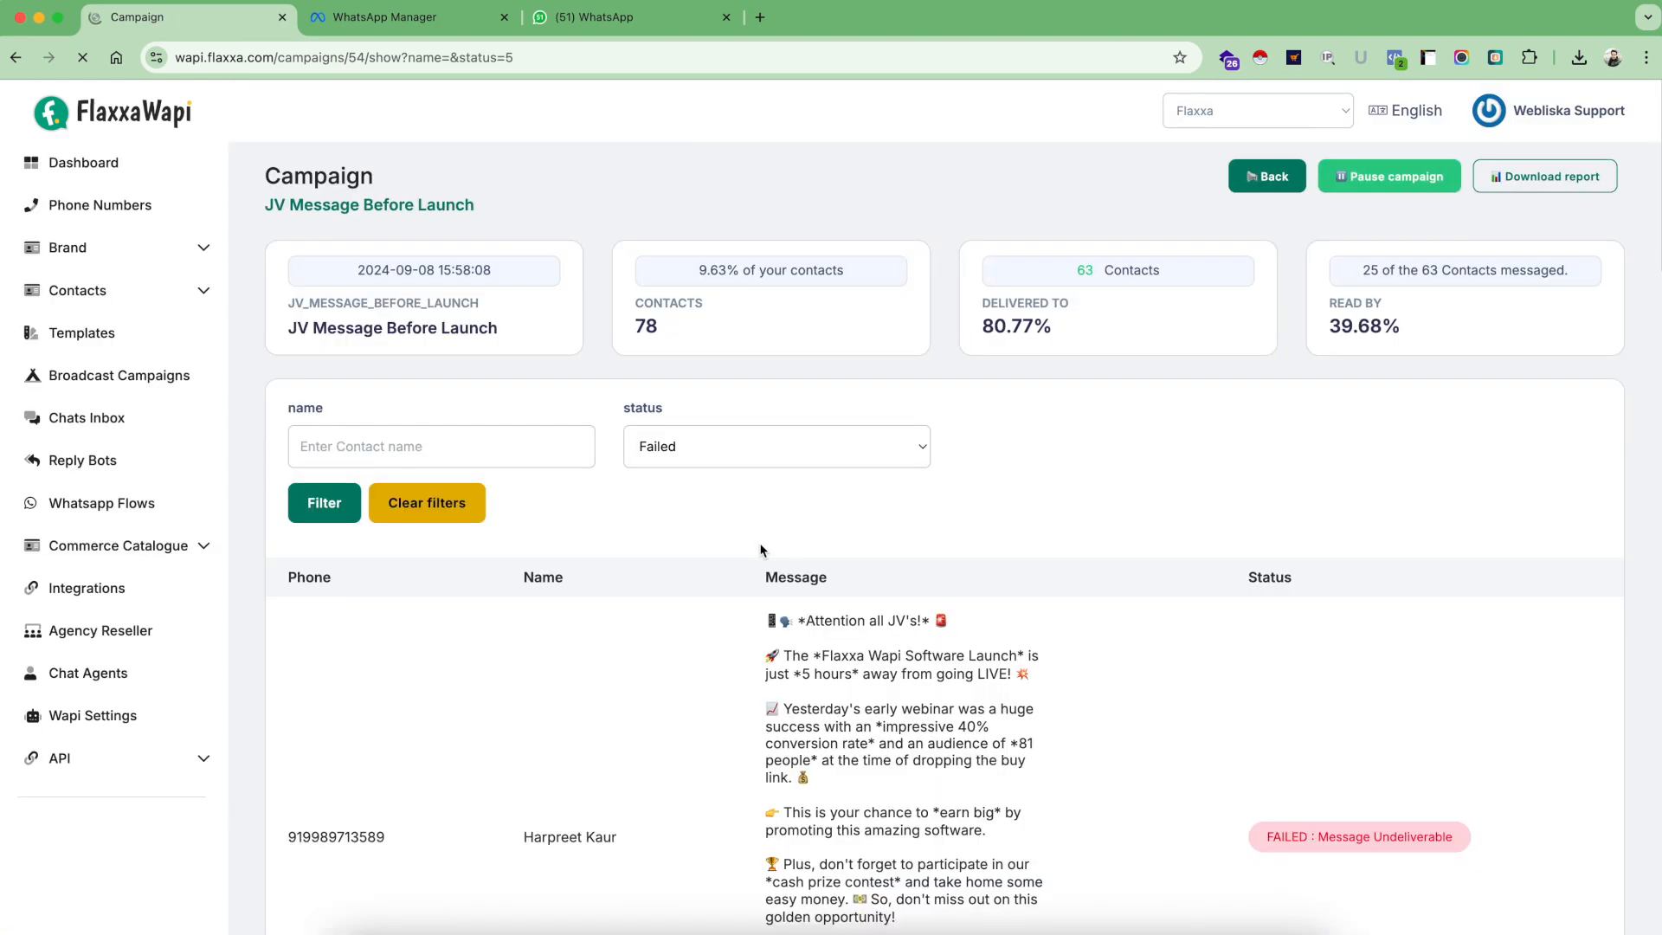
scroll("down", 3)
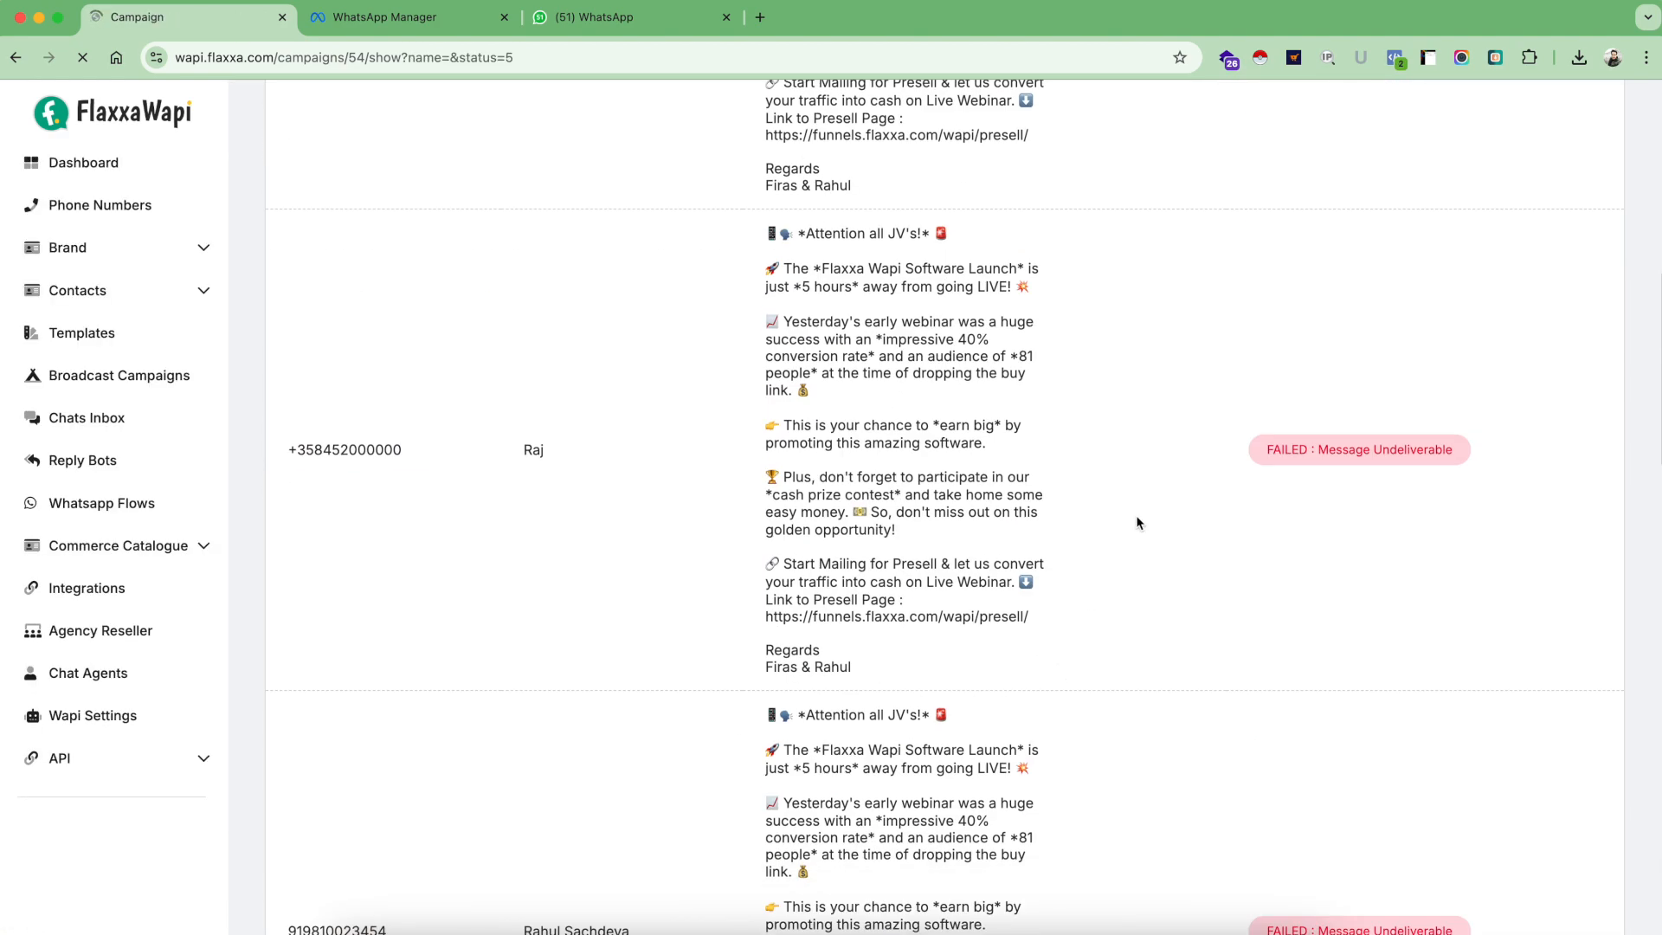
scroll("up", 3)
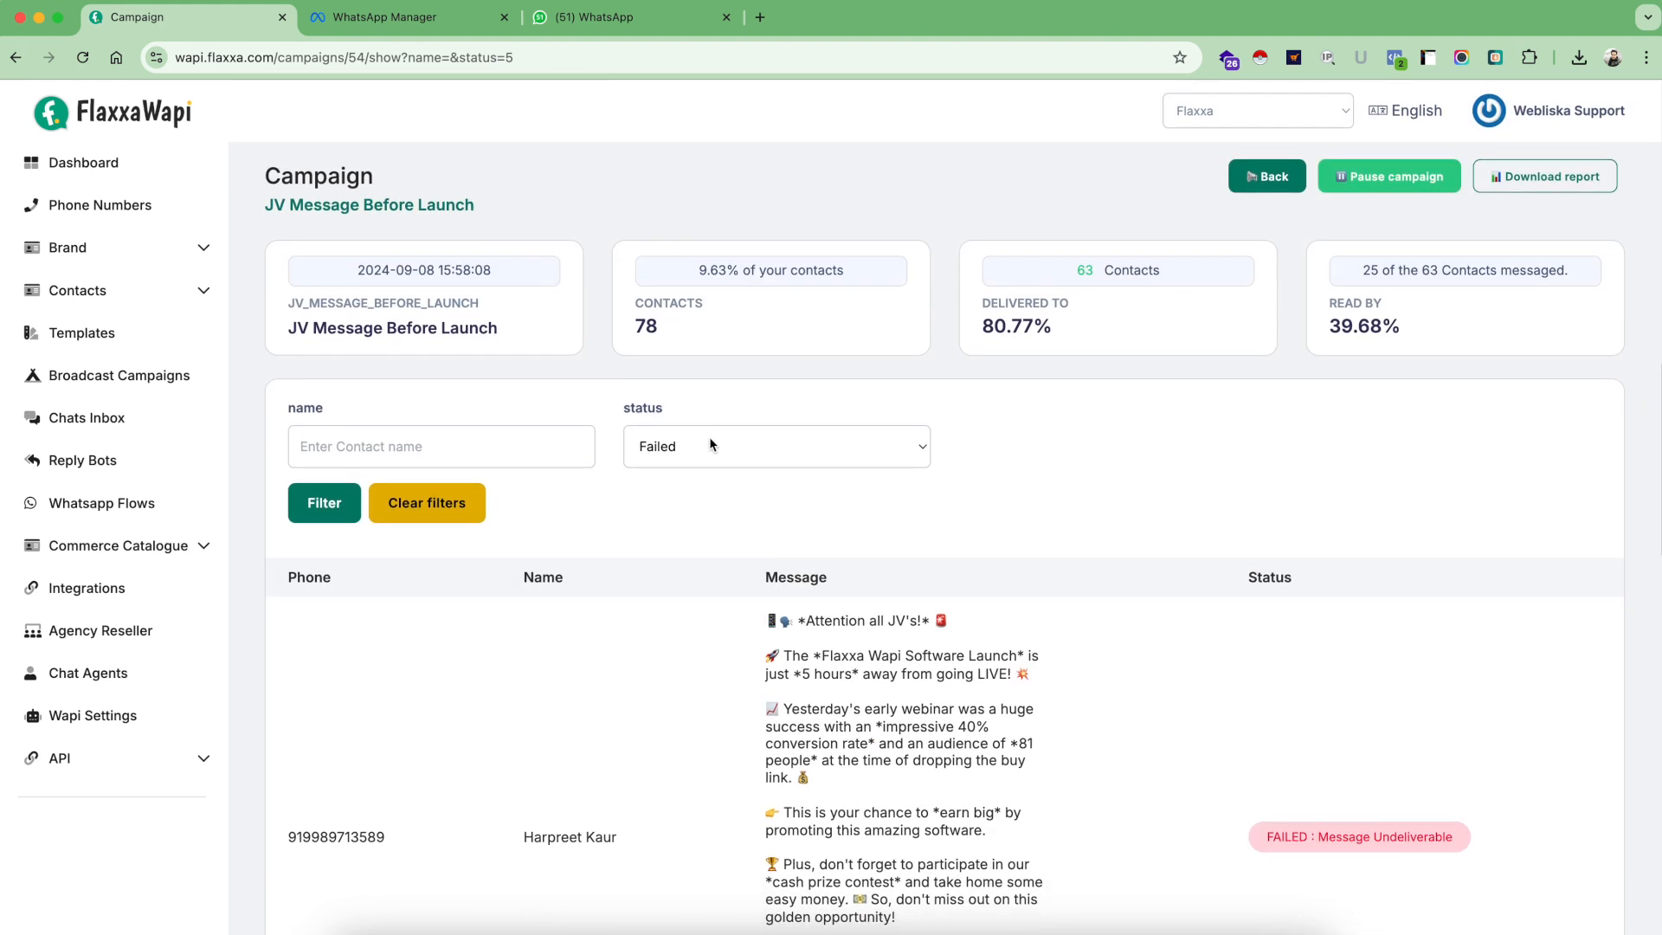
left_click(775, 445)
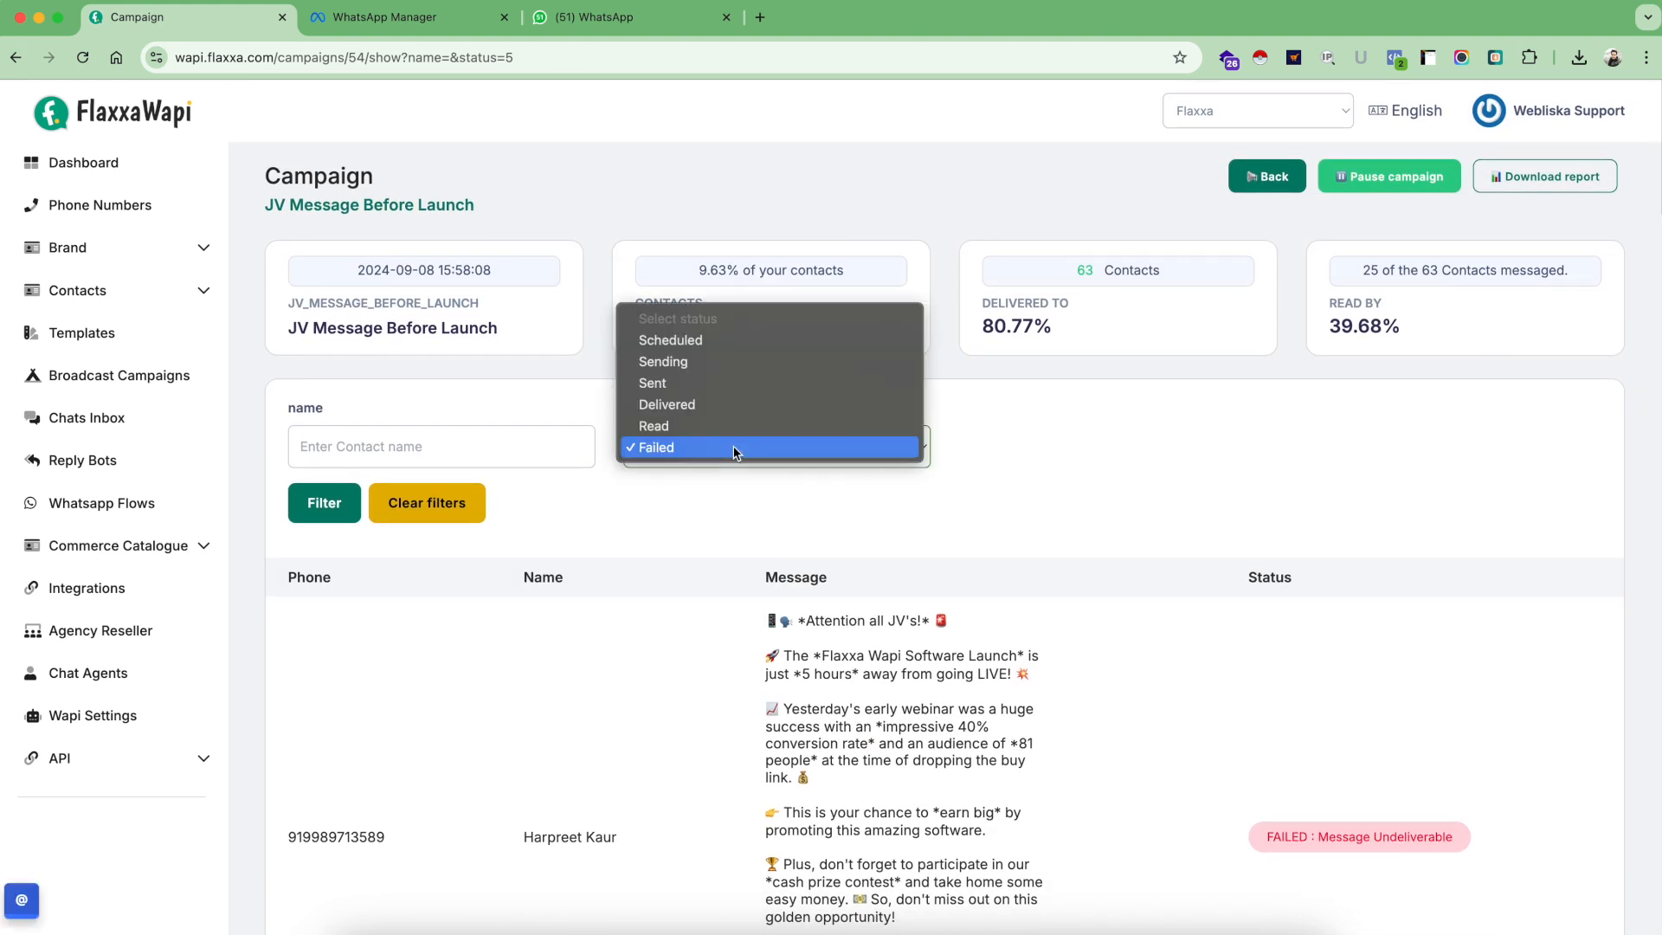
left_click(654, 426)
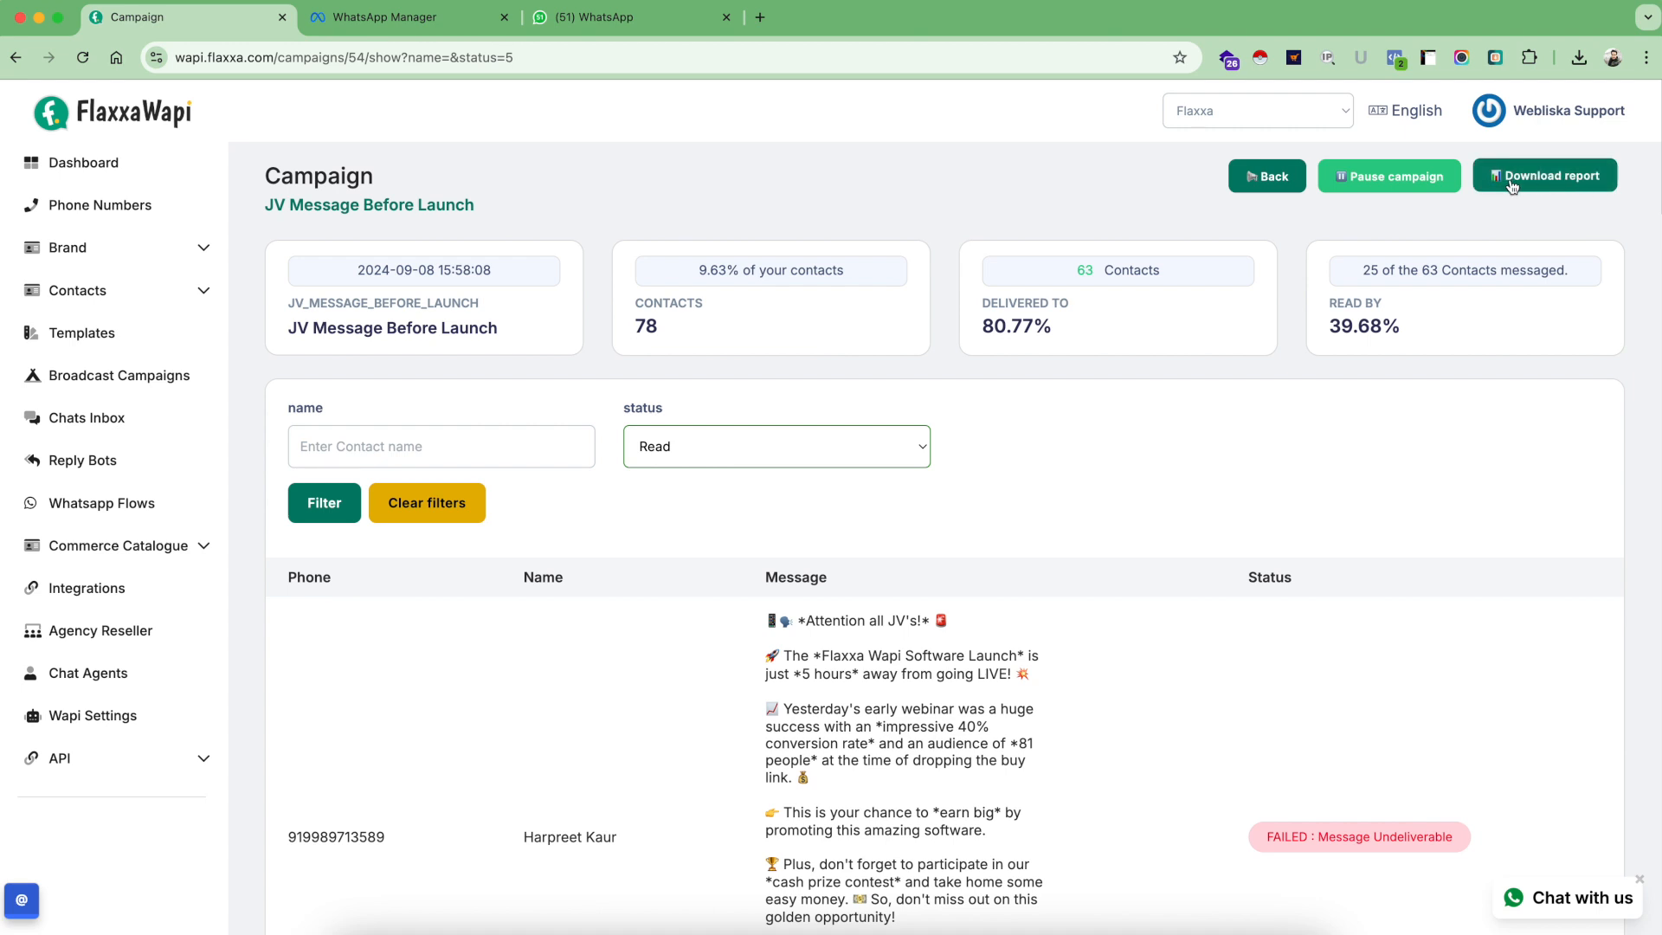
left_click(1544, 175)
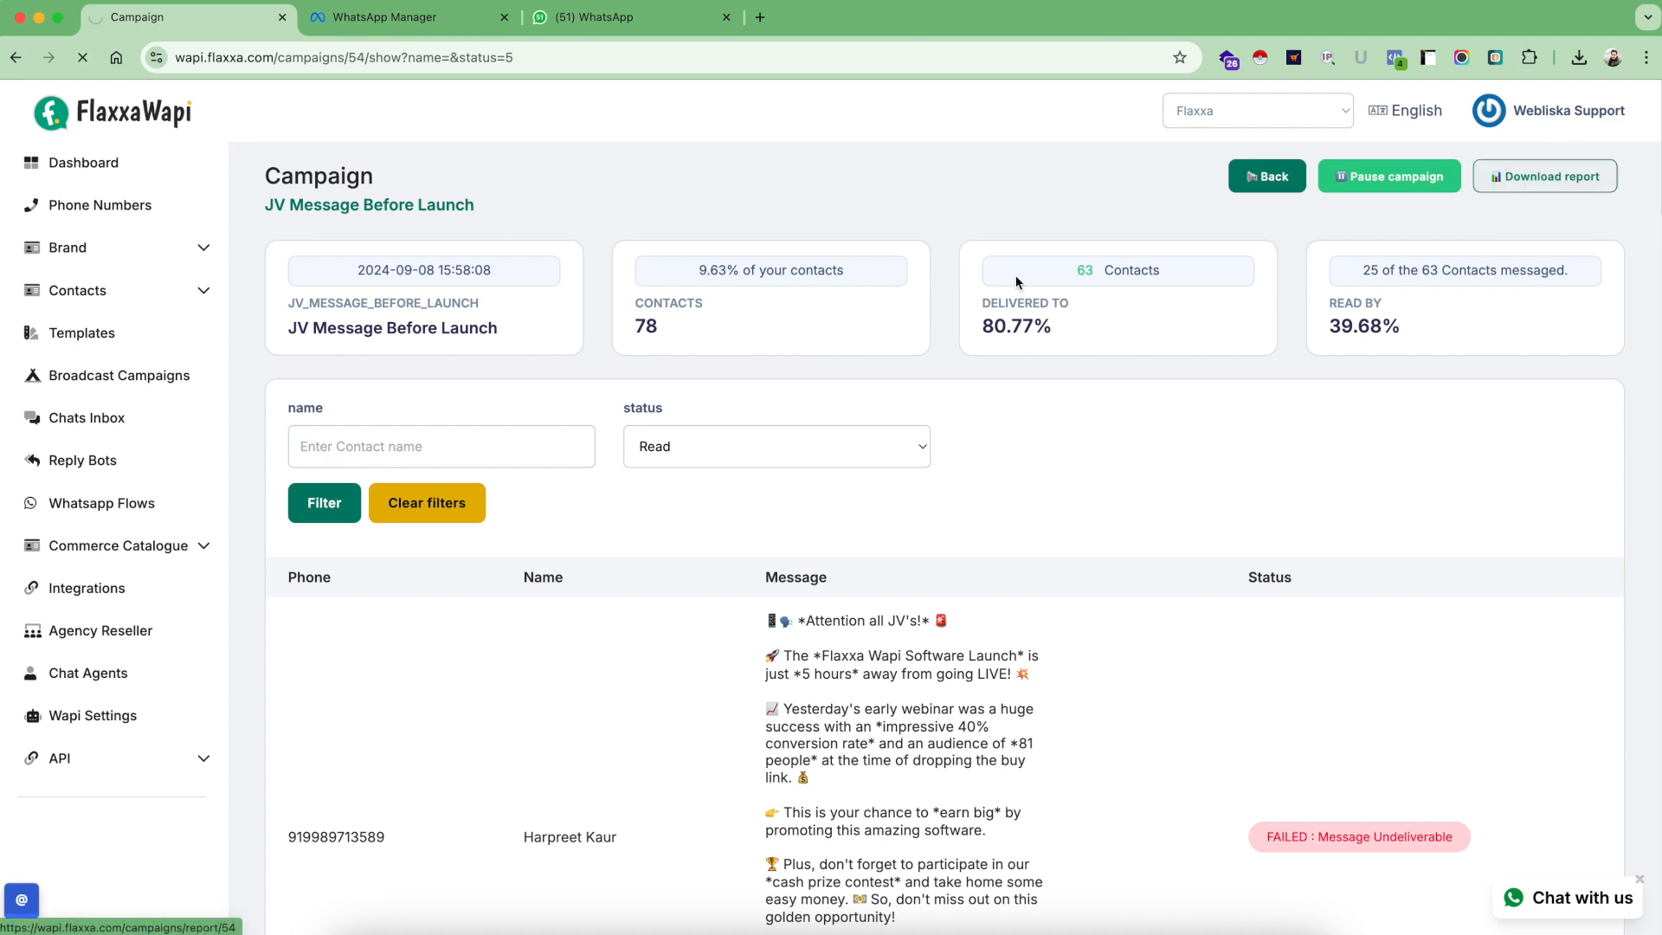
left_click(1579, 57)
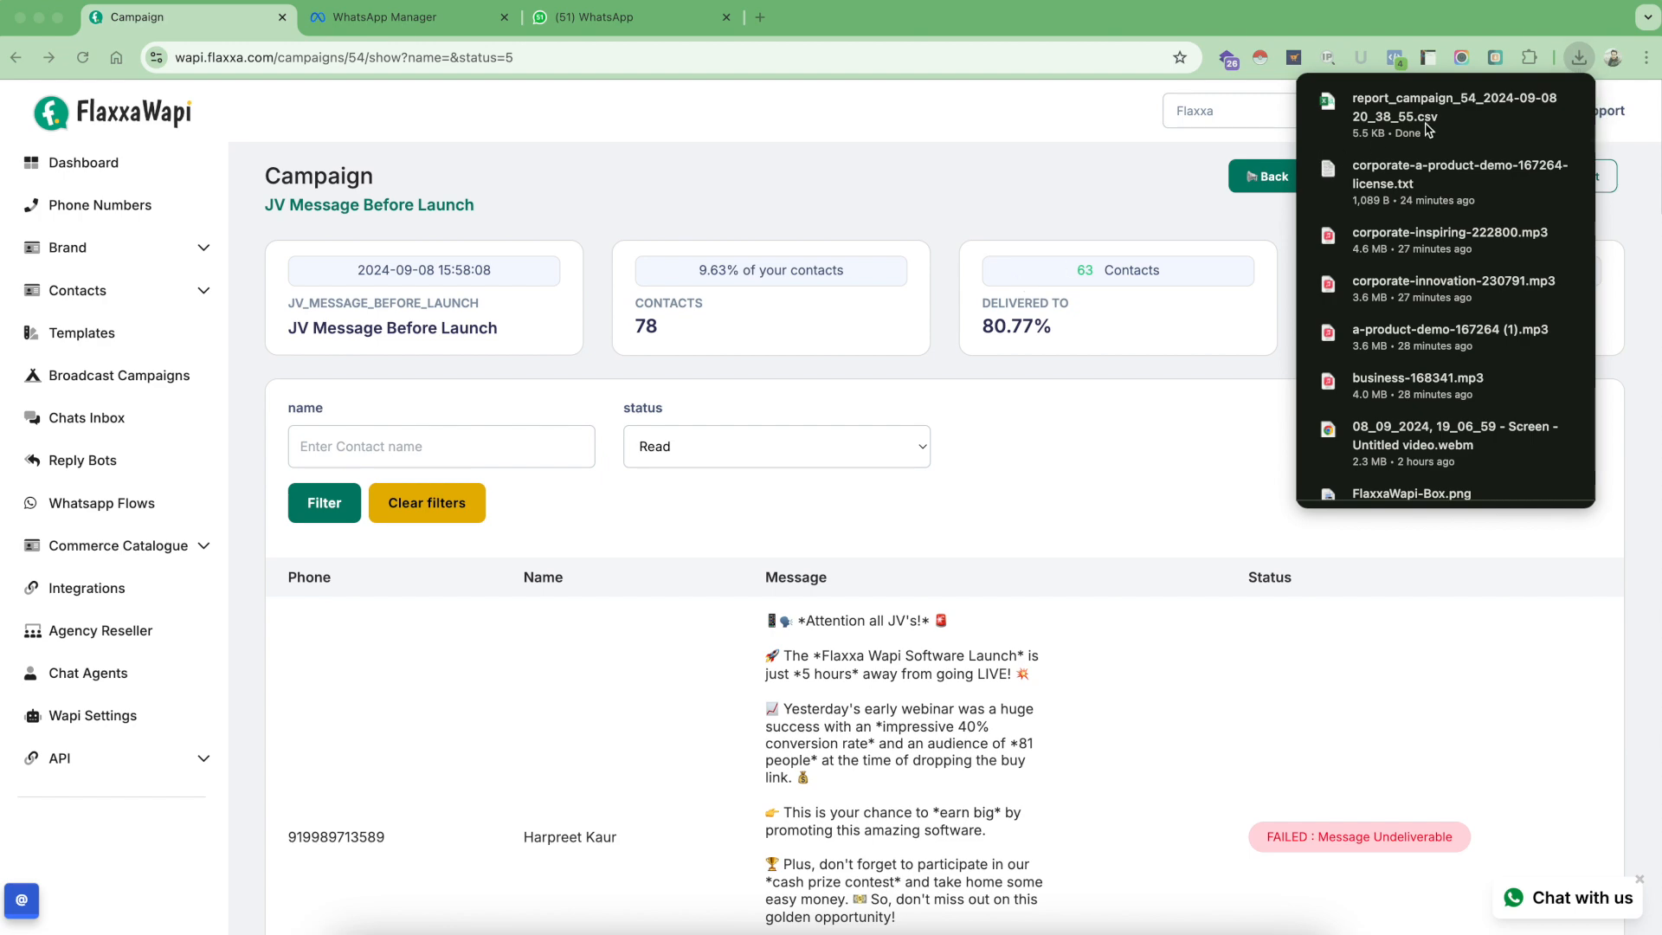
left_click(1455, 107)
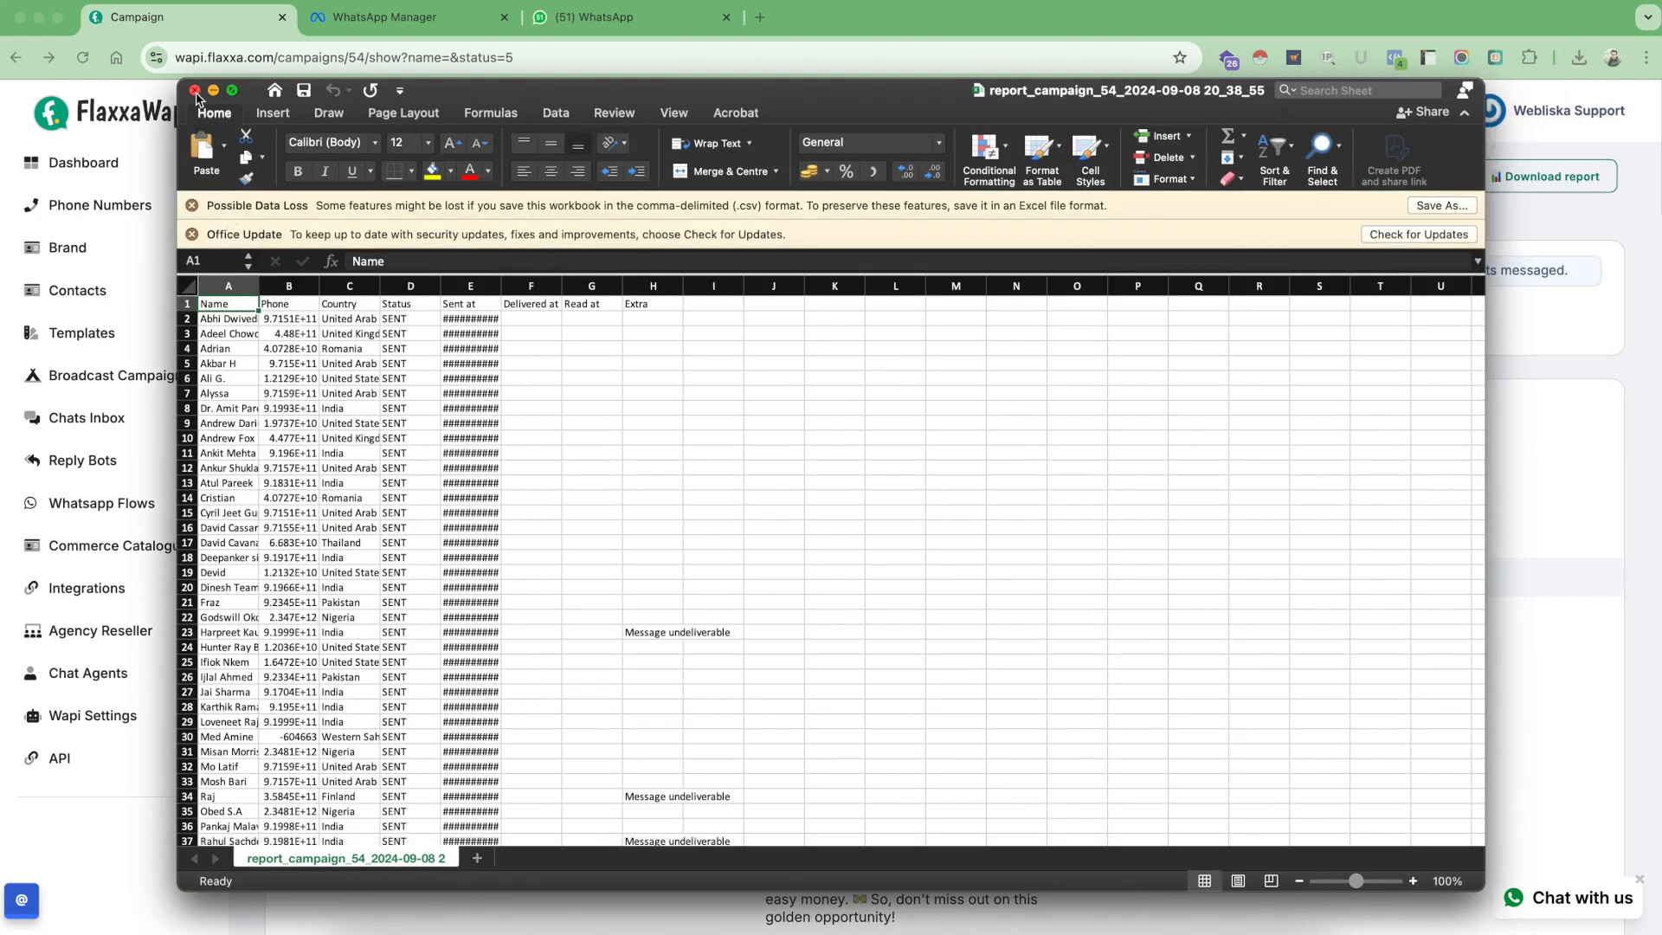
Close the downloaded report spreadsheet and return to the Broadcast Campaigns list
left_click(195, 90)
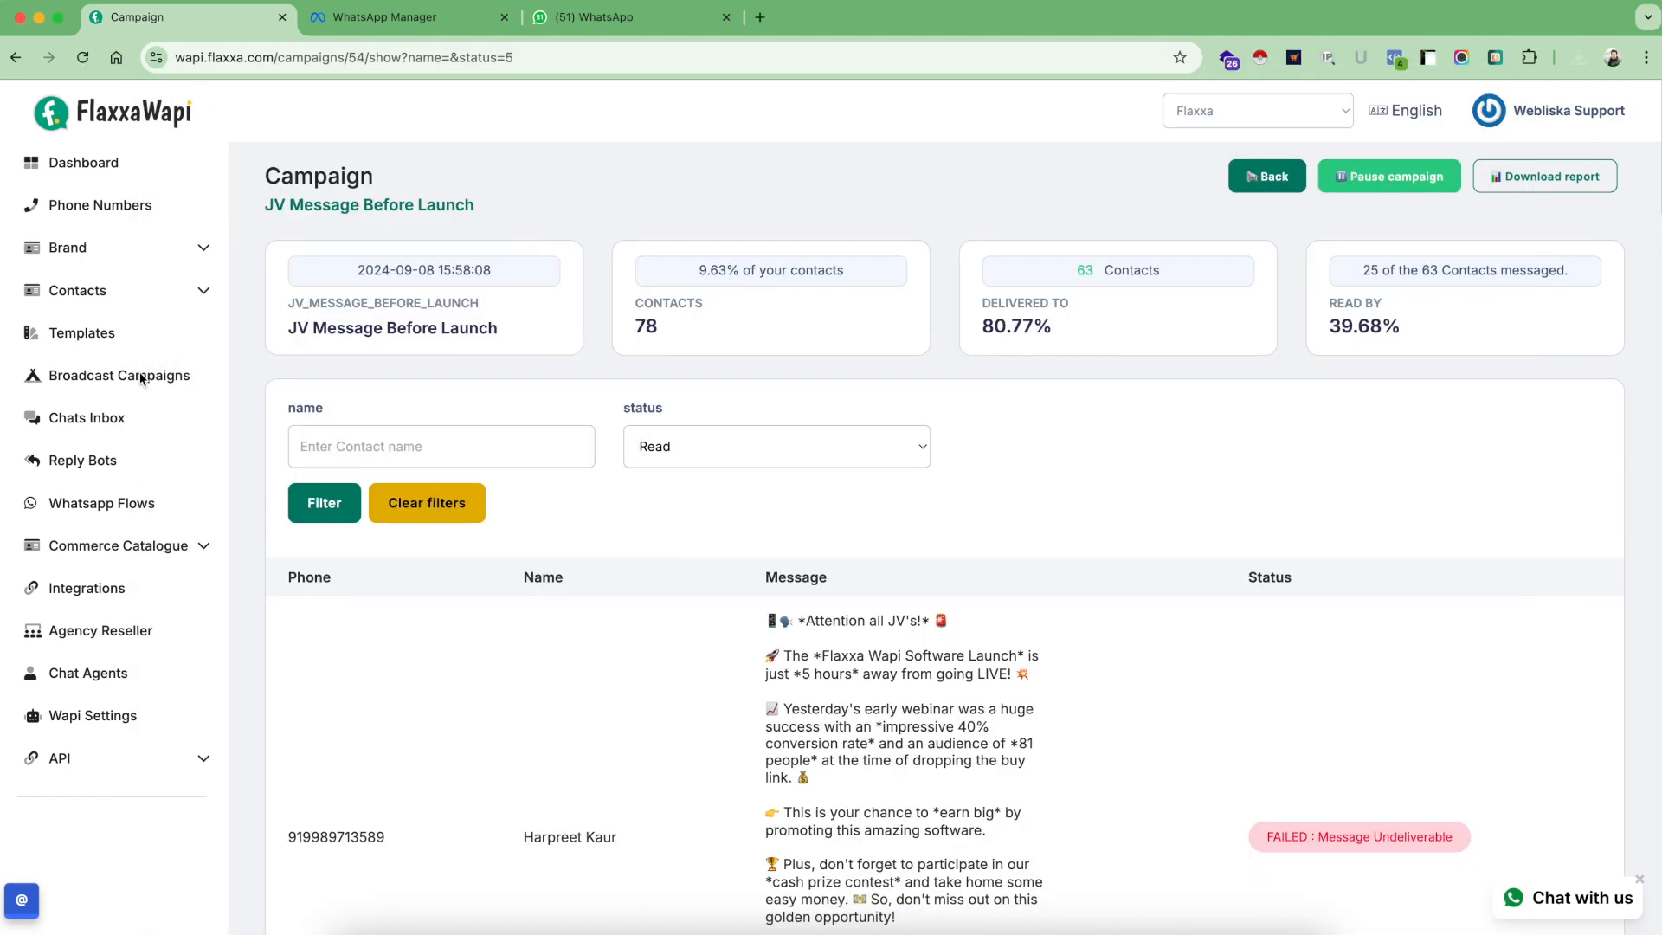
left_click(119, 375)
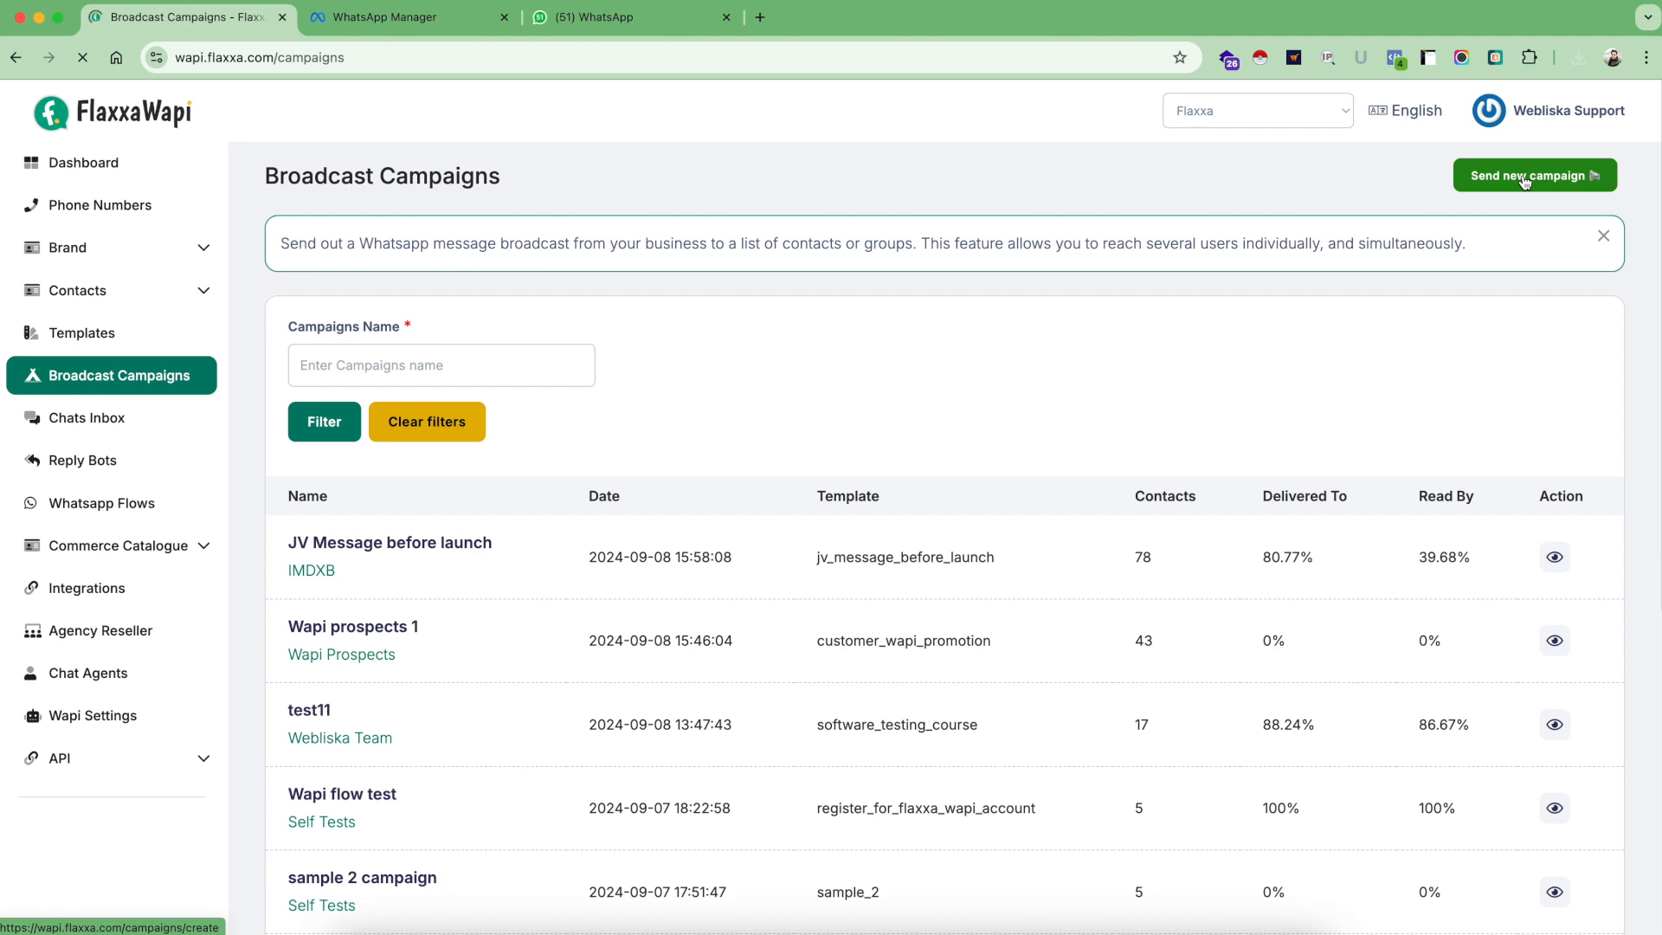
Start a new campaign 'Test campaign 4' with test_marketing_template_1, addressed to the Self Tests group
left_click(1533, 175)
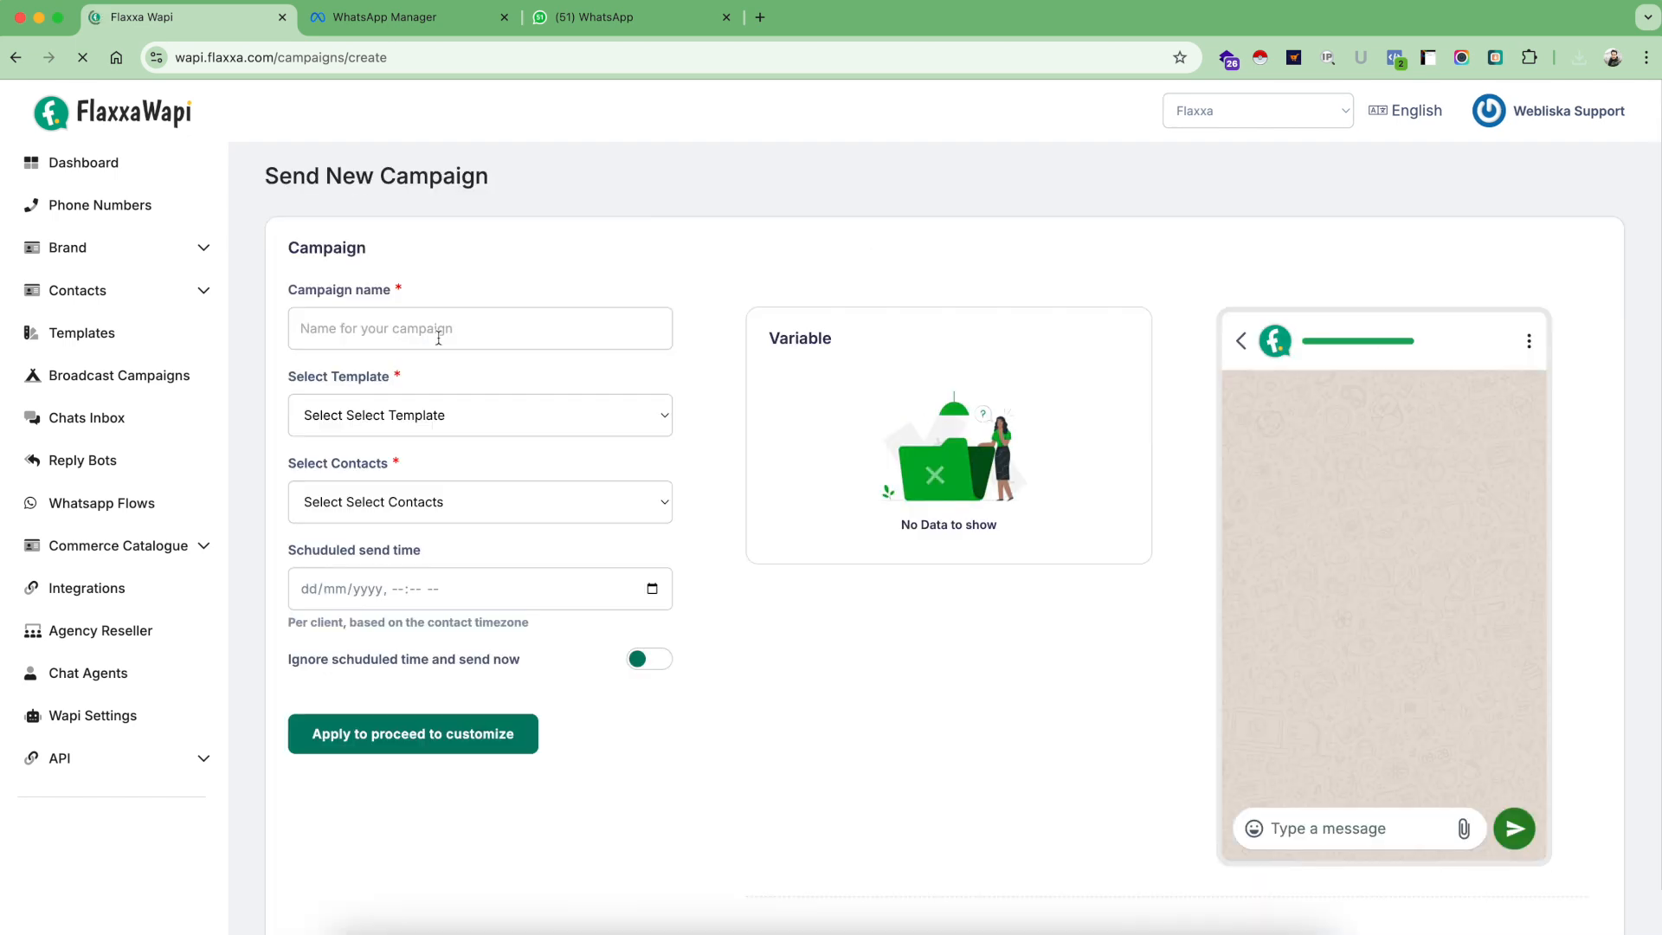
left_click(412, 734)
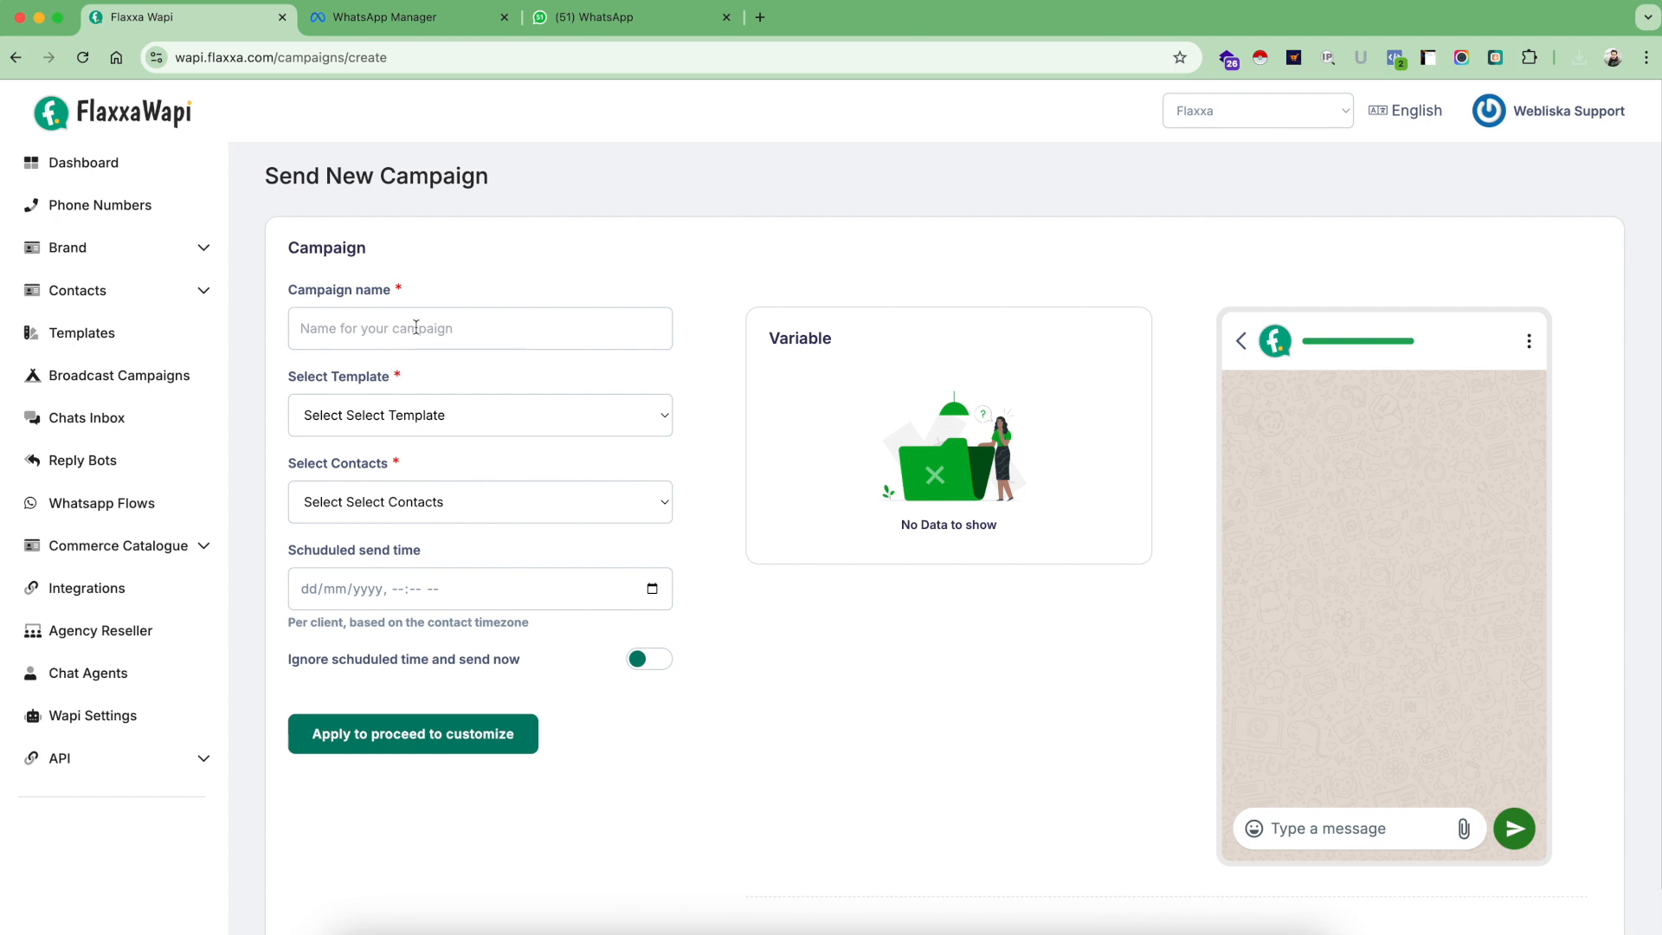
type("Test campaign")
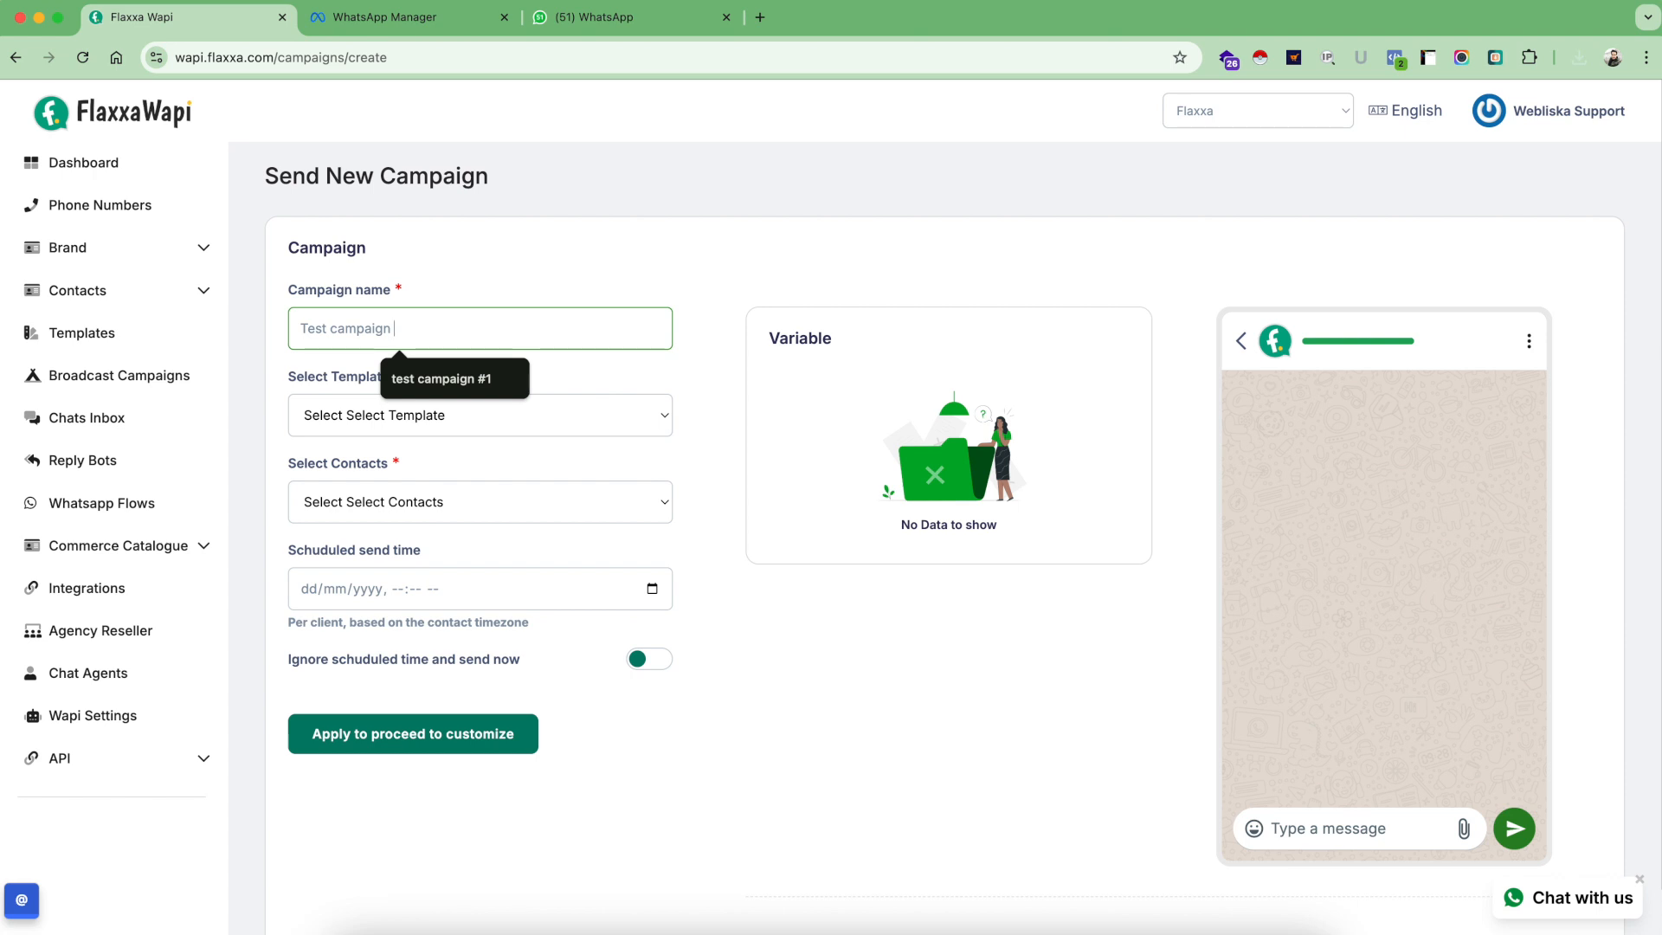
type("Test campaign 4")
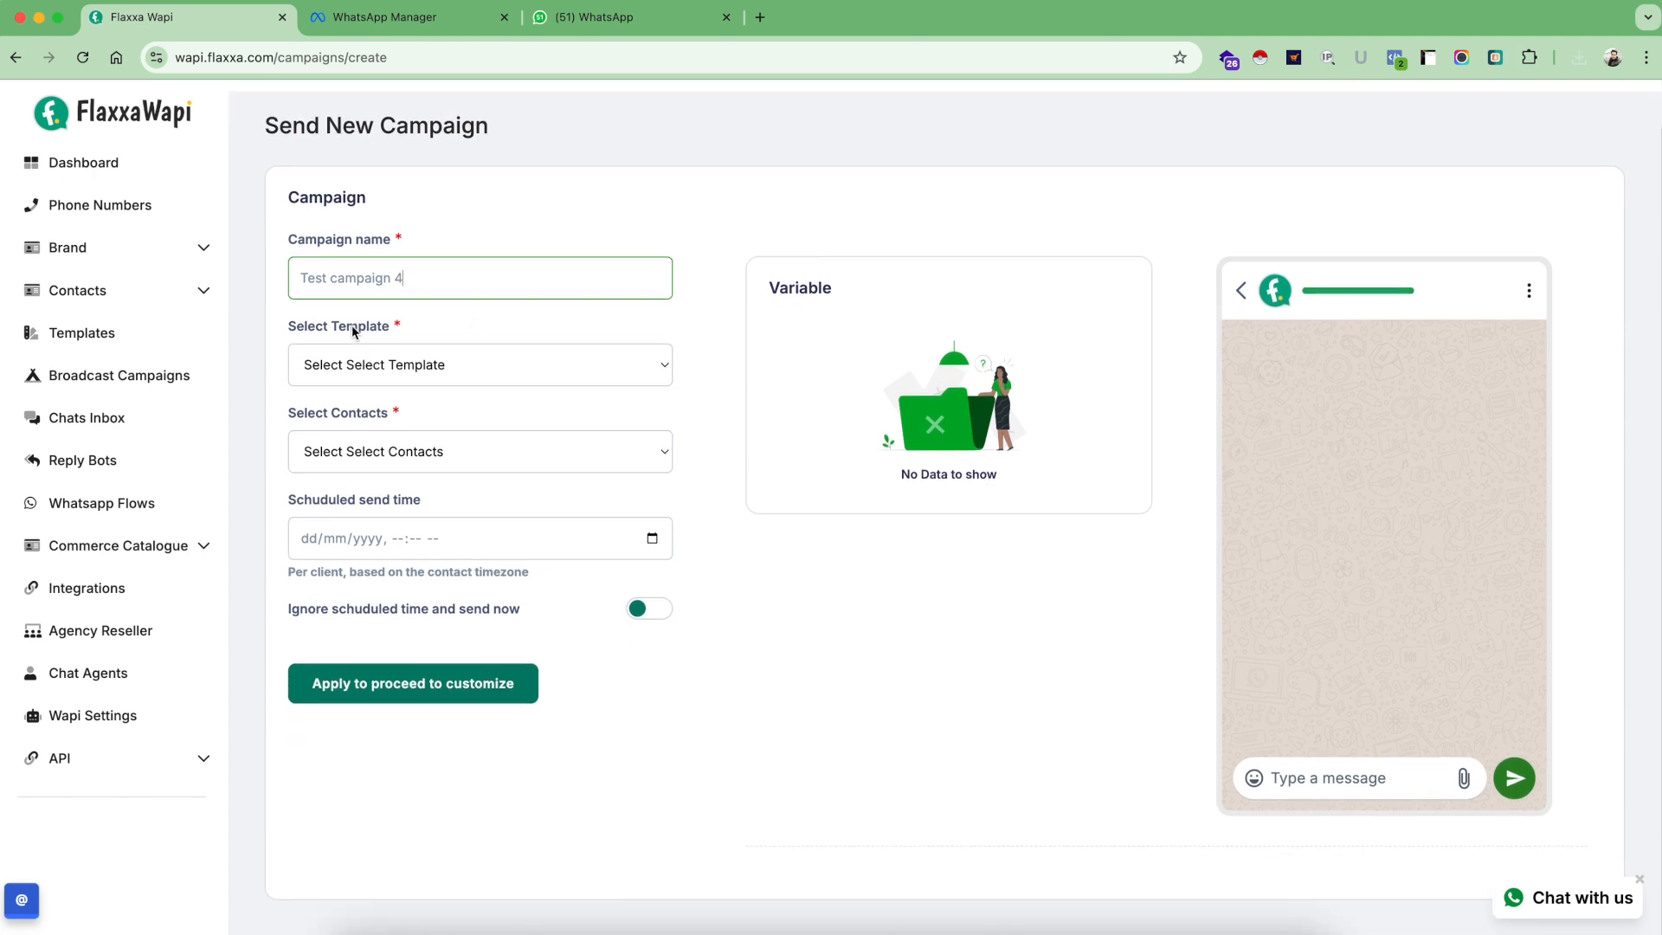
left_click(478, 364)
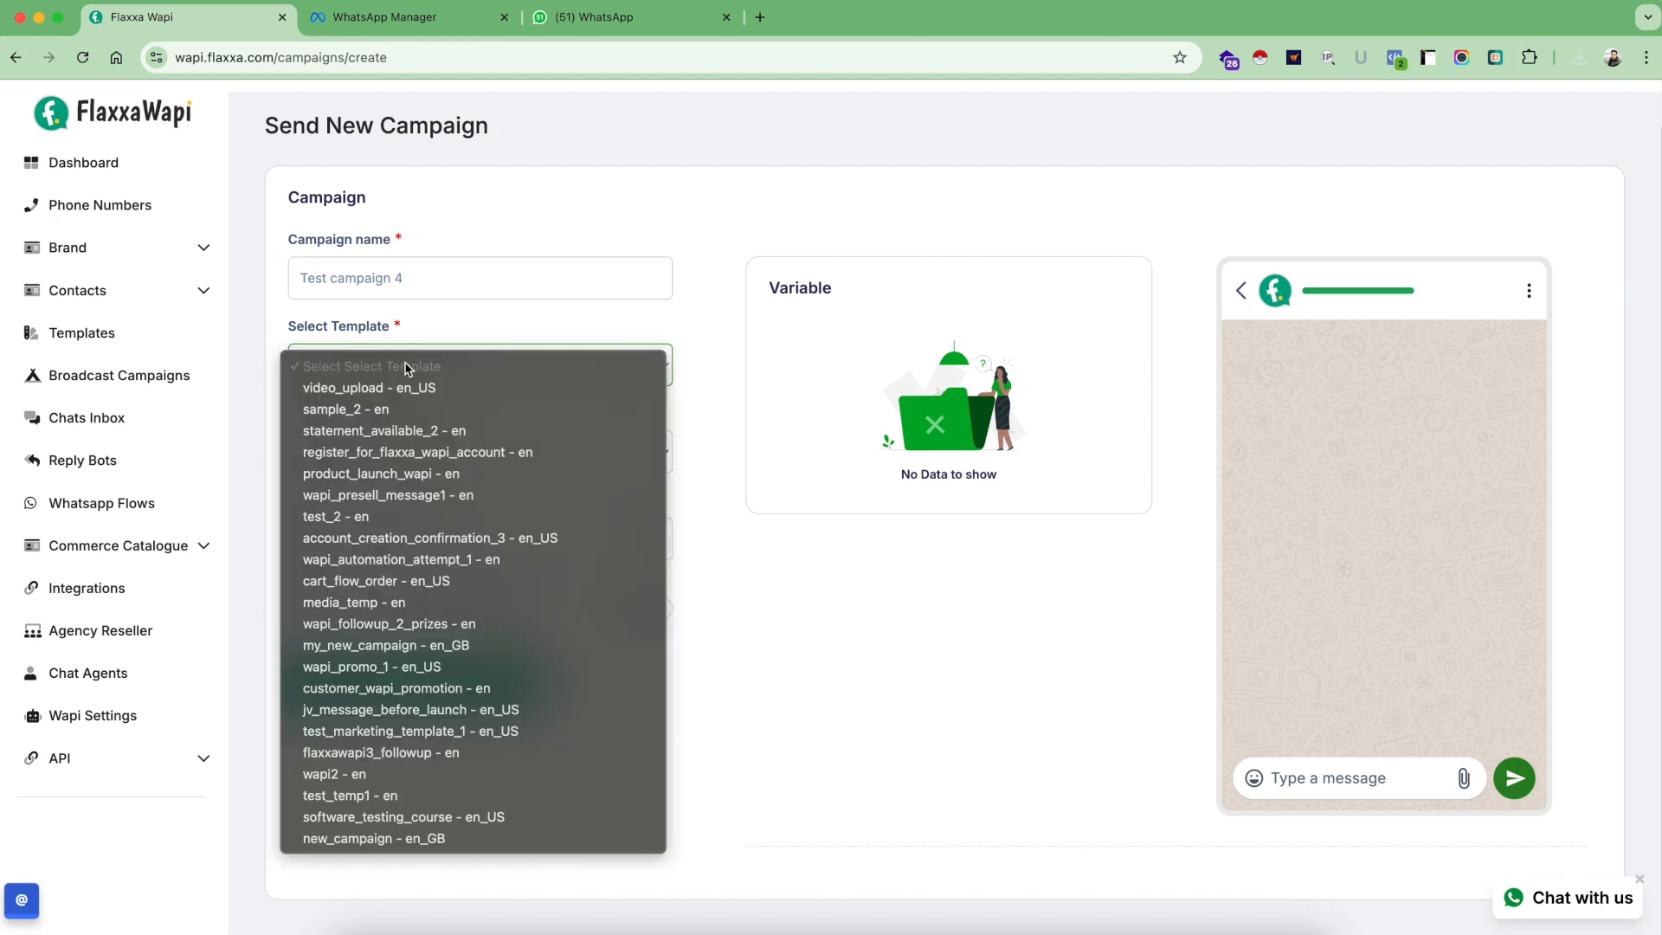
mouse_move(417, 452)
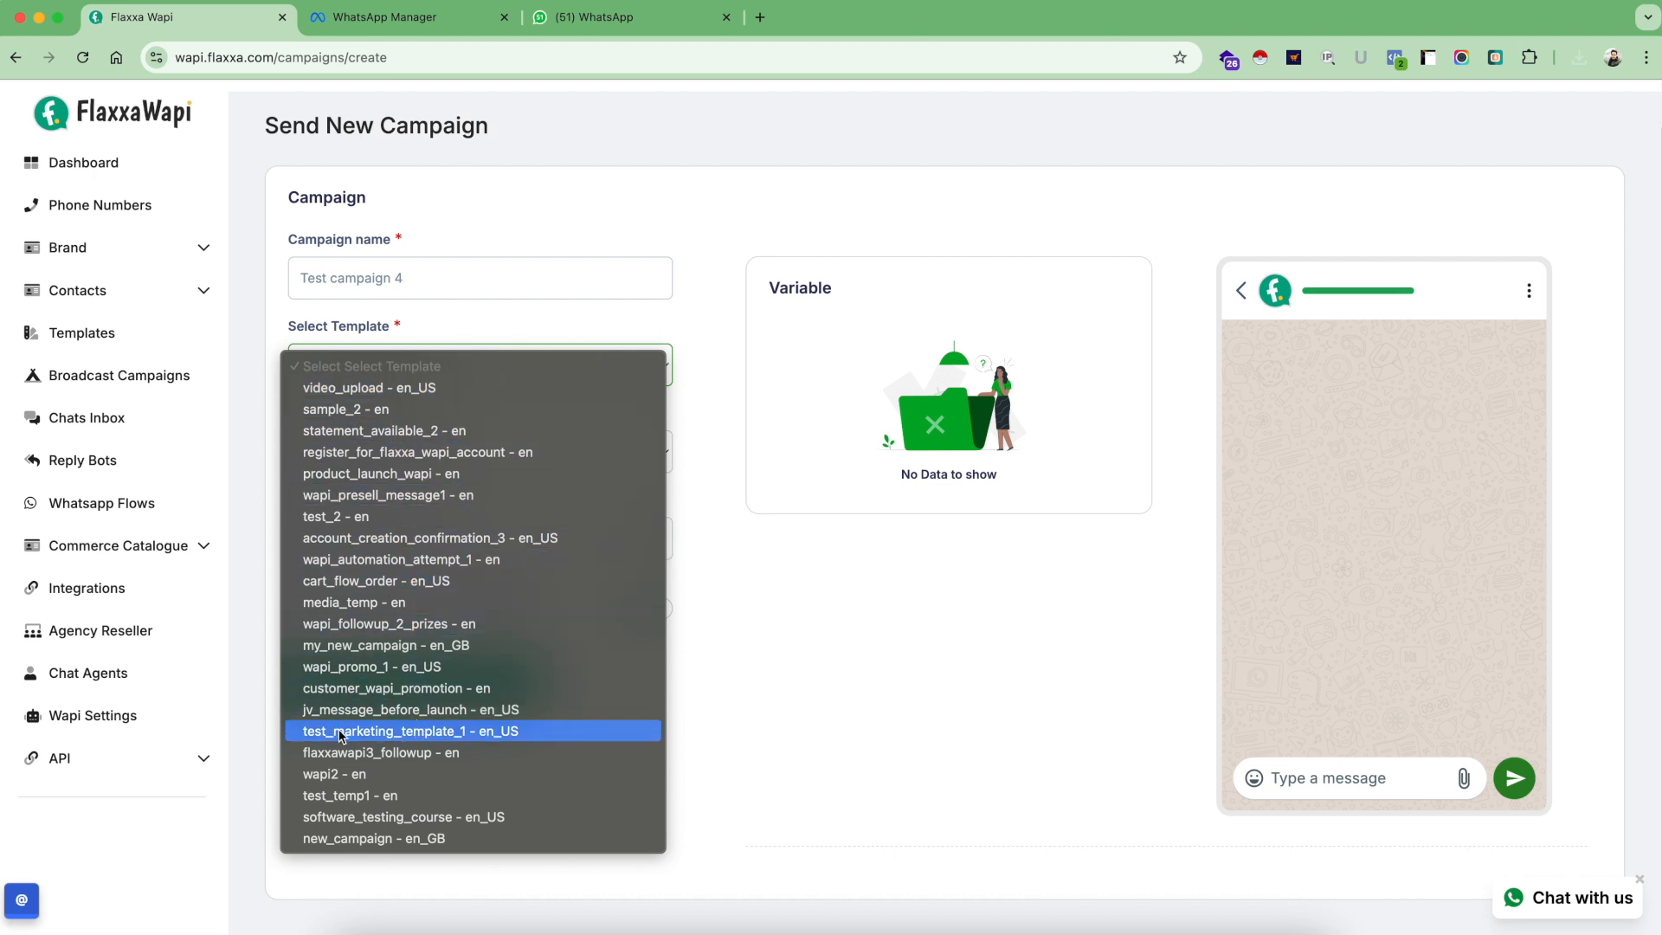
left_click(407, 731)
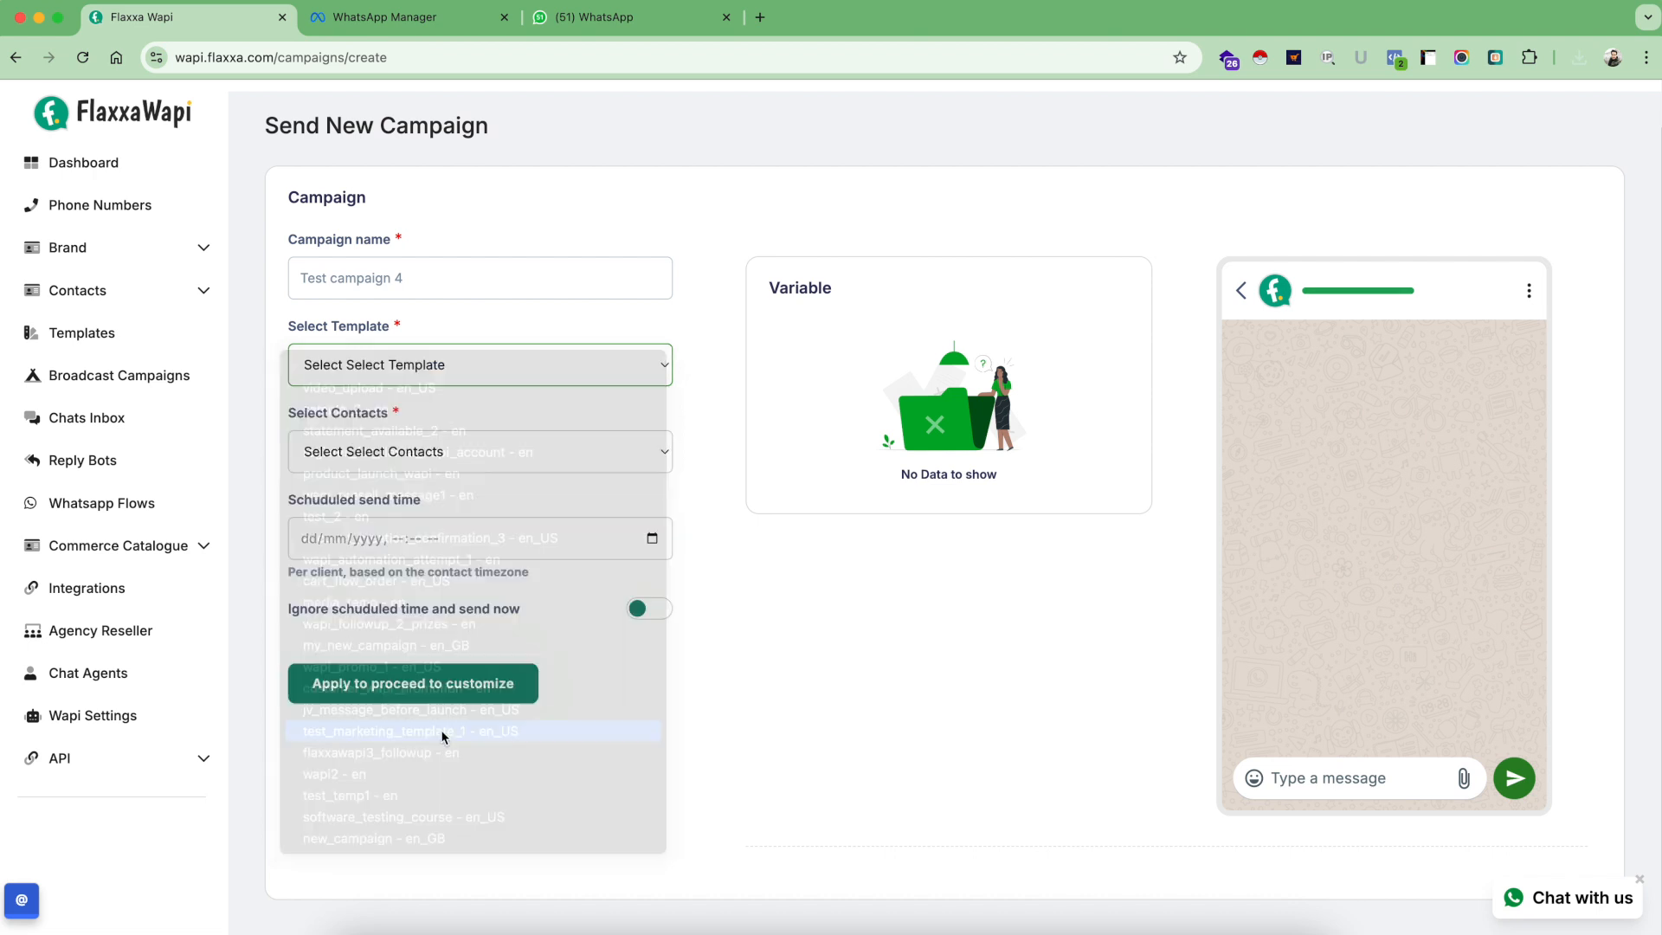
left_click(405, 732)
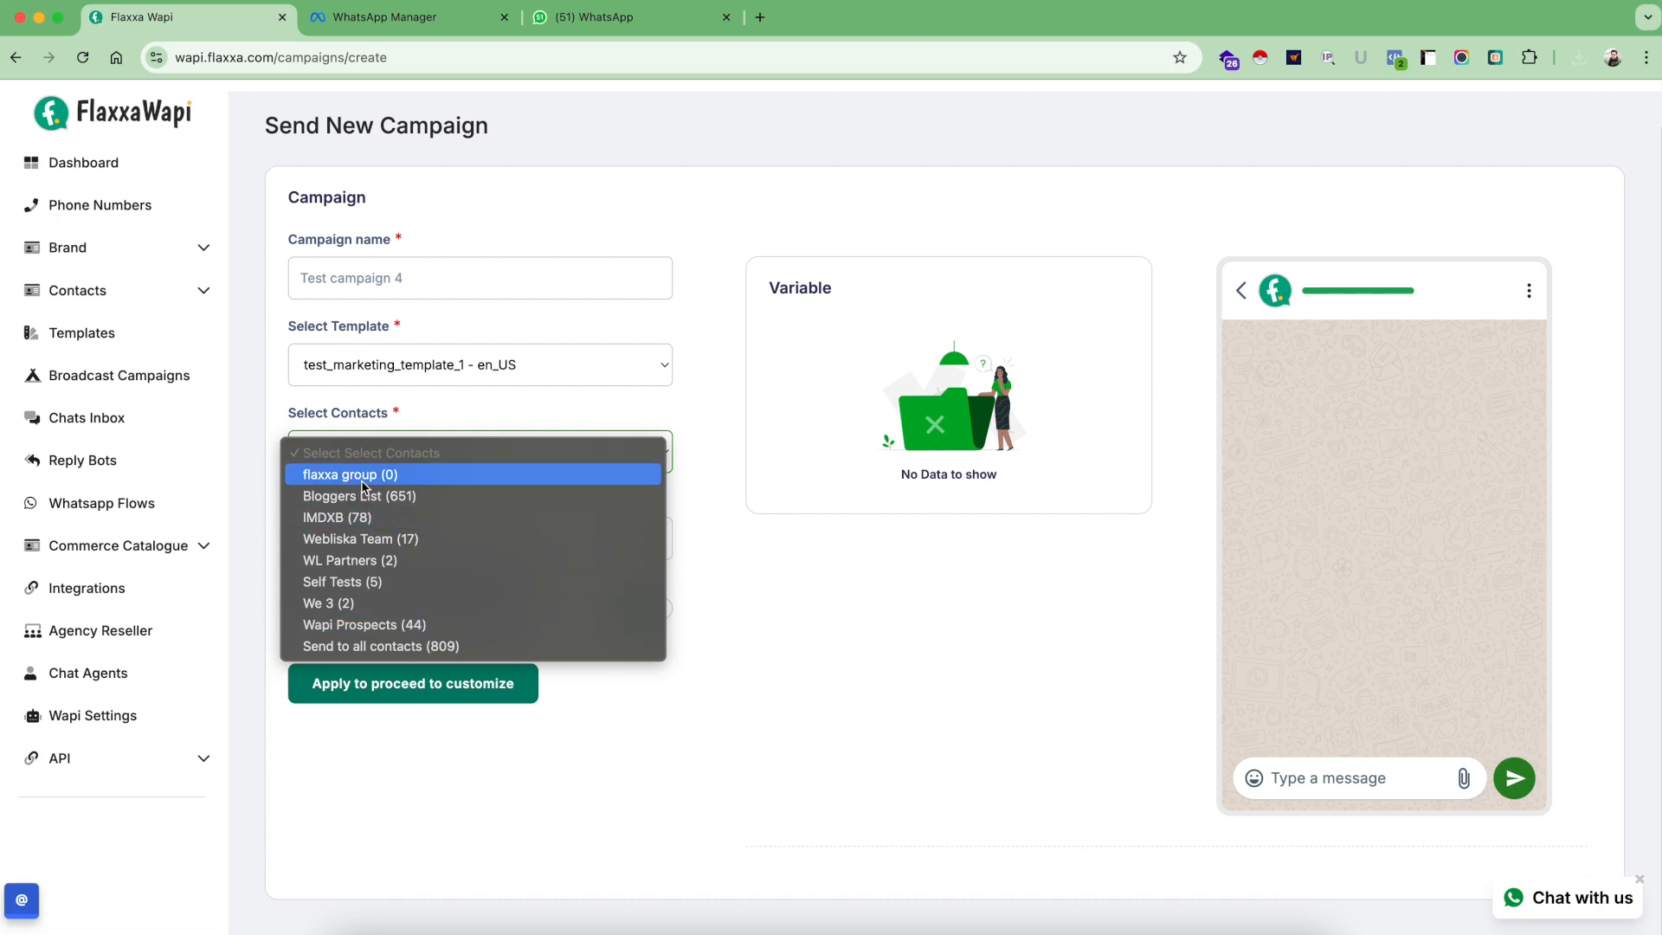
mouse_move(381, 518)
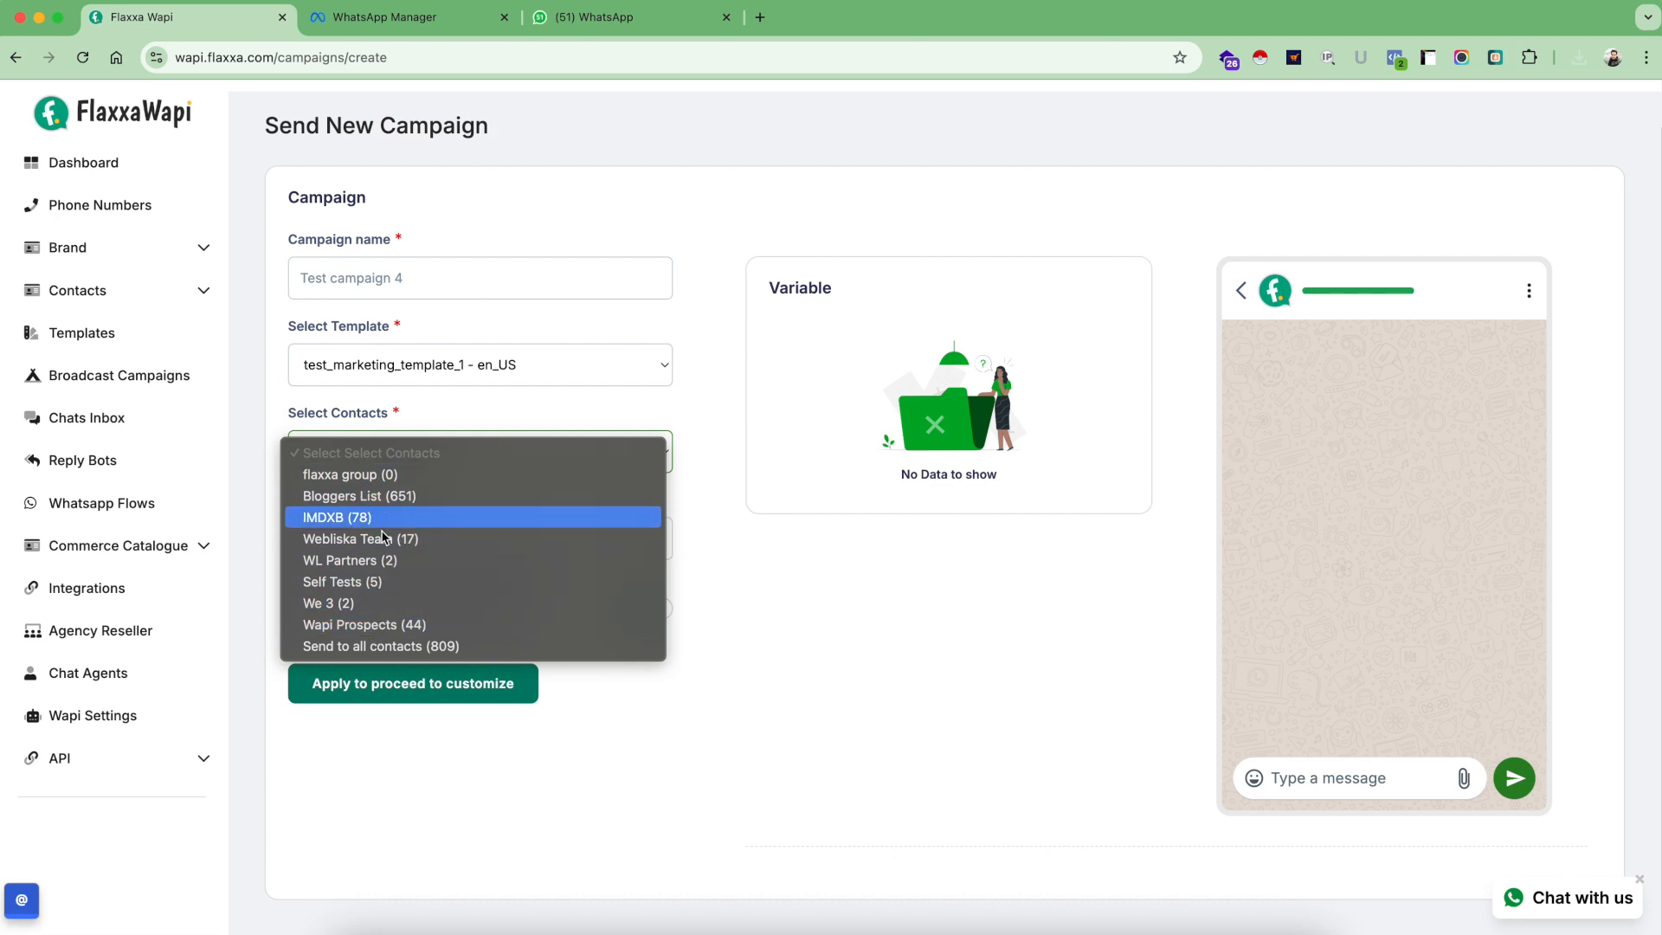
mouse_move(343, 581)
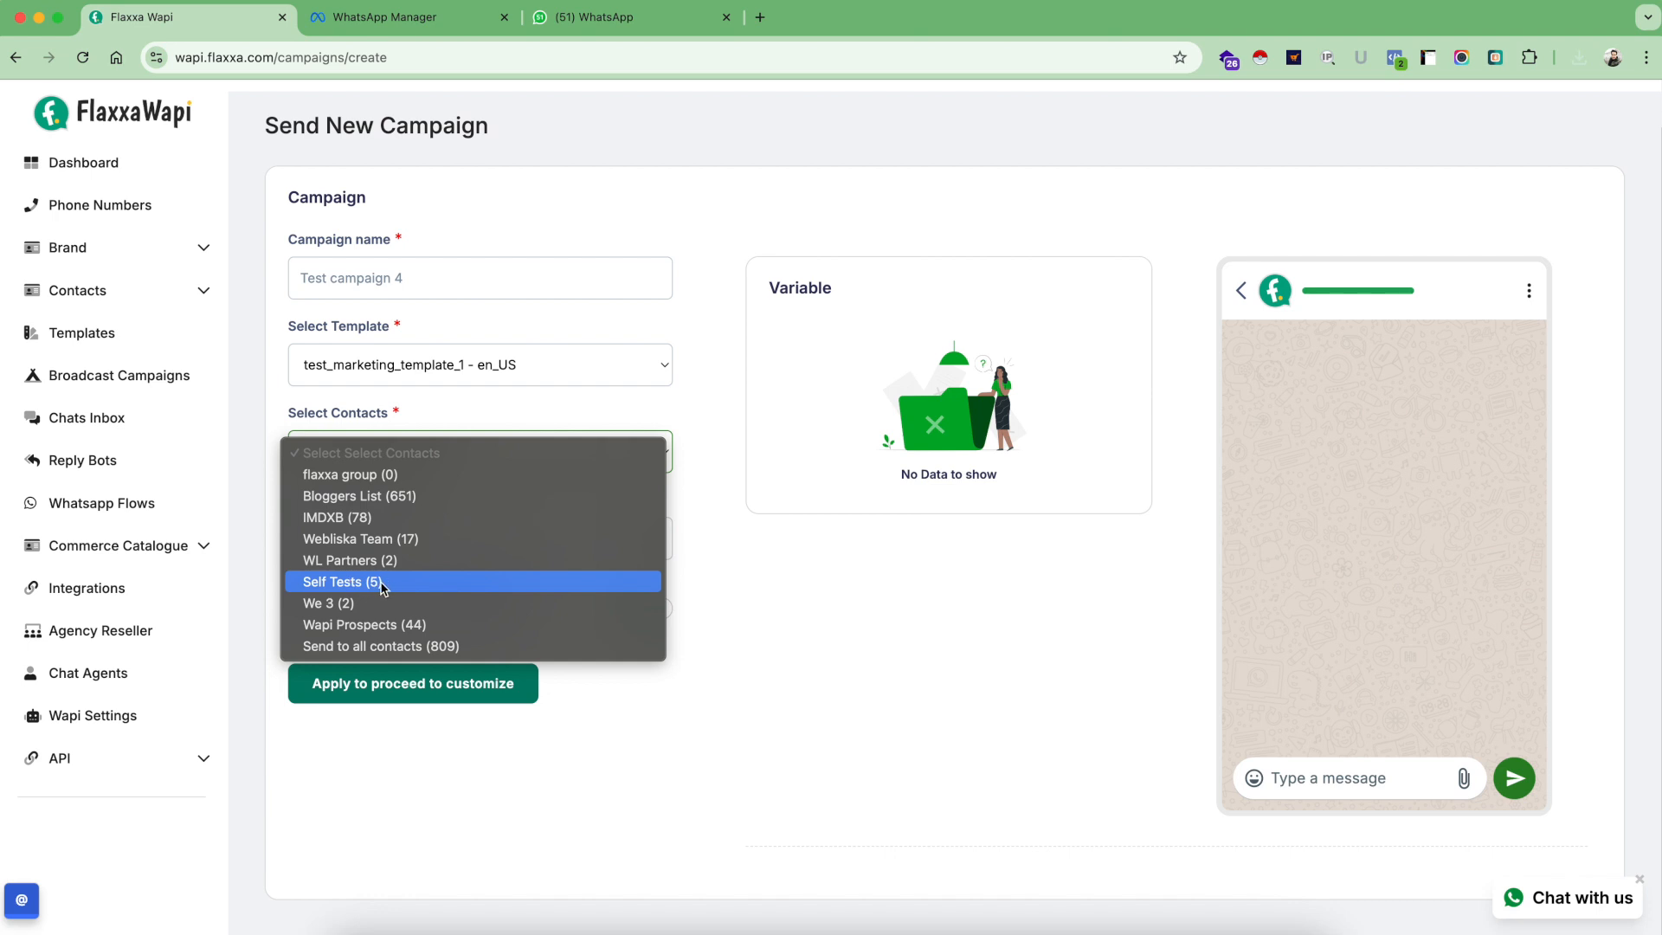
mouse_move(392, 589)
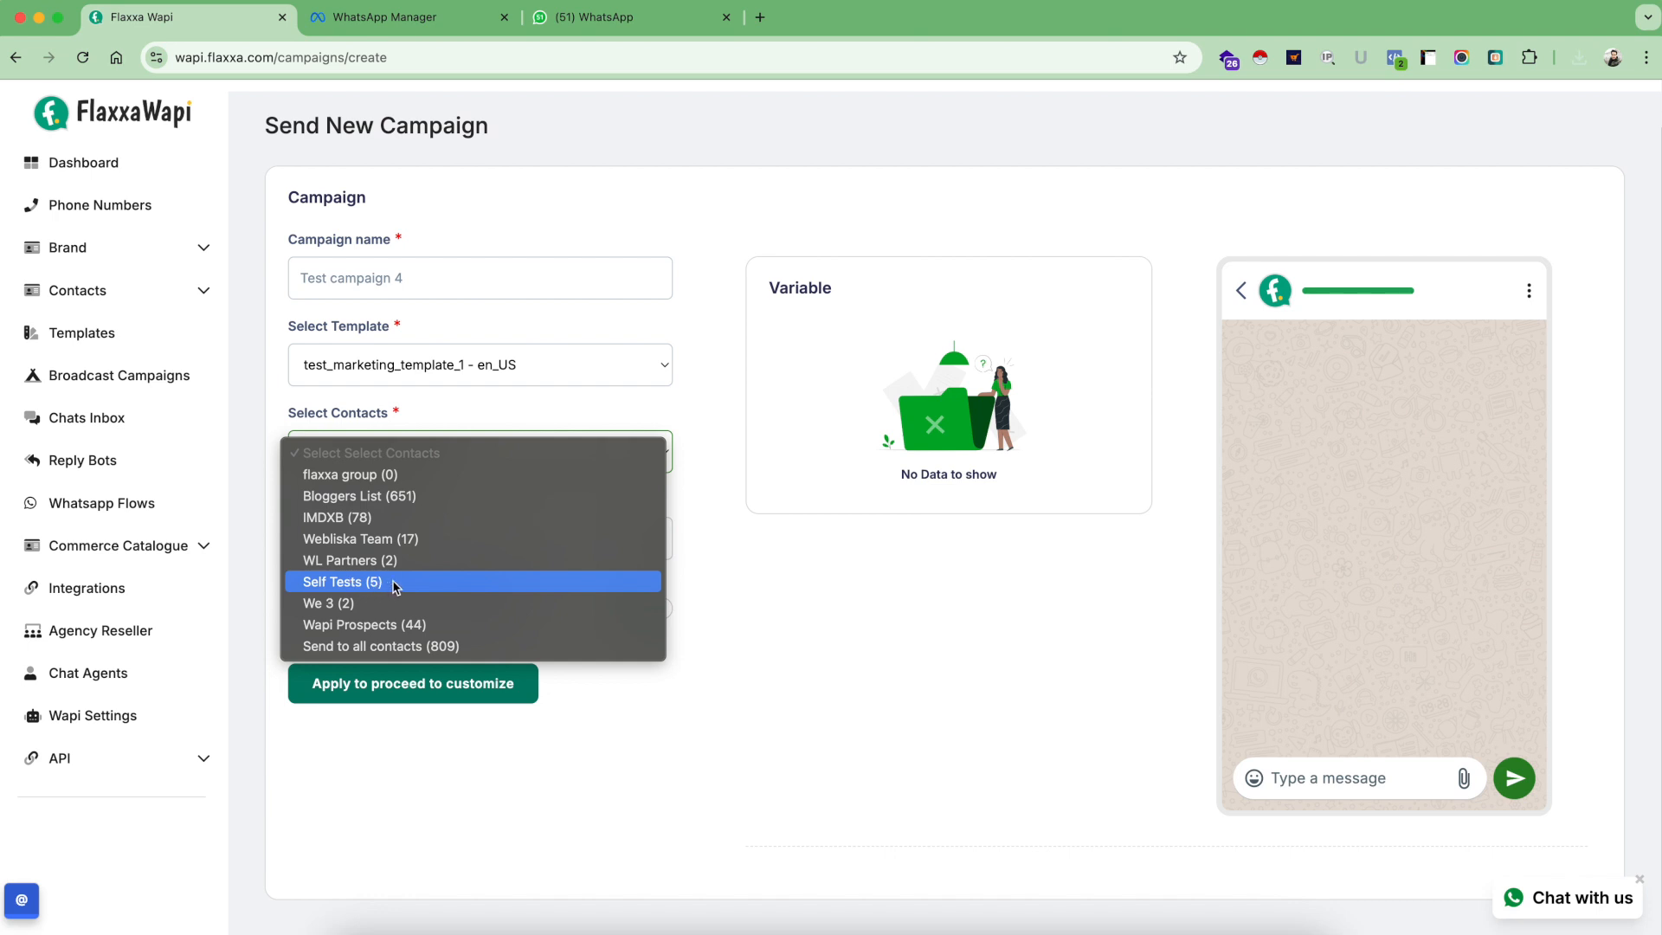
mouse_move(403, 646)
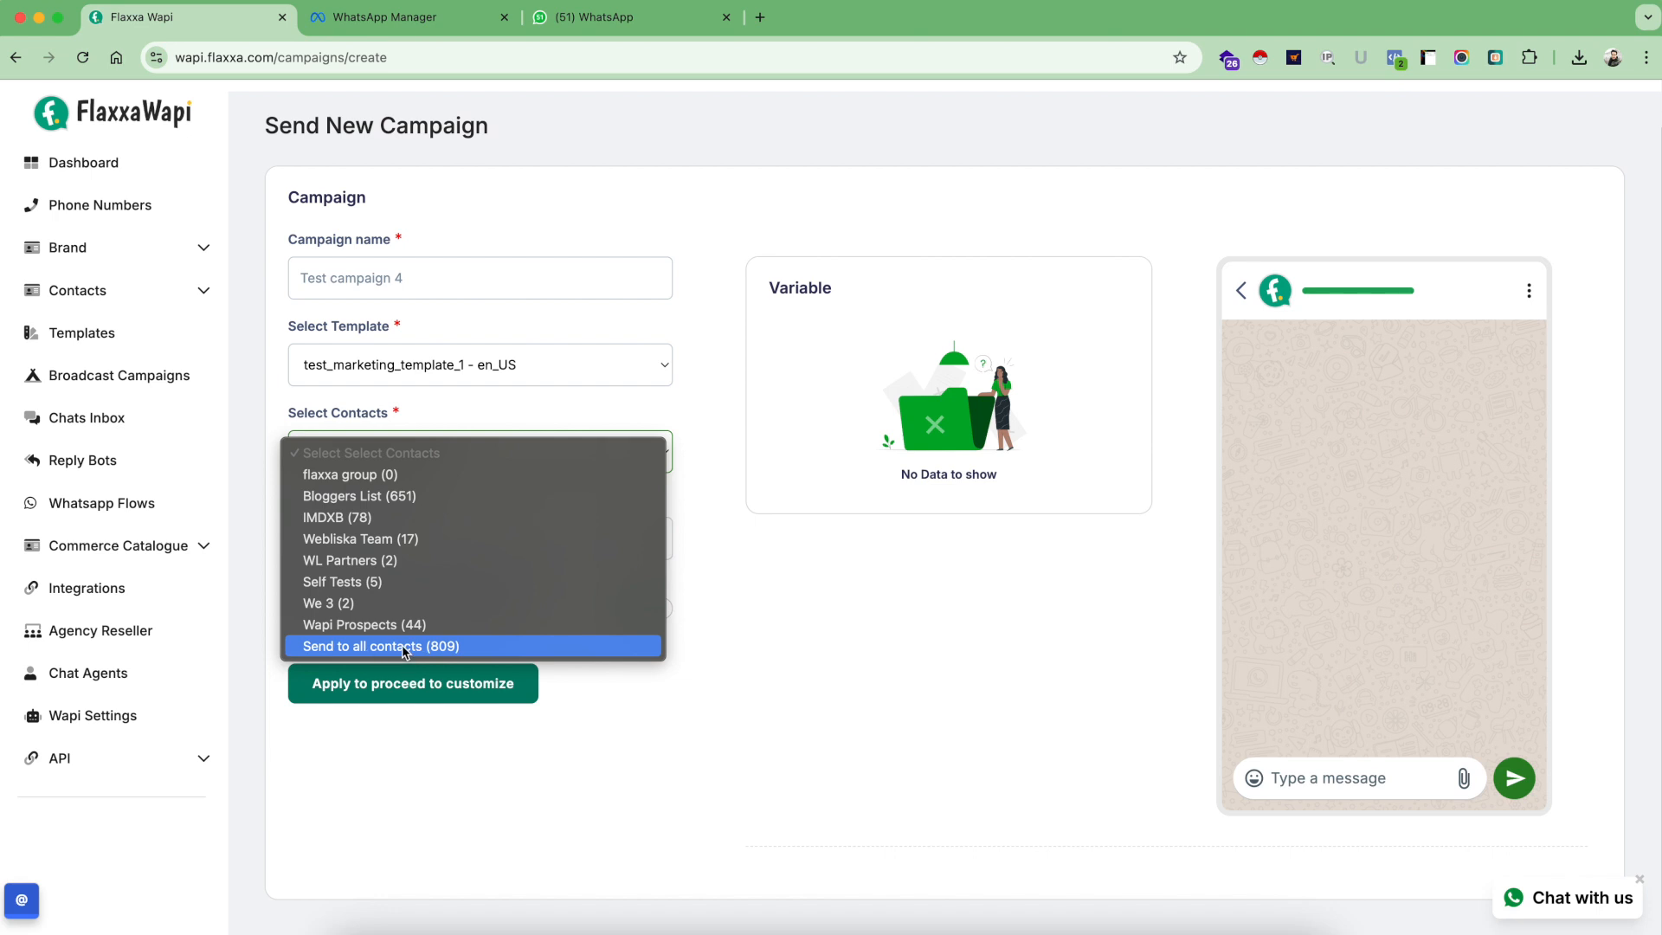
mouse_move(460, 415)
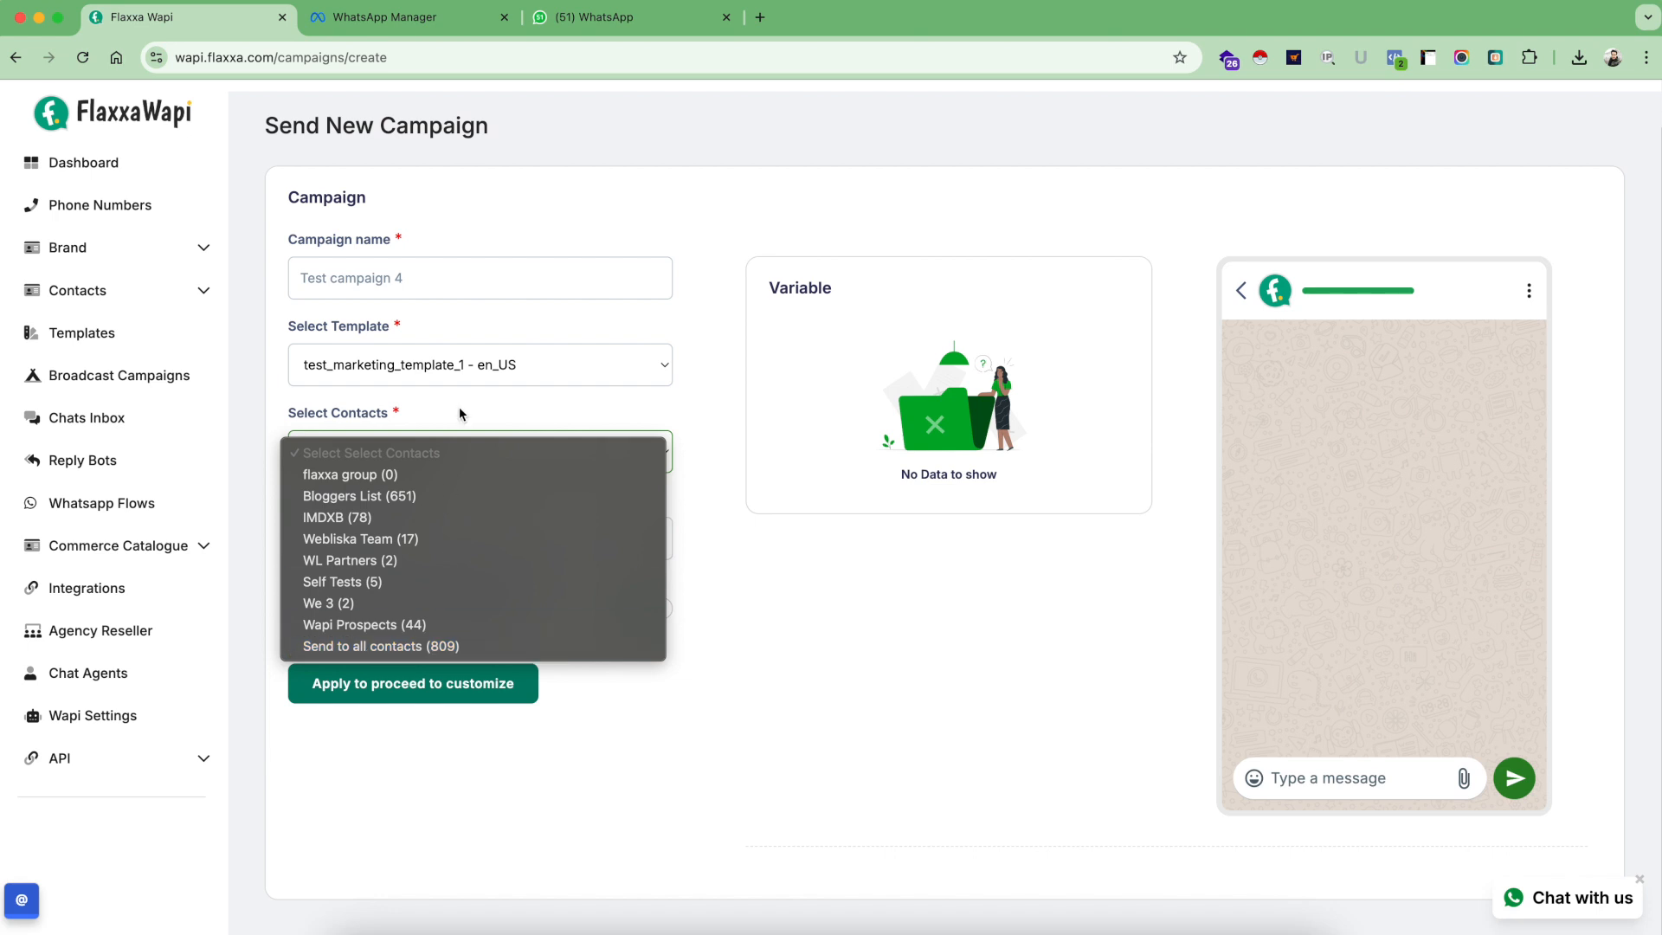
mouse_move(401, 624)
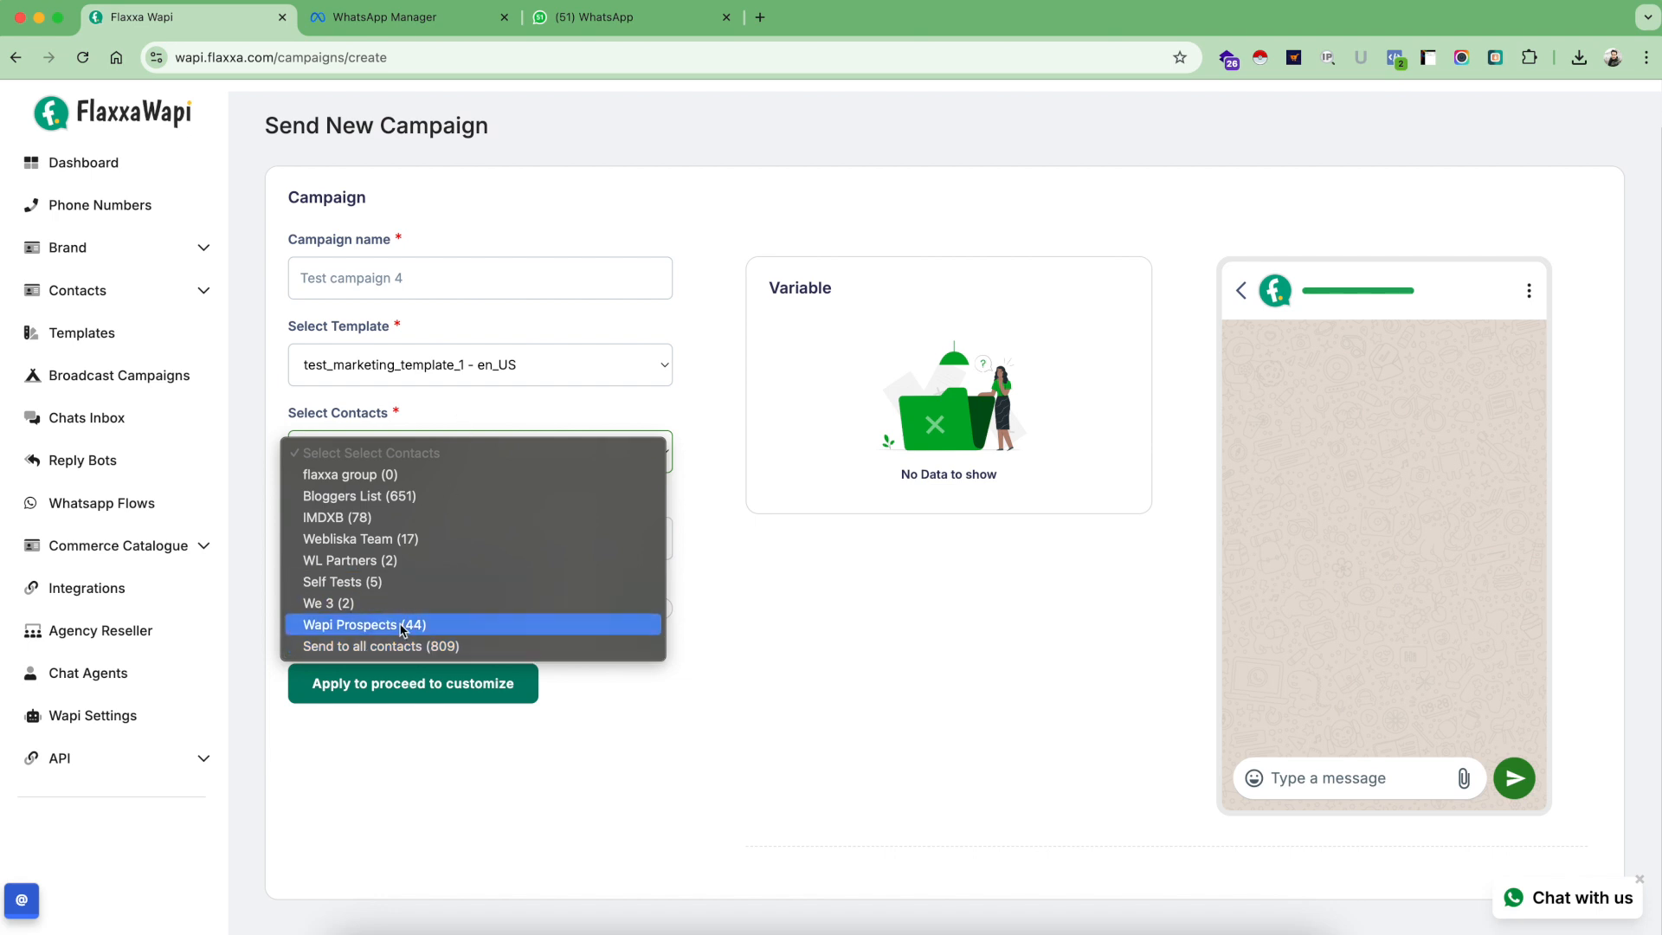
mouse_move(364, 584)
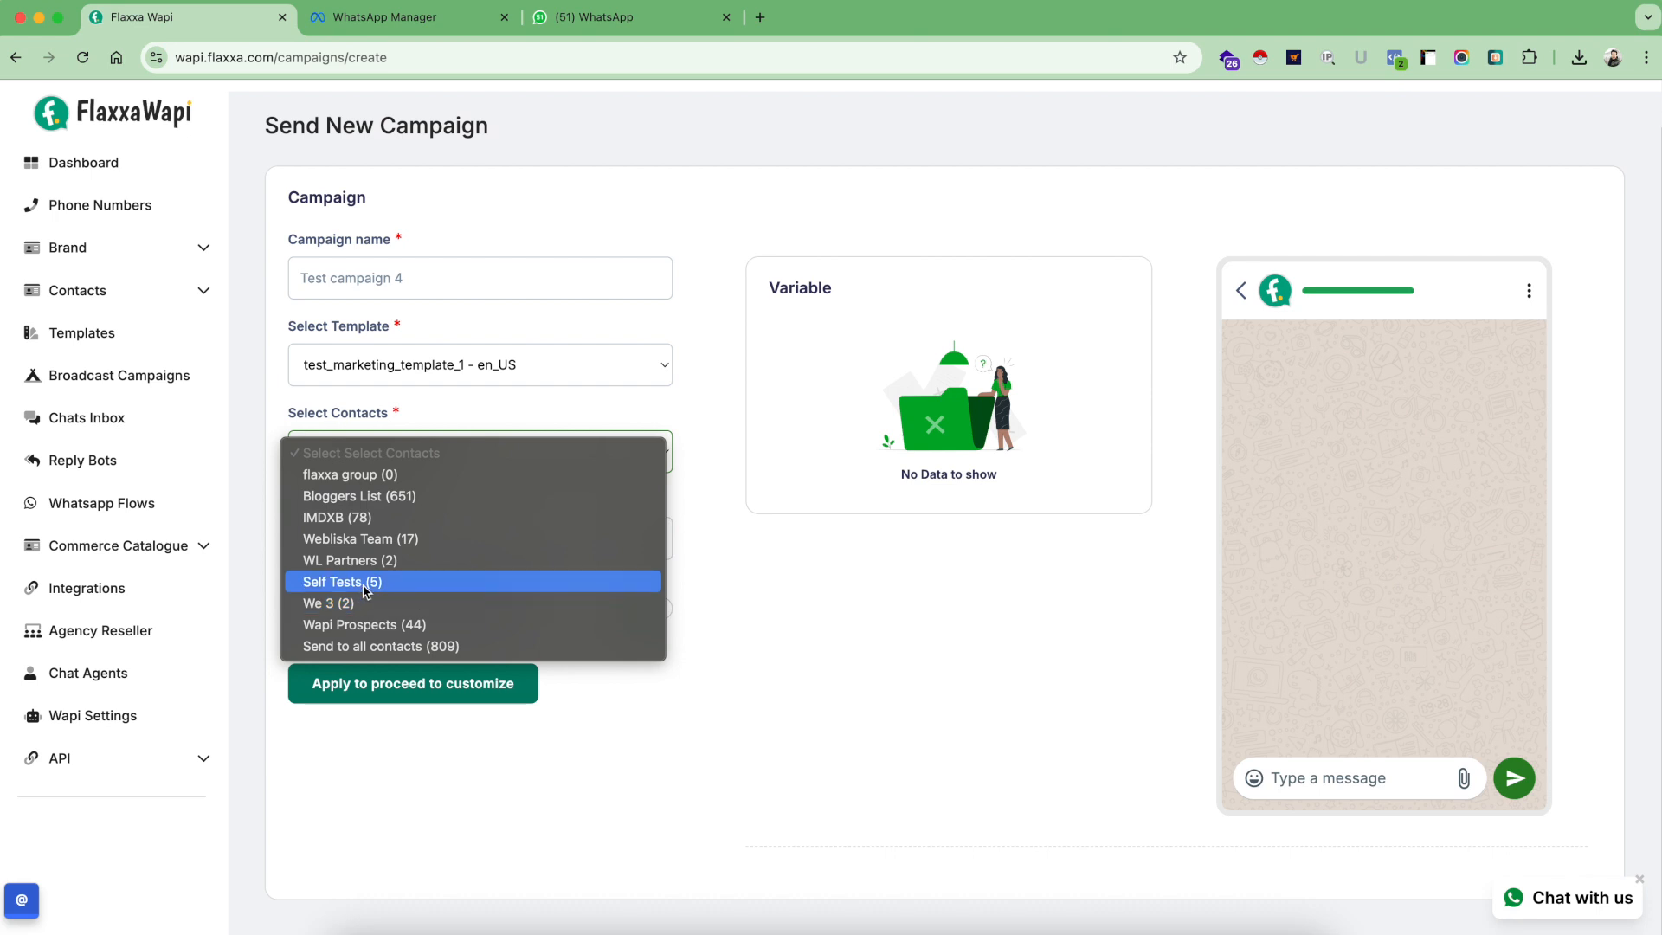
left_click(341, 581)
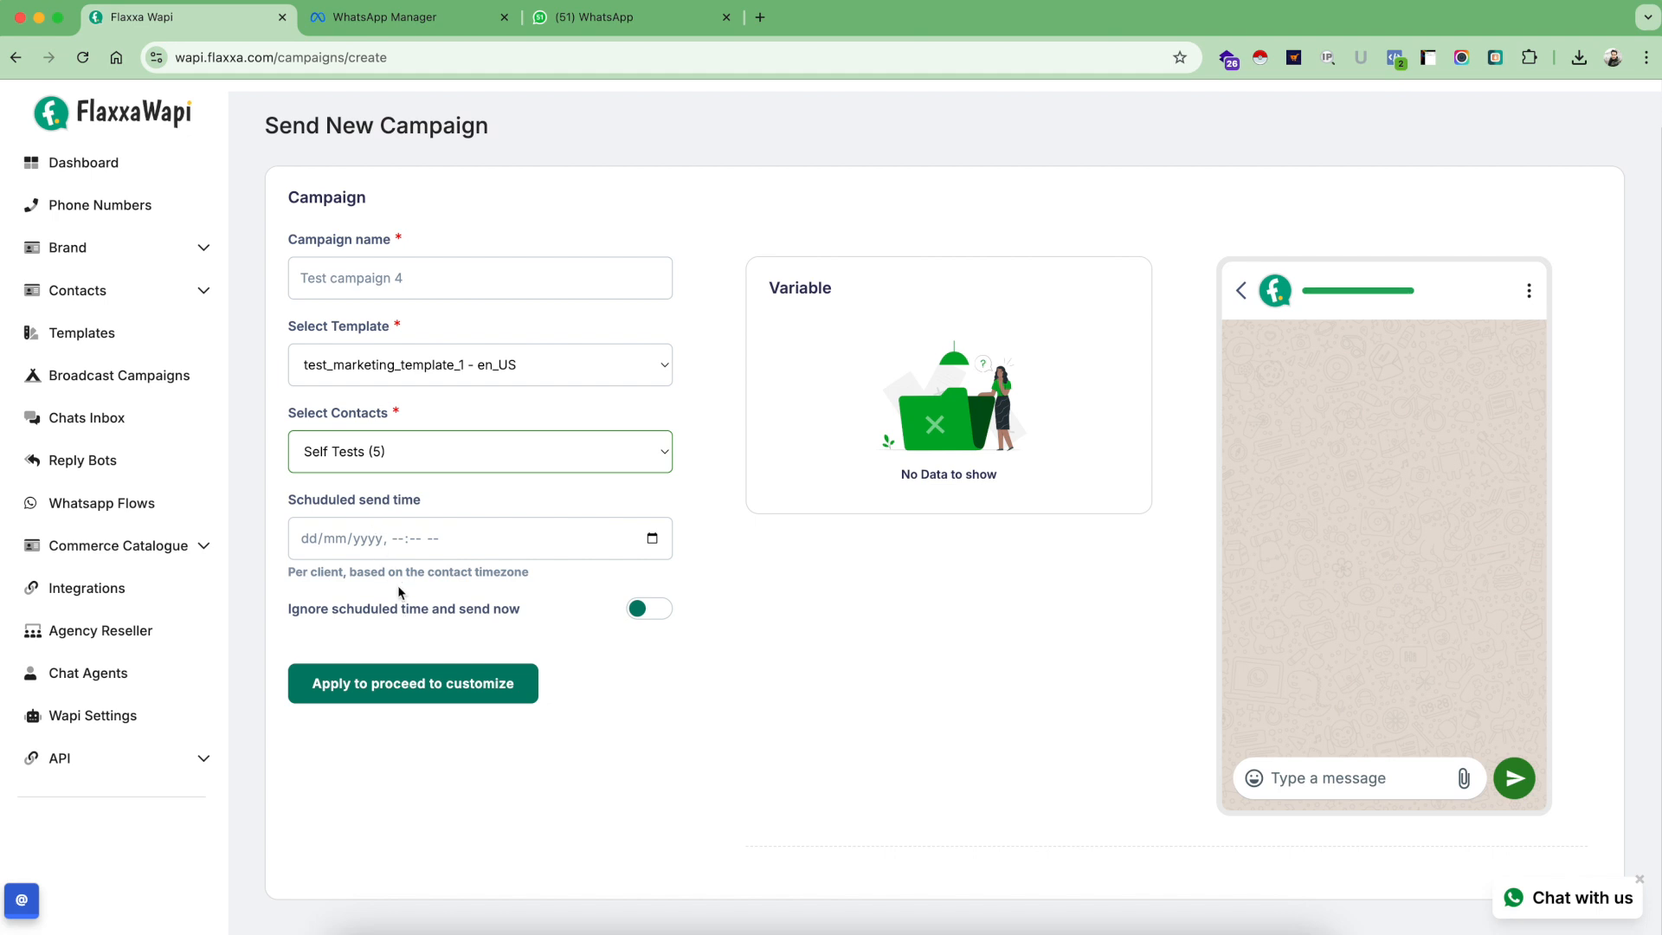
mouse_move(311, 500)
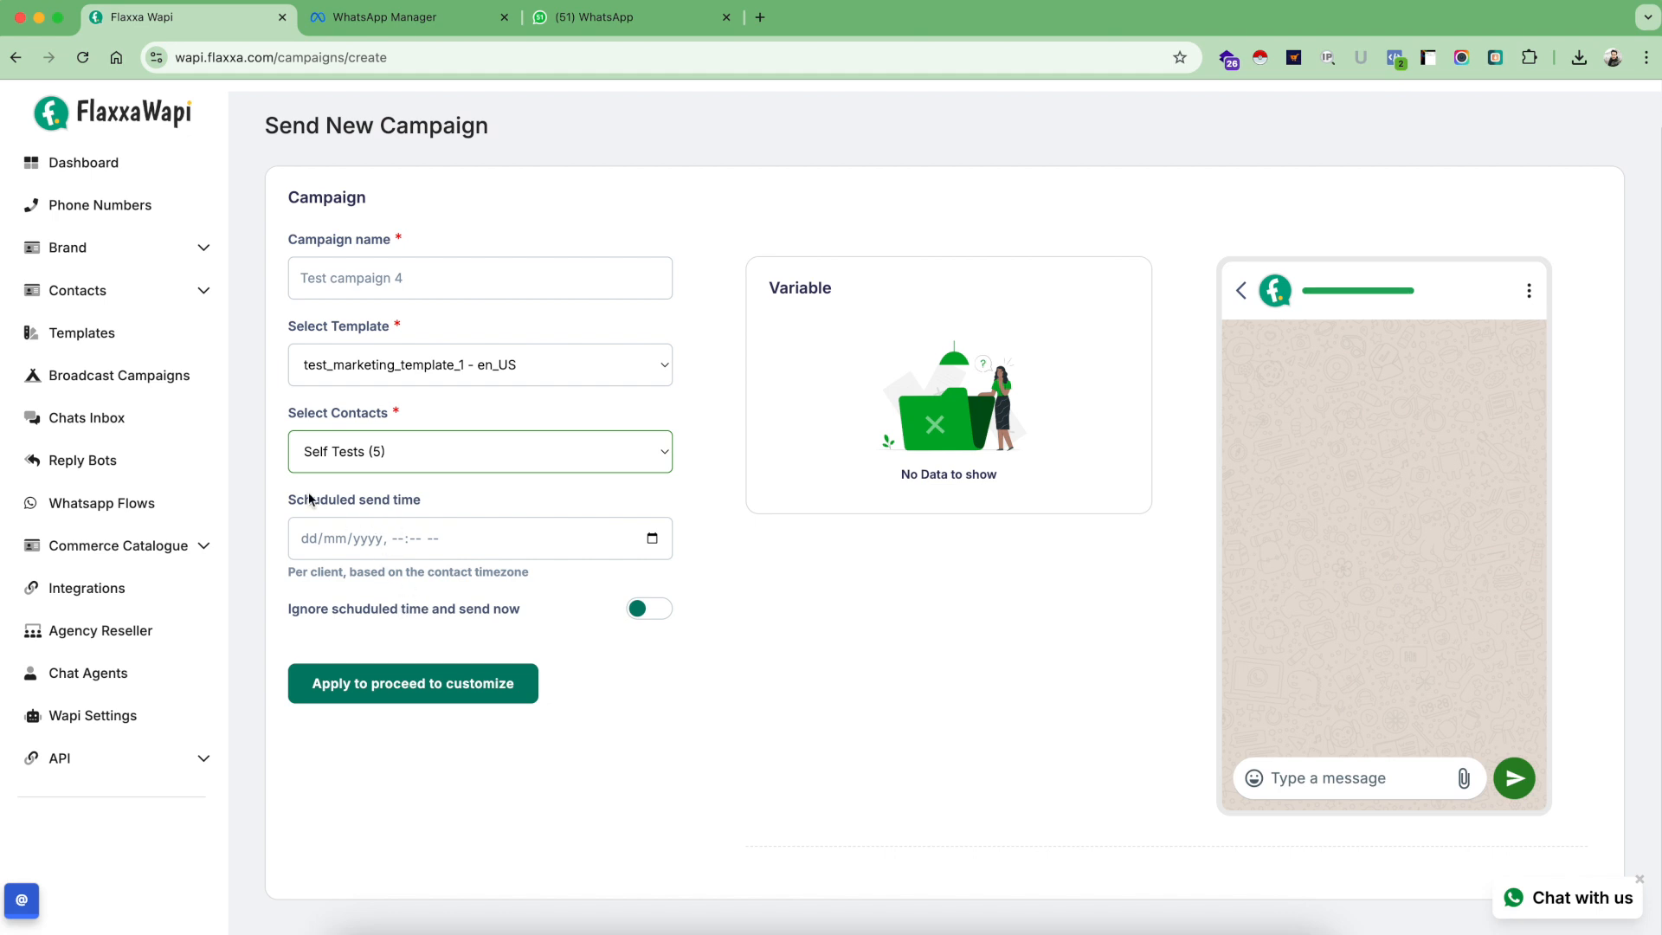
mouse_move(431, 465)
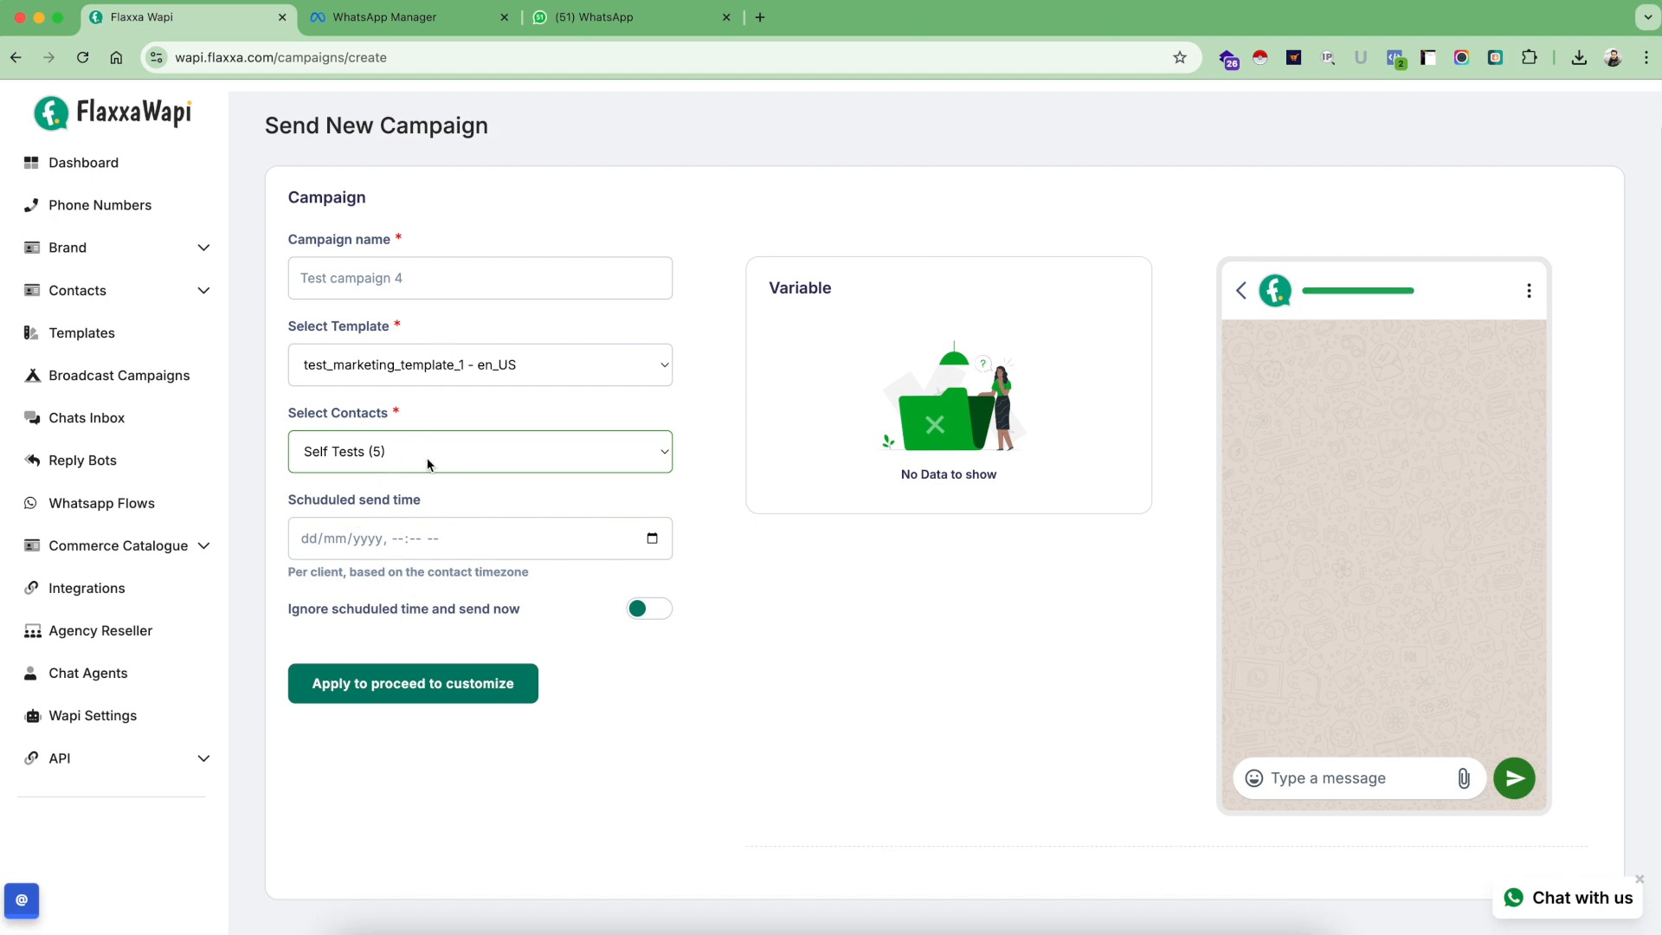
Open the scheduled send date-and-time picker on the campaign form
left_click(652, 539)
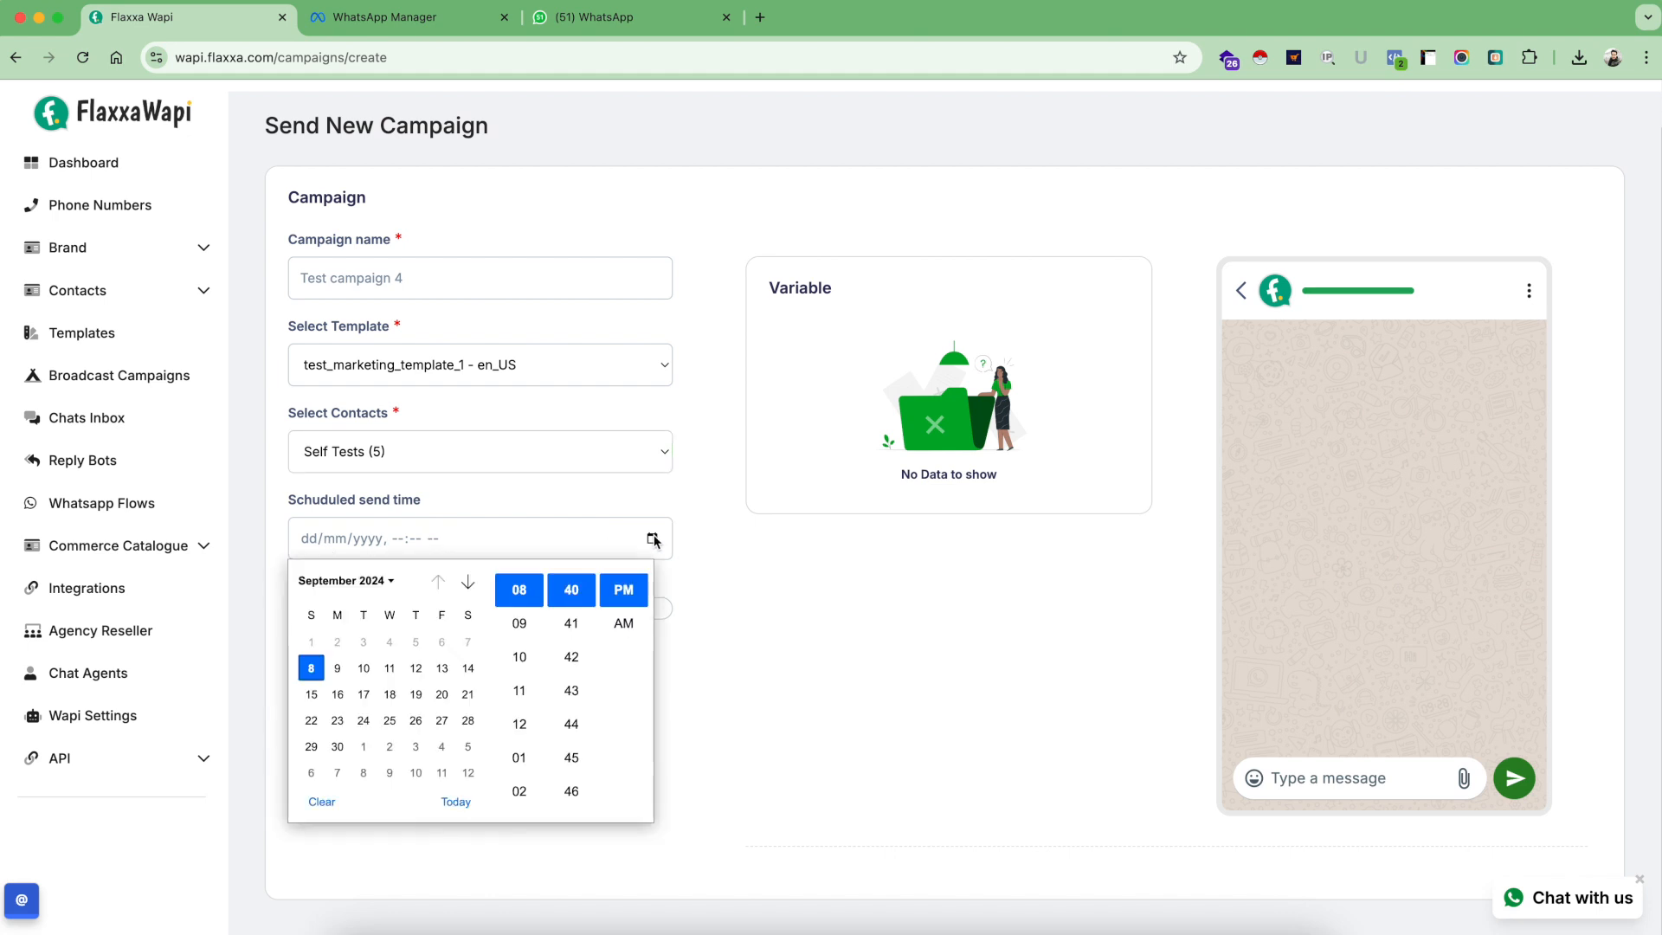
mouse_move(515, 613)
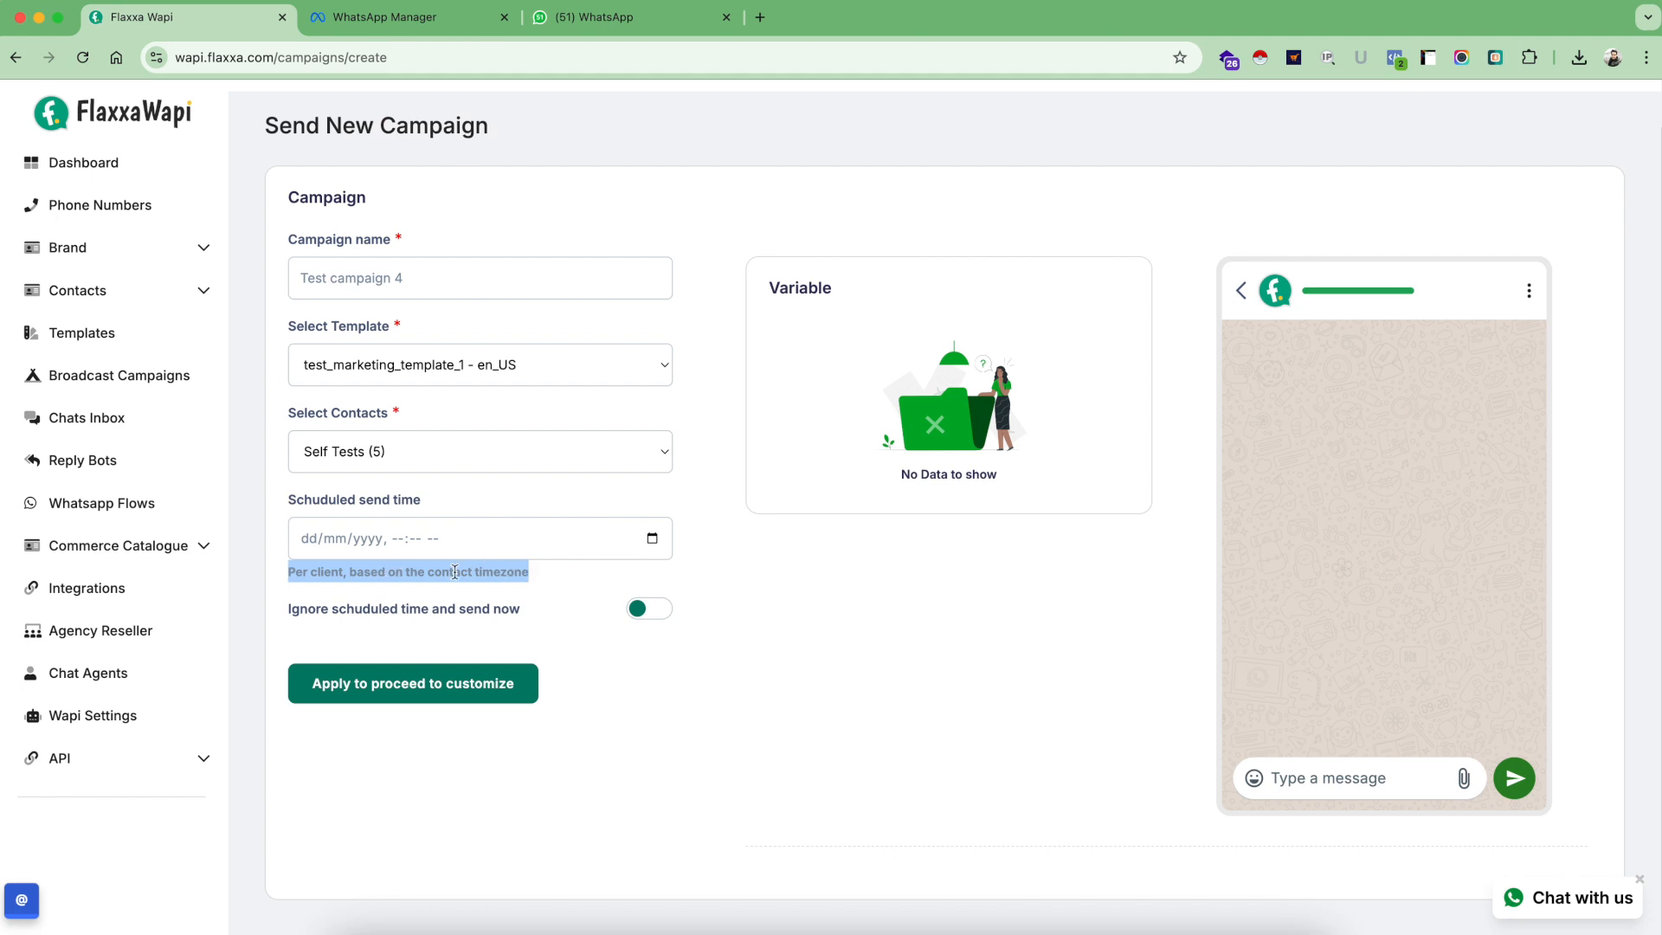
mouse_move(712, 488)
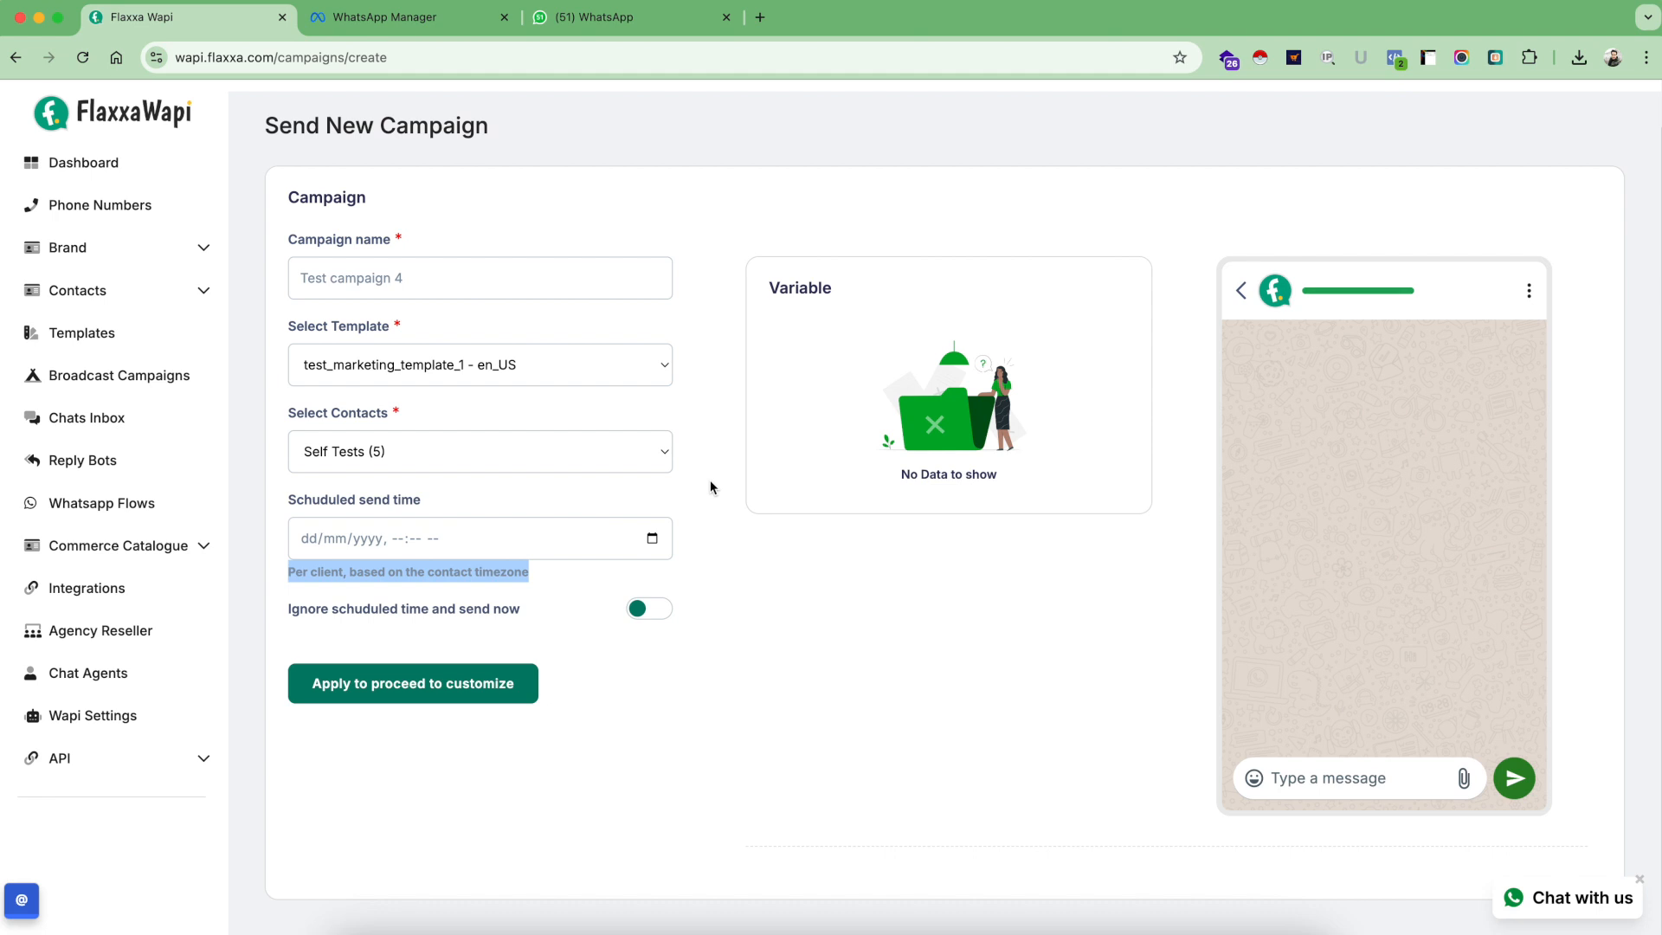
mouse_move(452, 516)
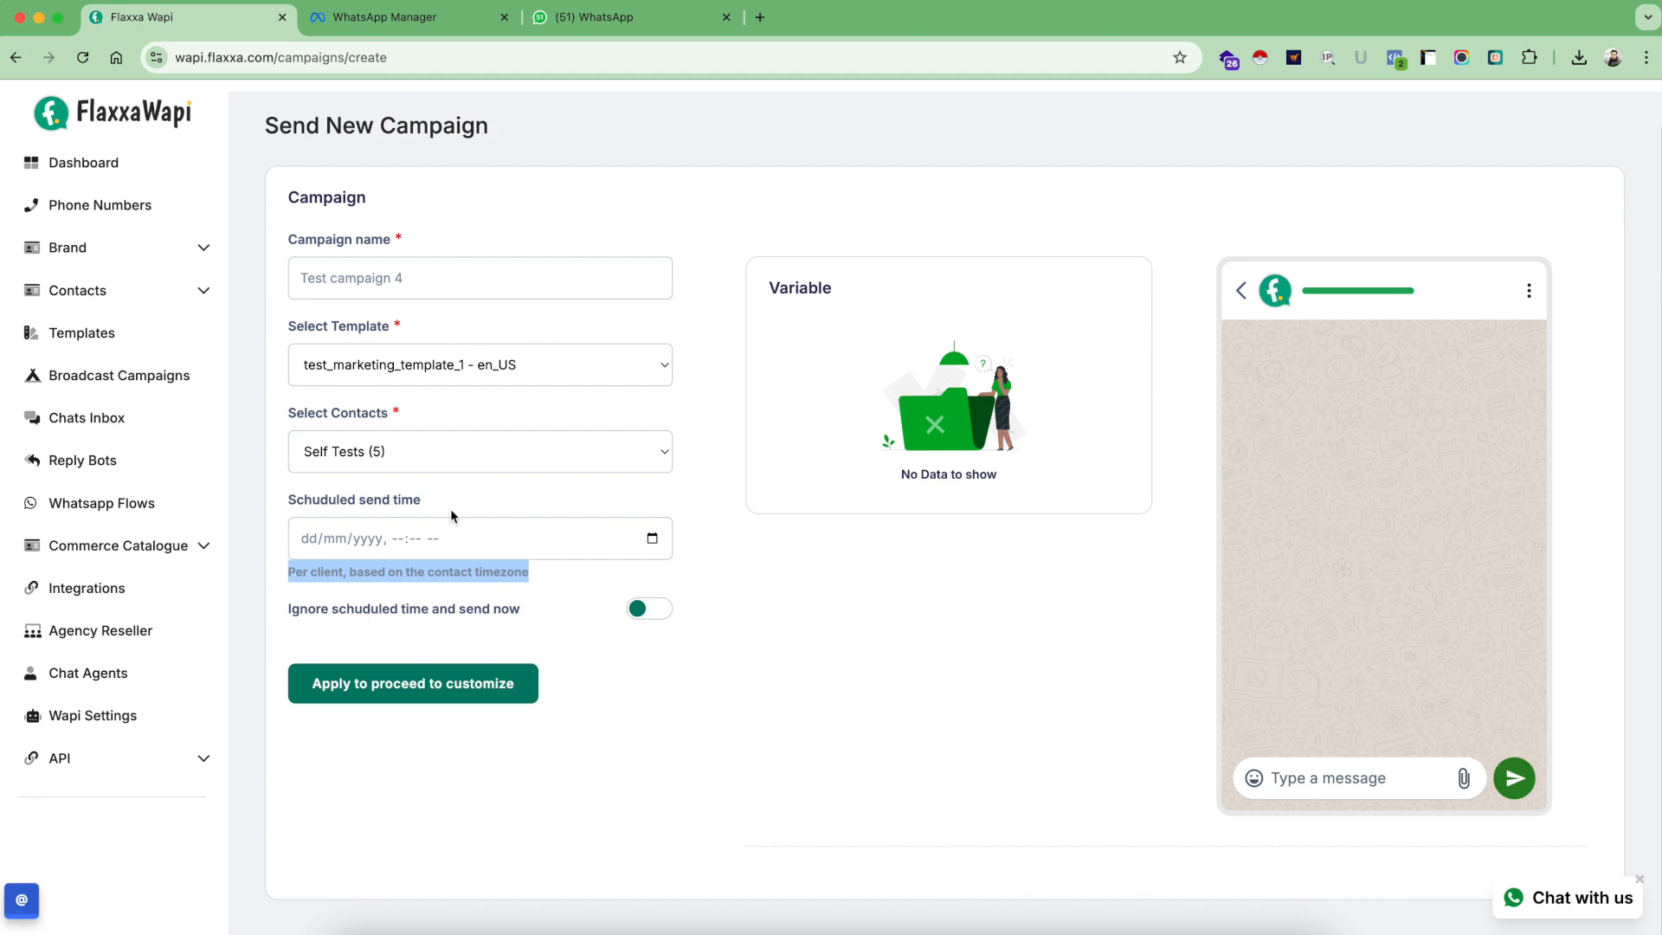
mouse_move(618, 506)
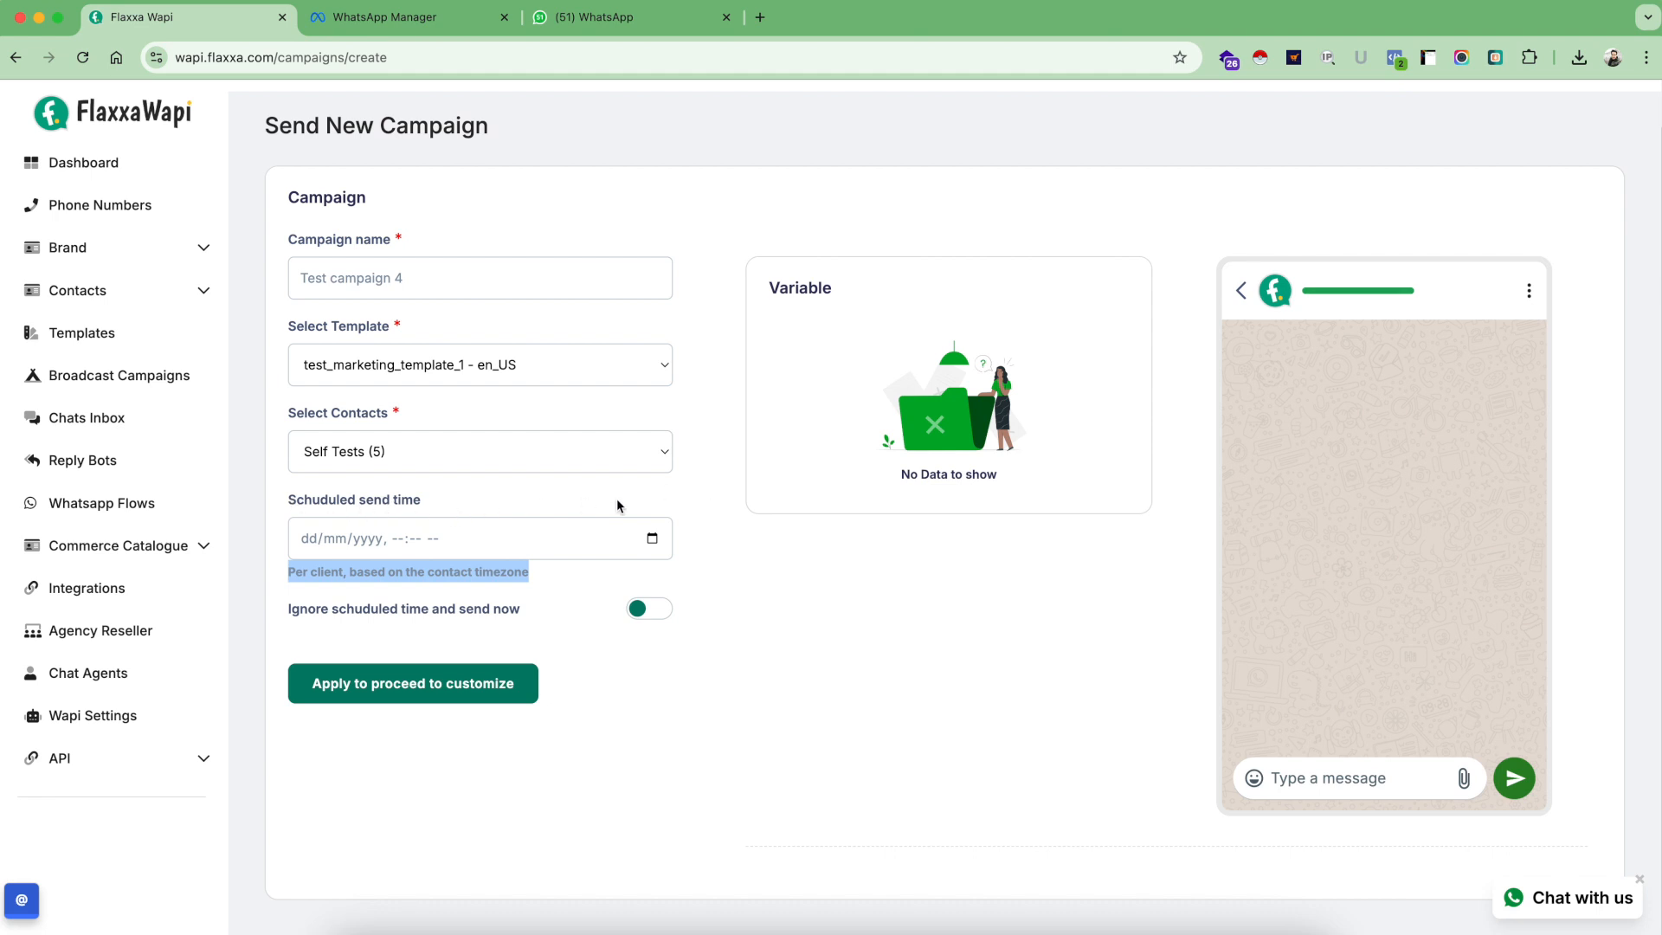
mouse_move(699, 573)
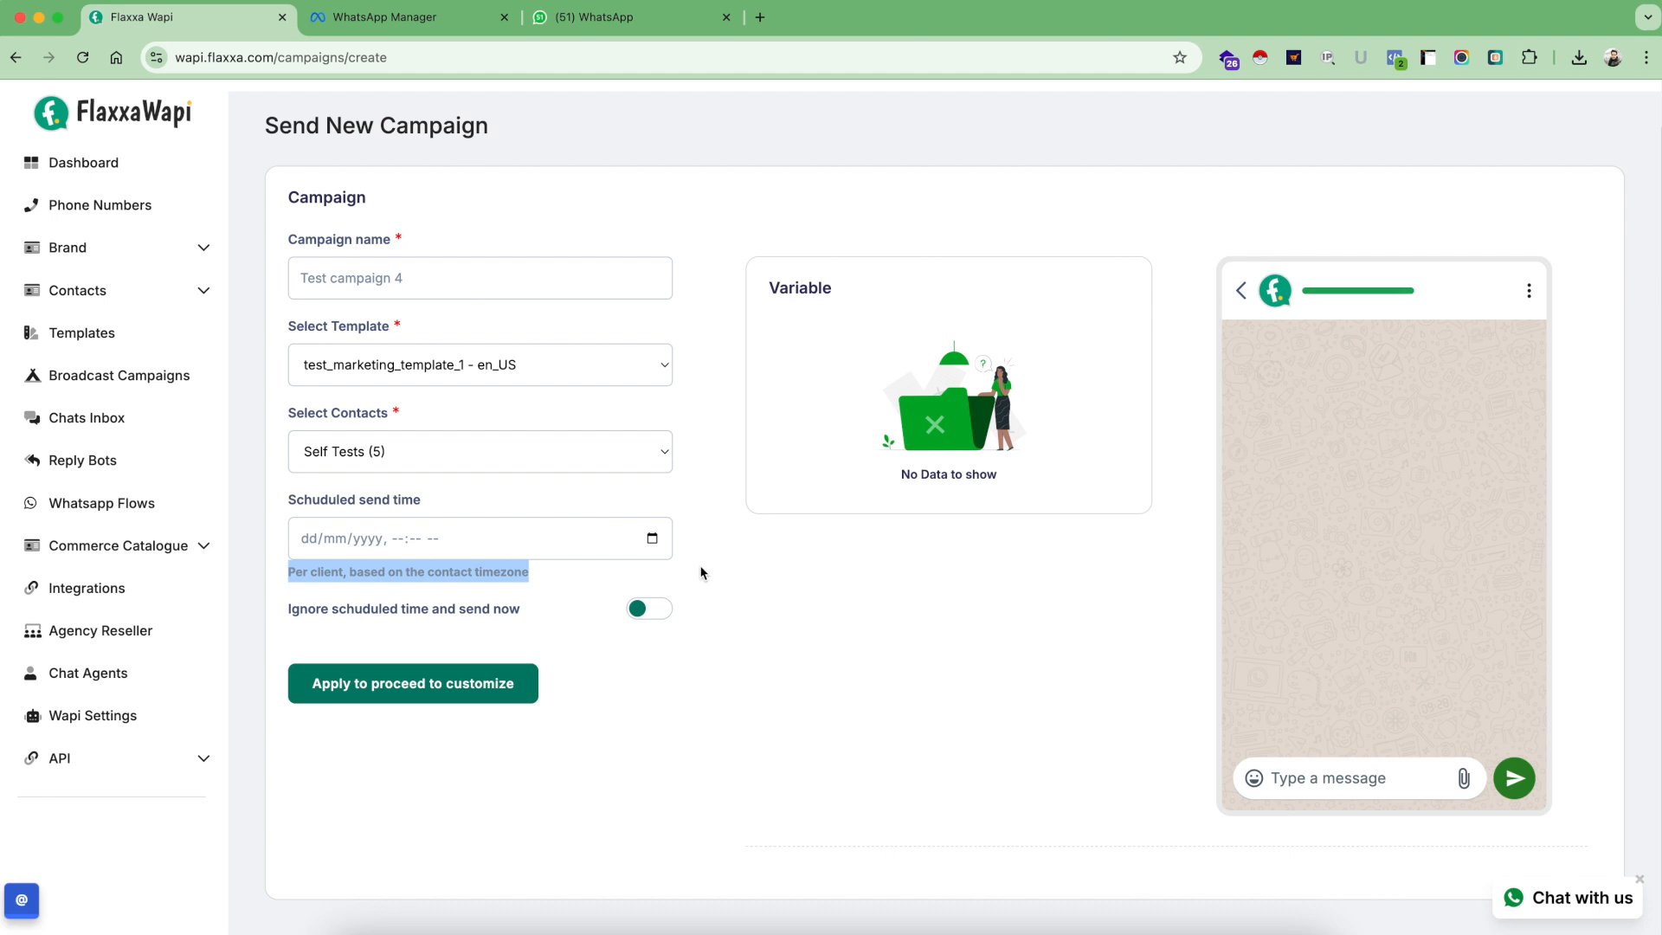
mouse_move(712, 543)
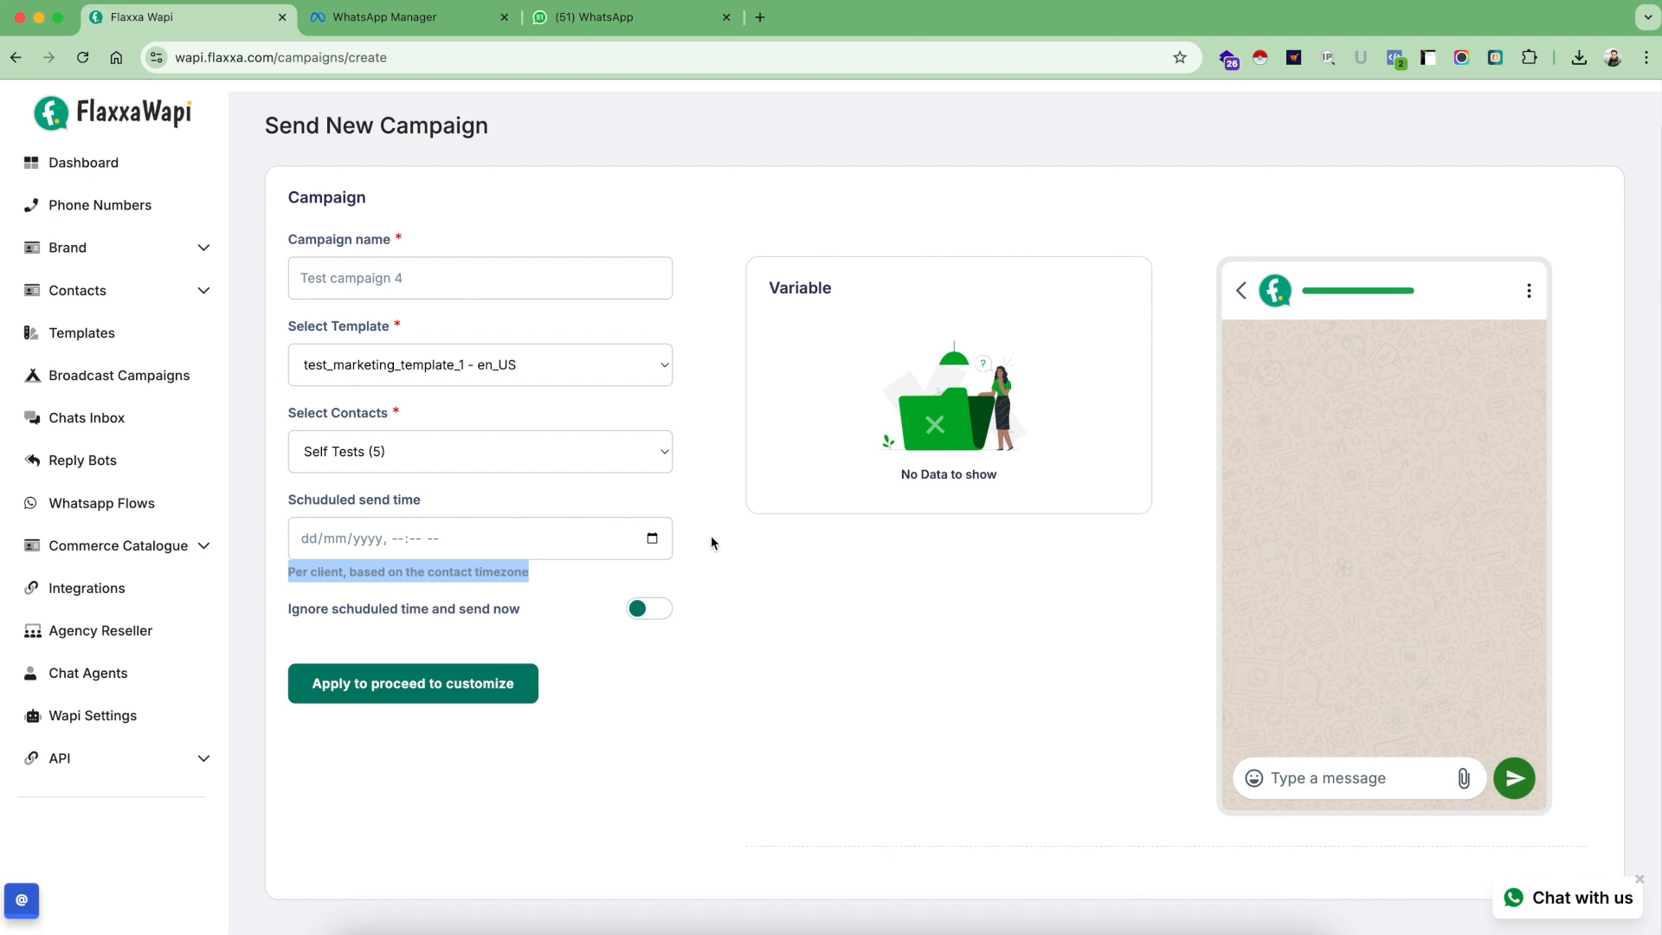
mouse_move(706, 569)
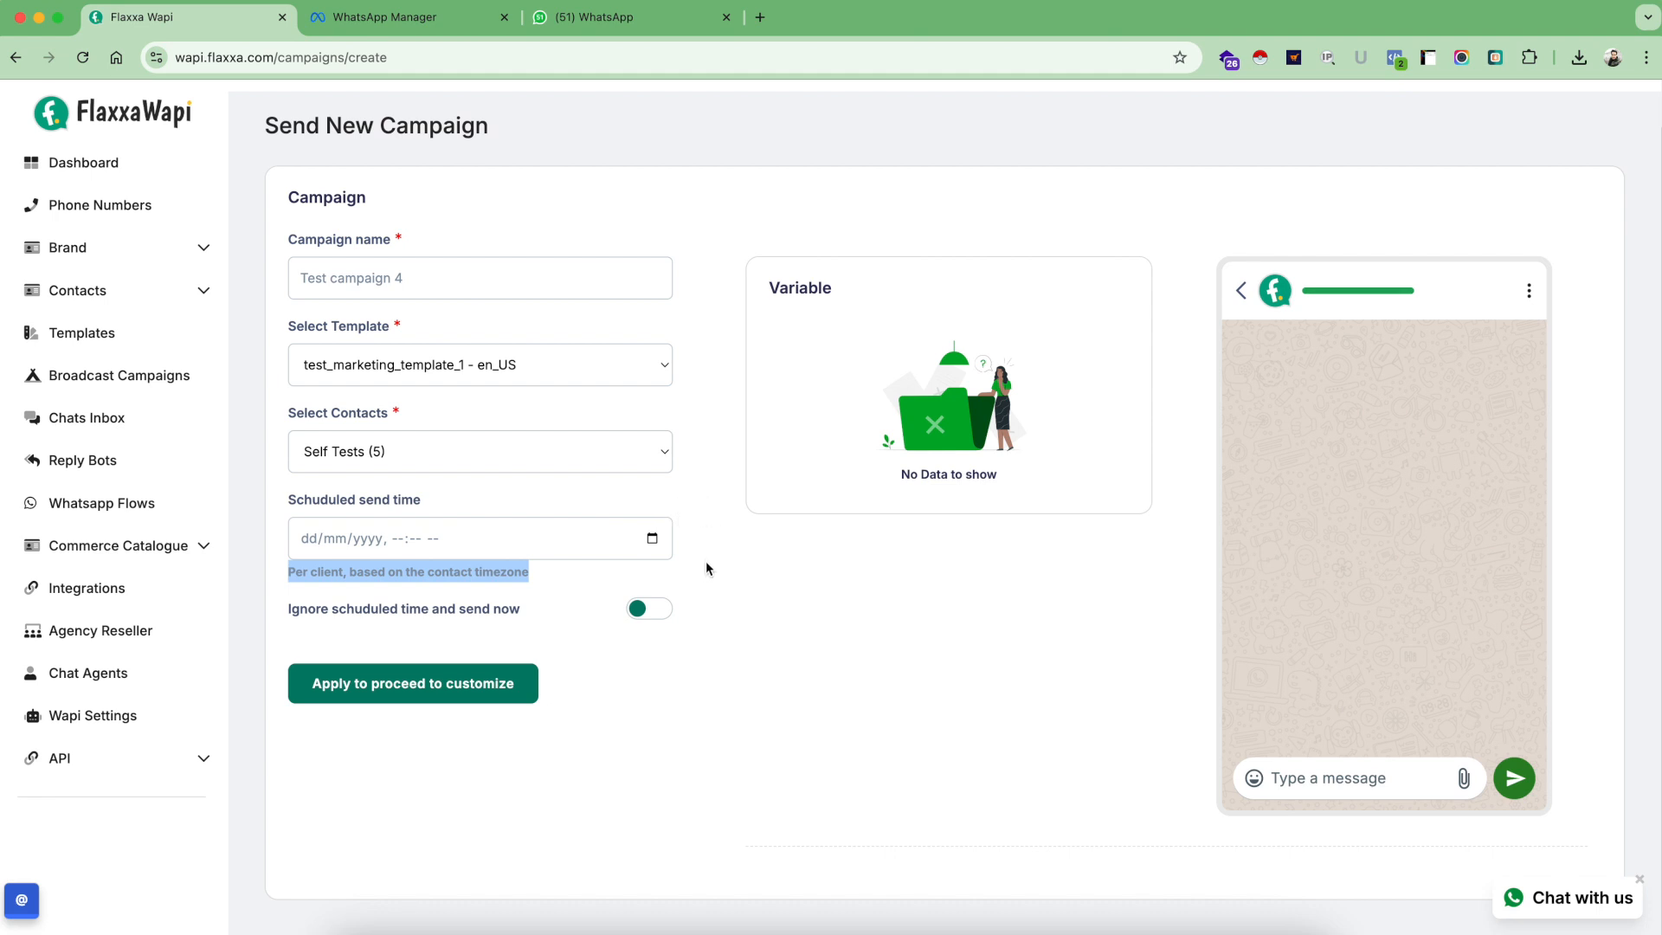
mouse_move(515, 565)
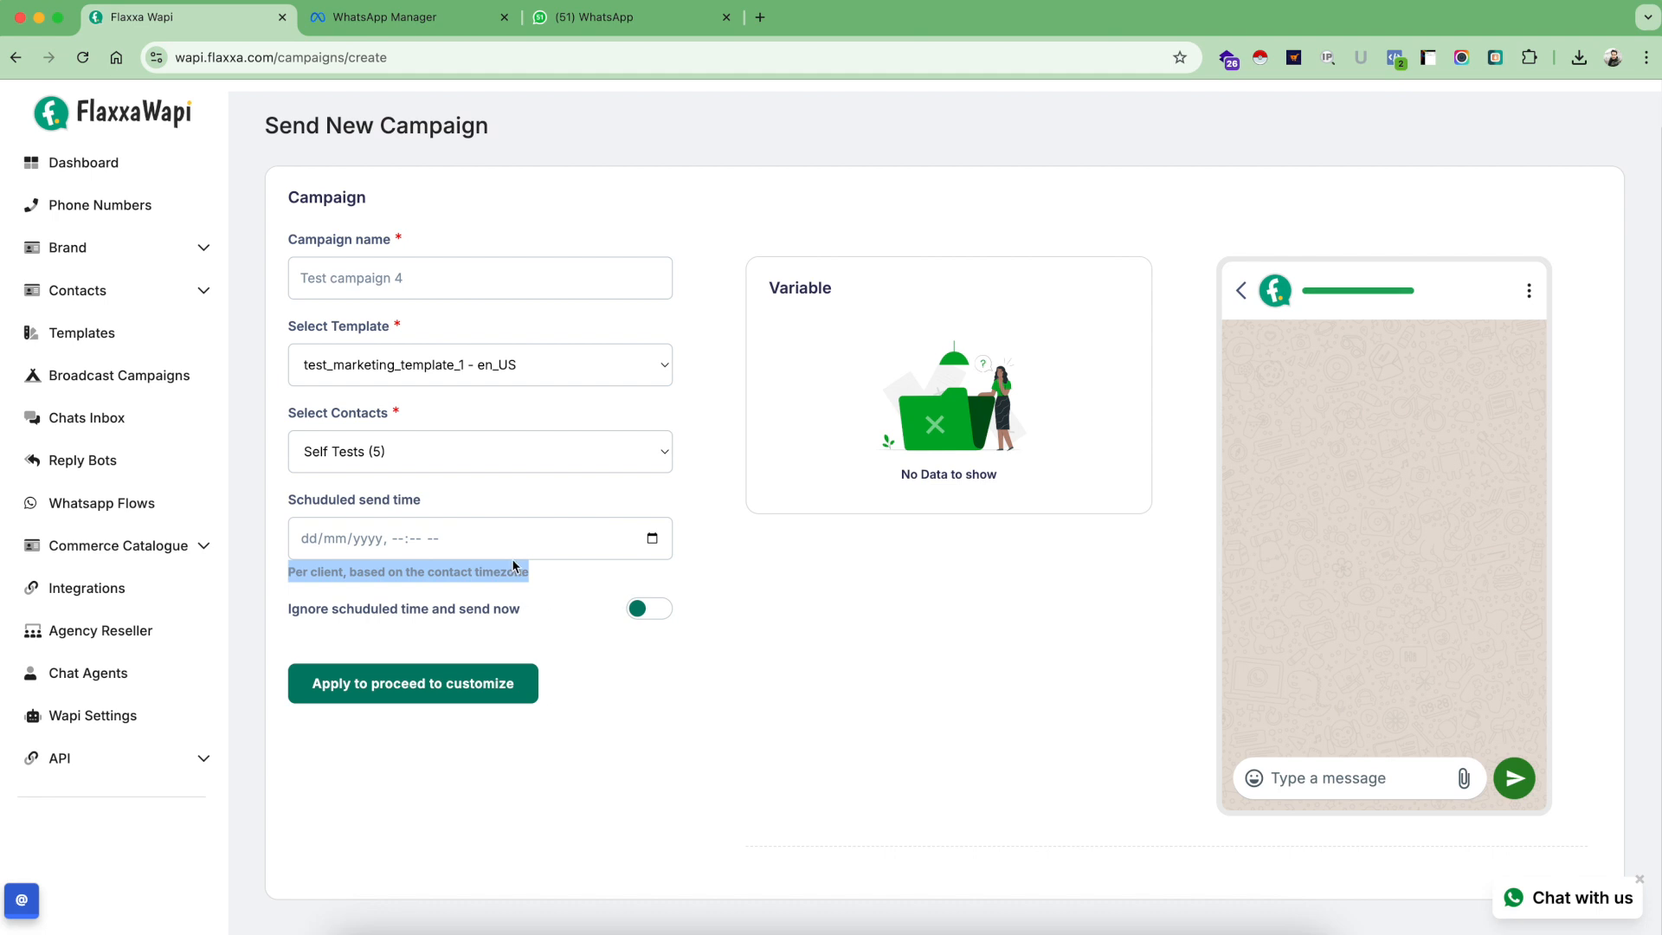
mouse_move(439, 633)
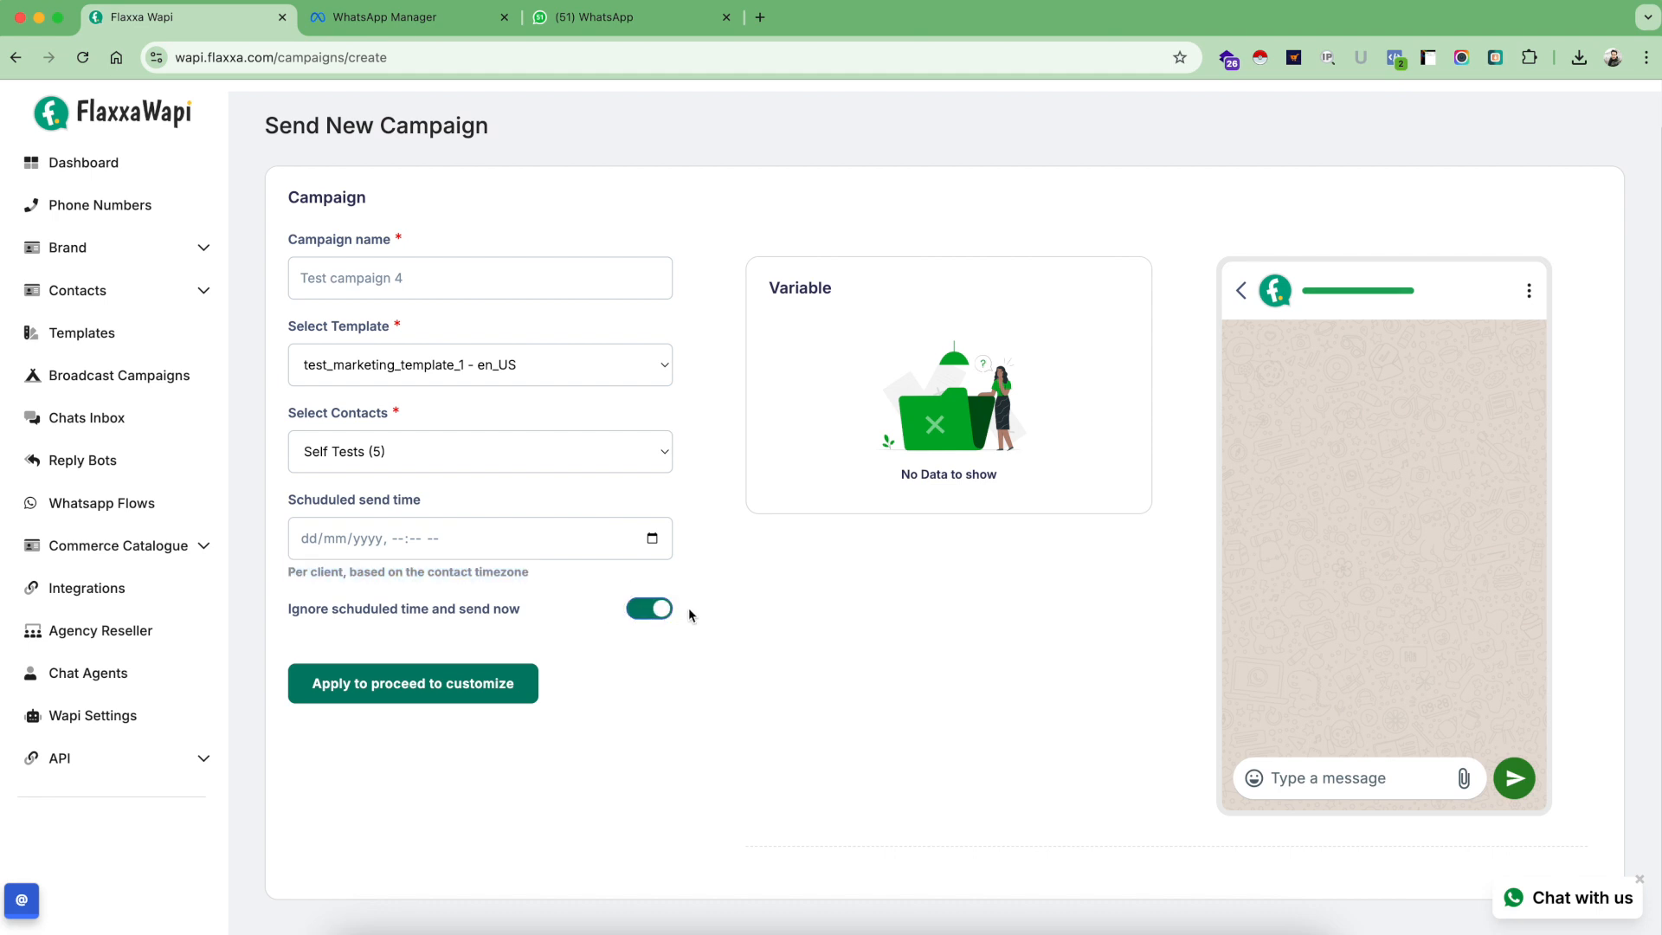
mouse_move(520, 671)
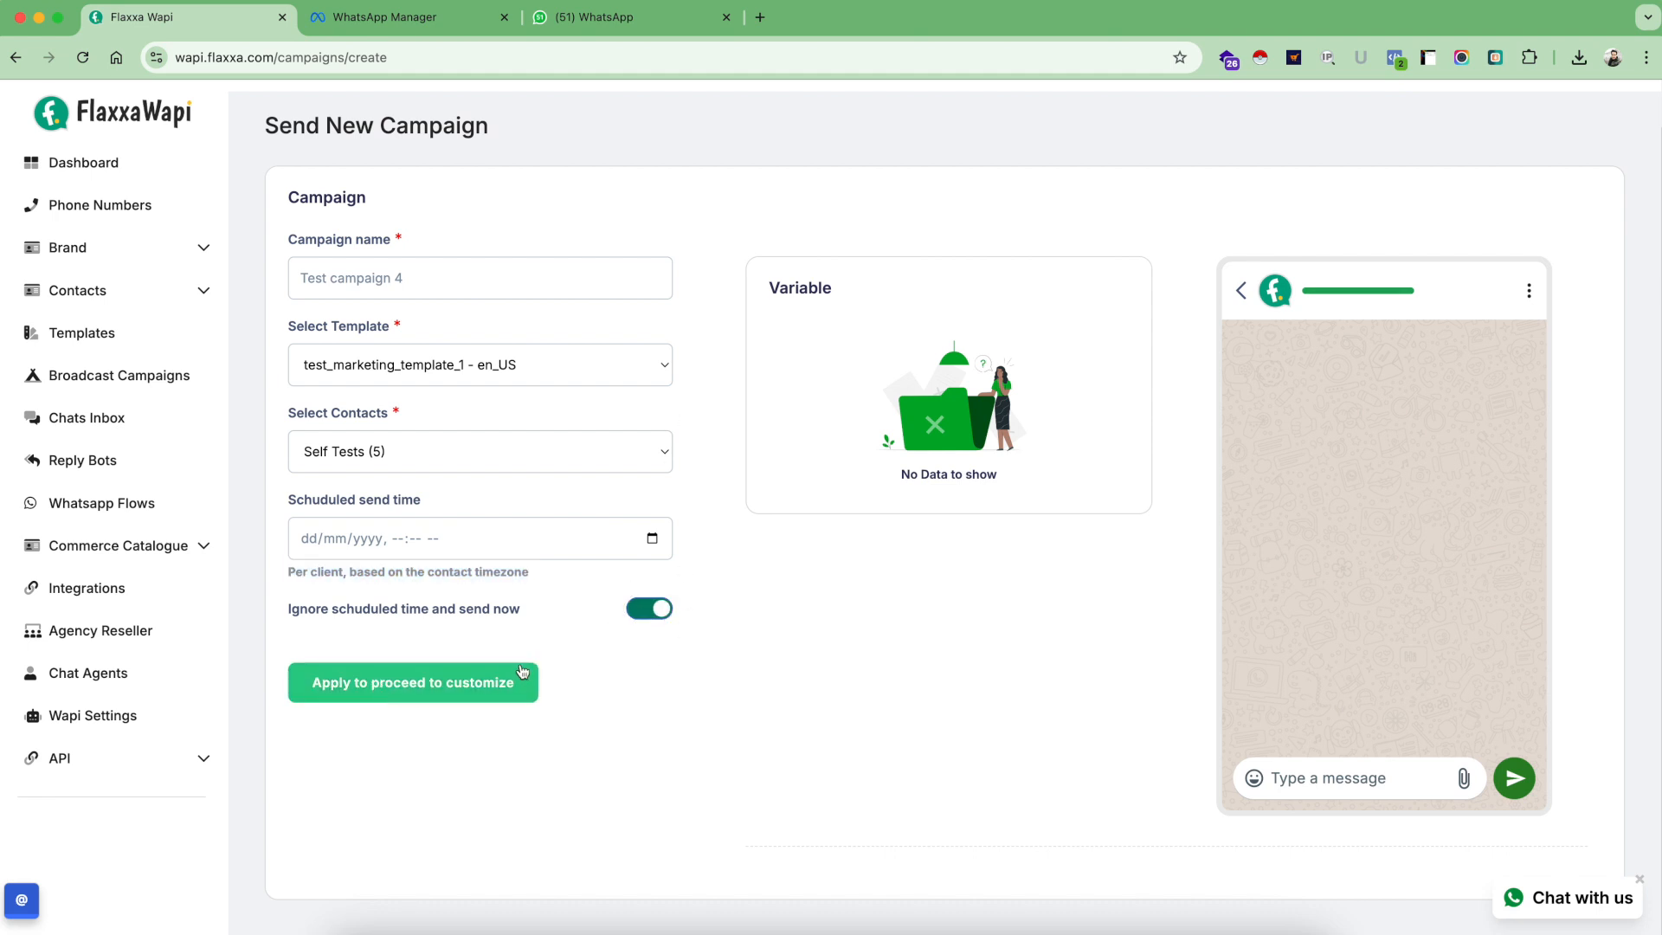
Apply the campaign settings to reach the message preview and the send summary for 5 contacts
left_click(412, 683)
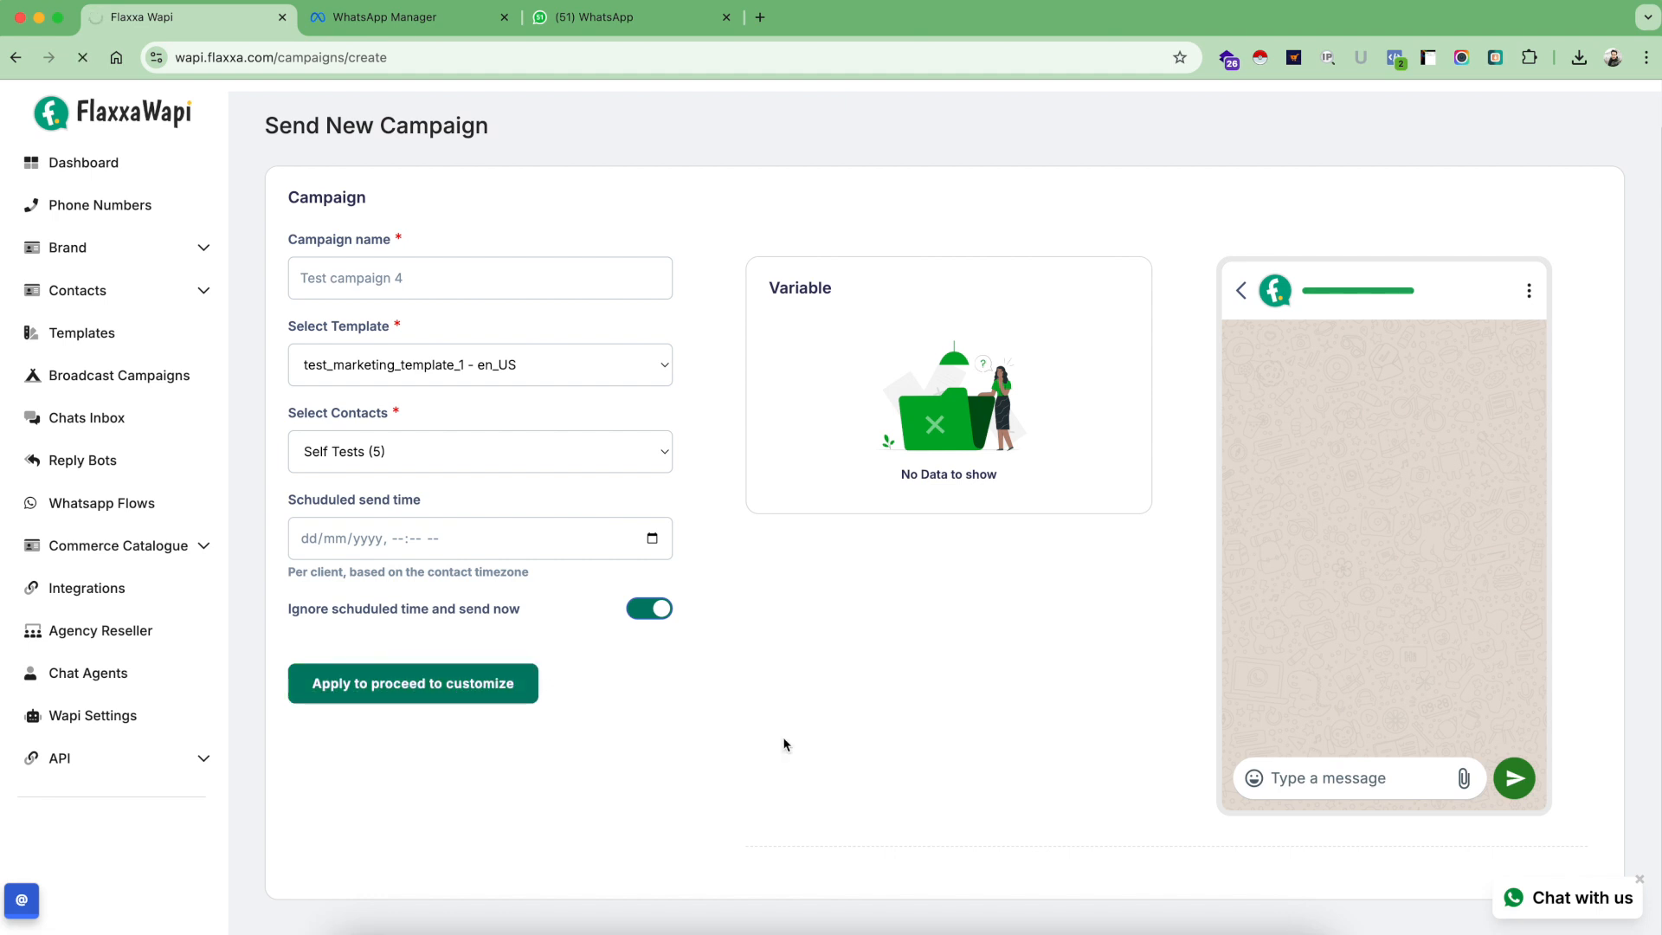
left_click(412, 683)
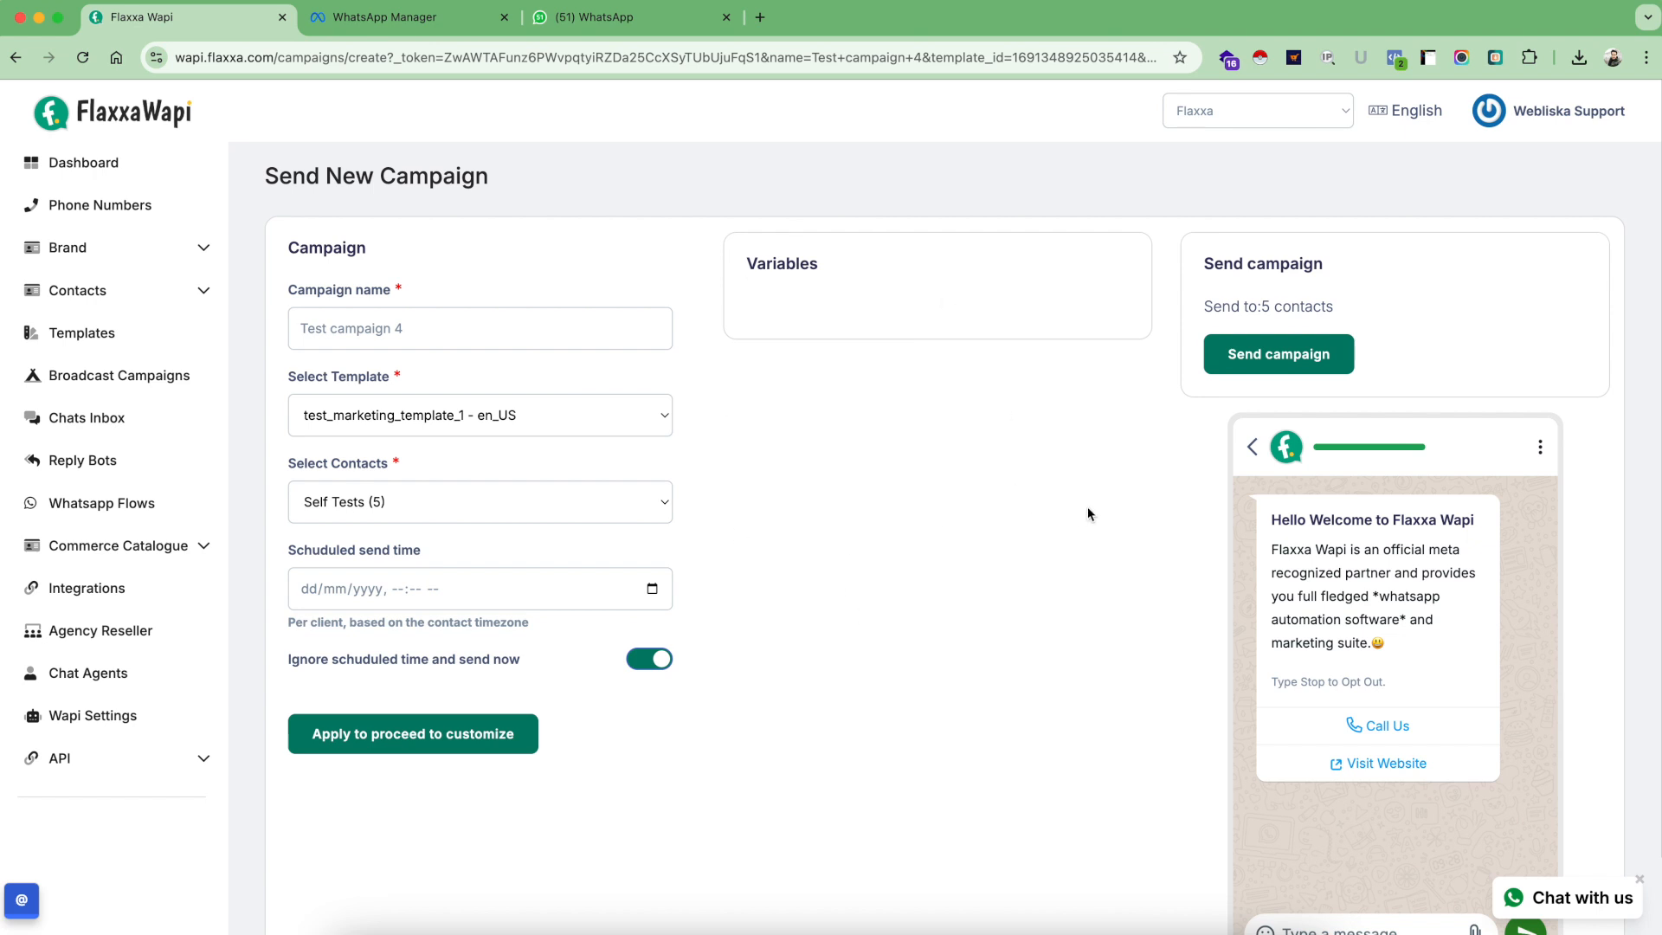
mouse_move(992, 698)
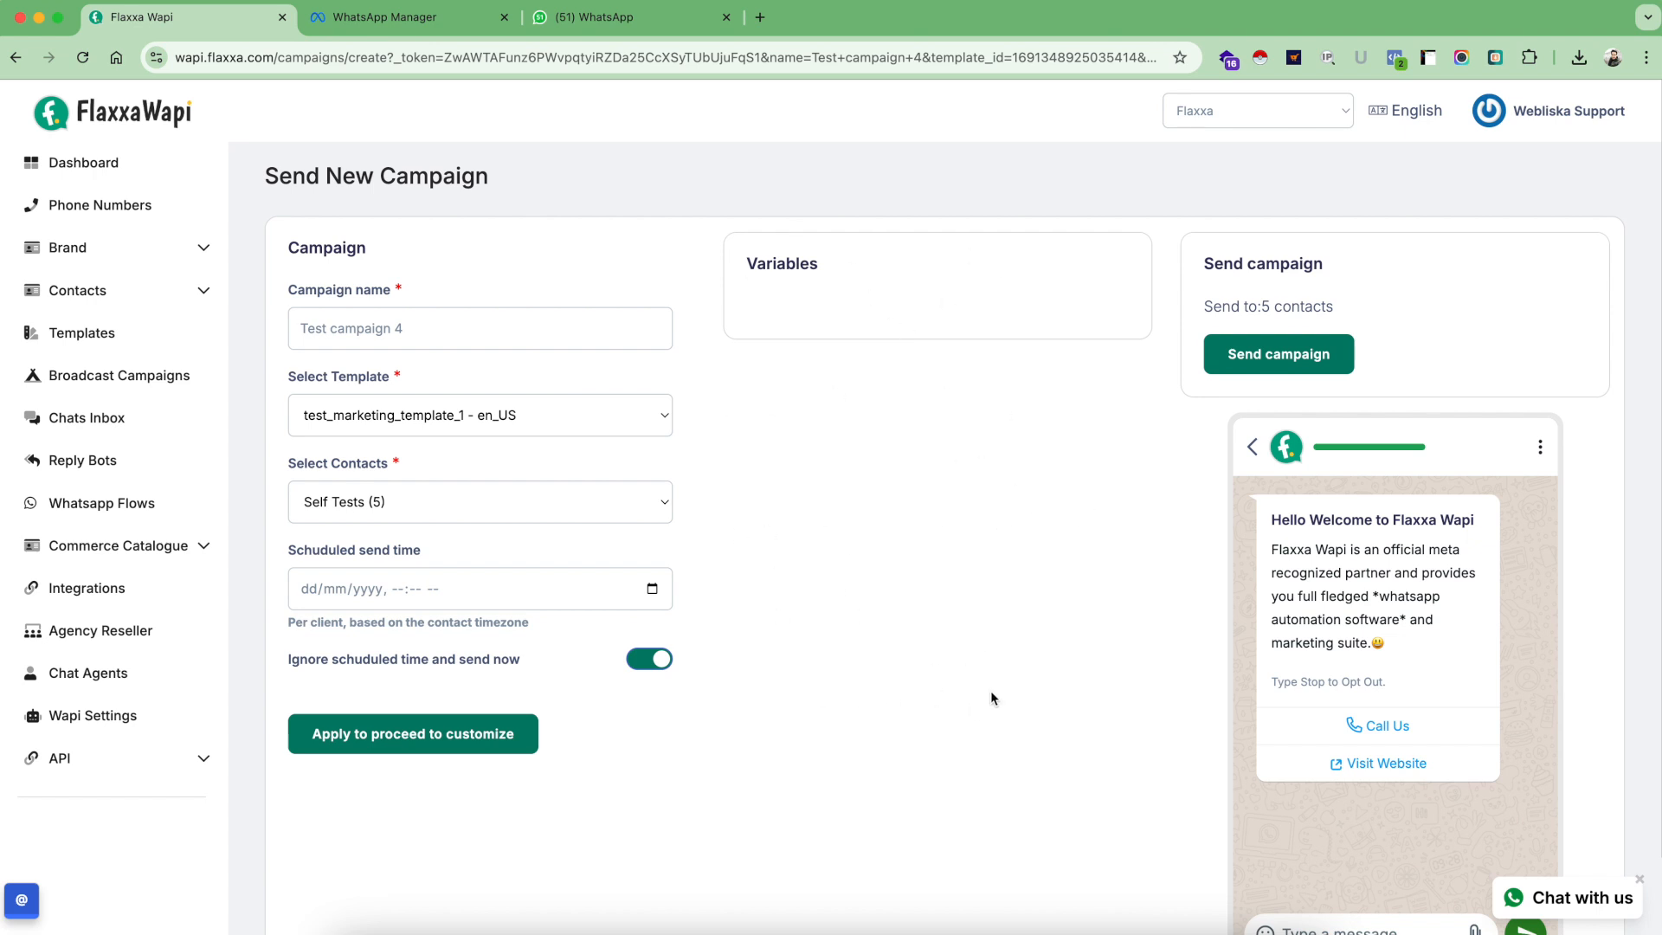
scroll("down", 3)
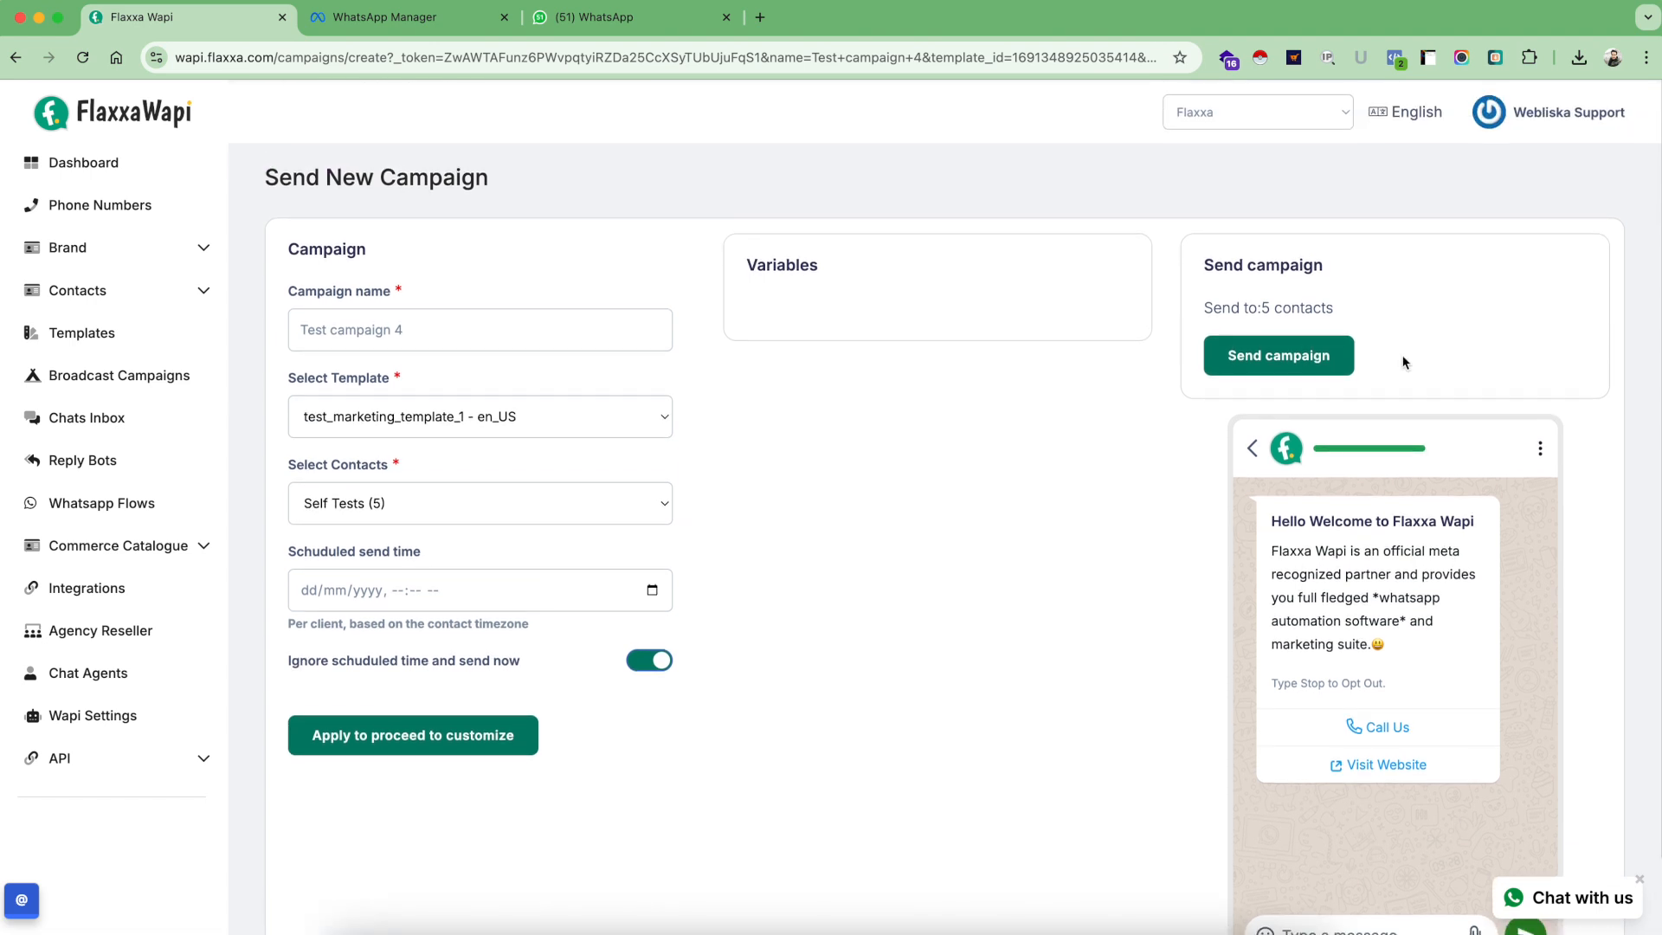
Send Test campaign 4 to the 5 Self Tests contacts and check its new row
left_click(1278, 354)
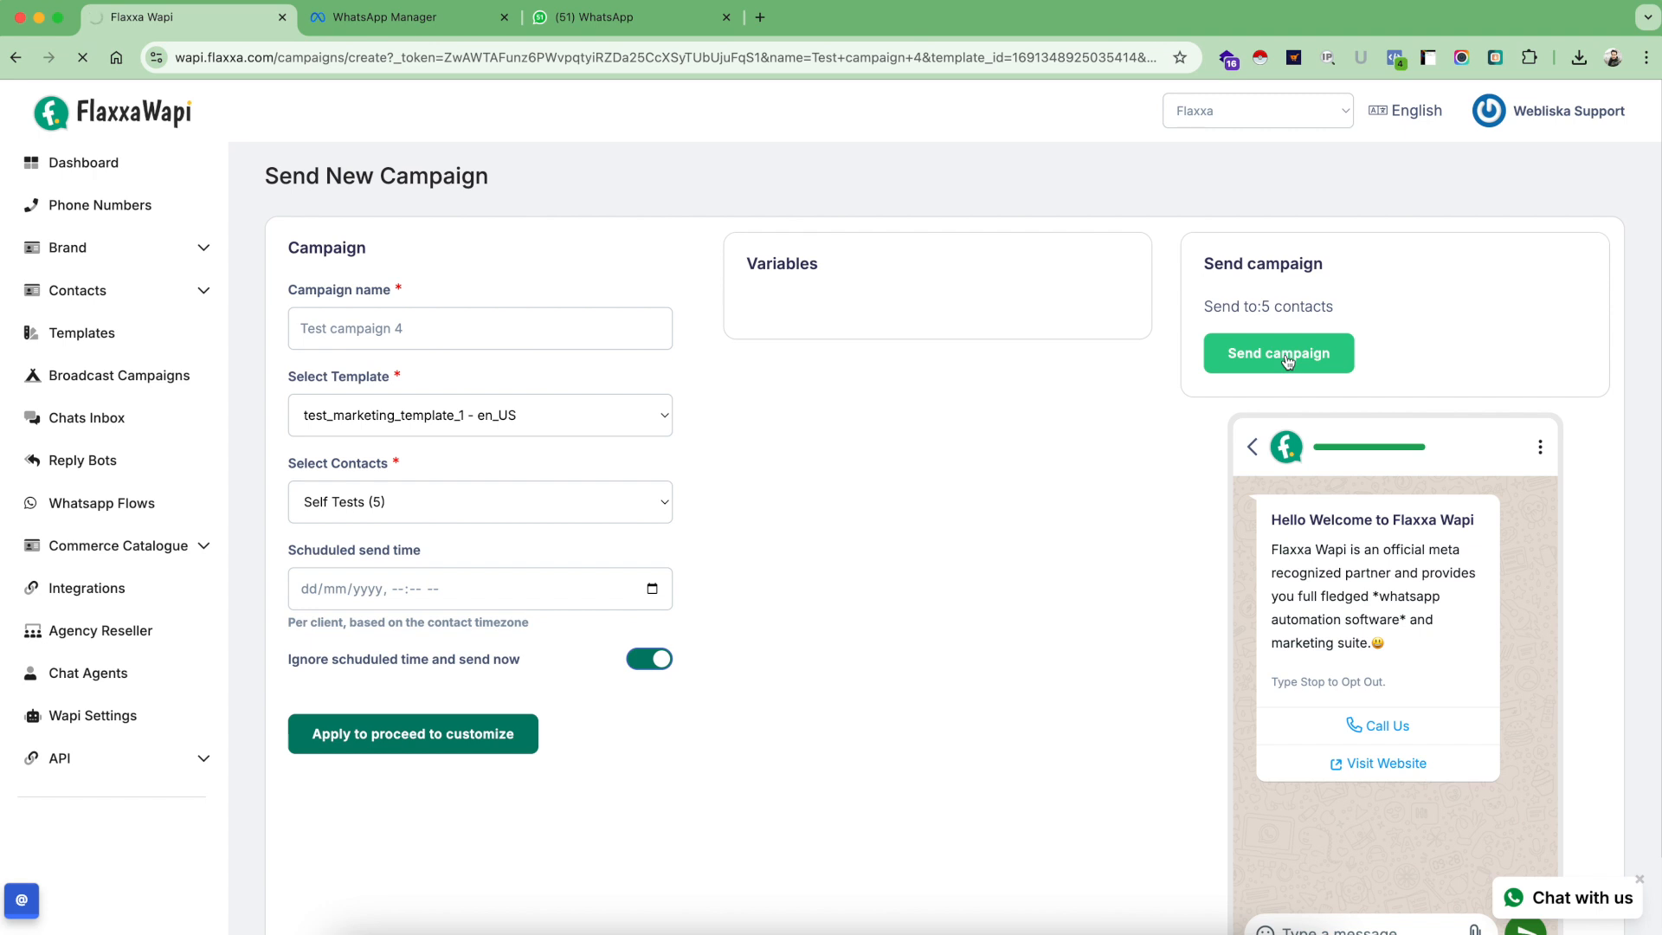
left_click(1277, 353)
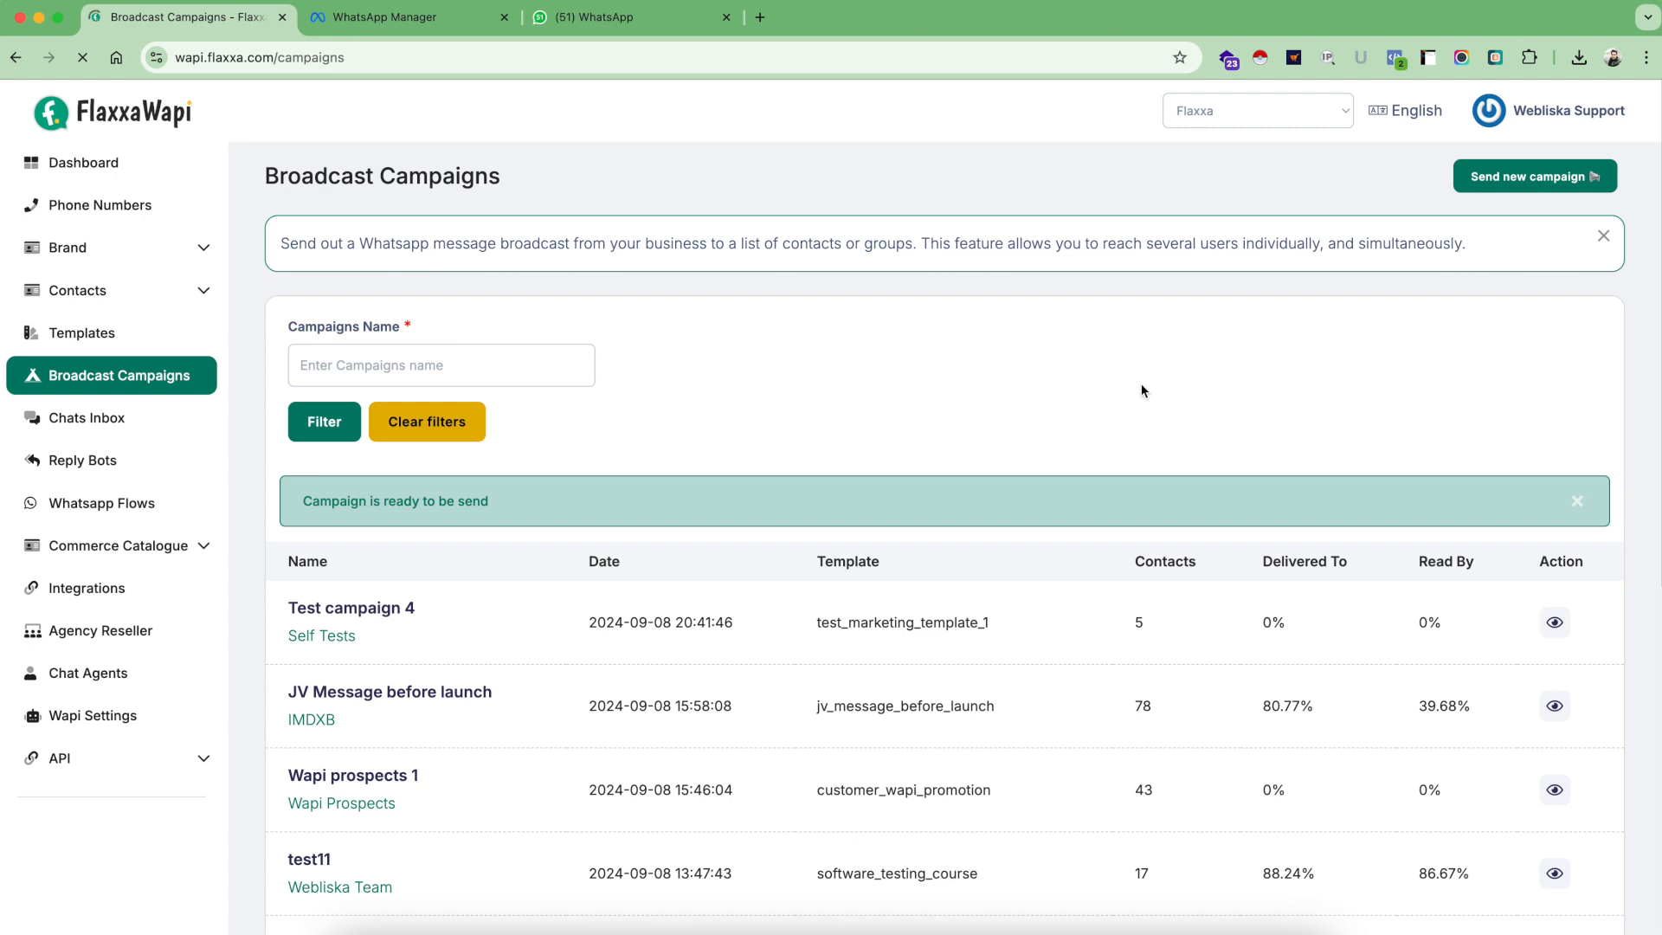
scroll("down", 3)
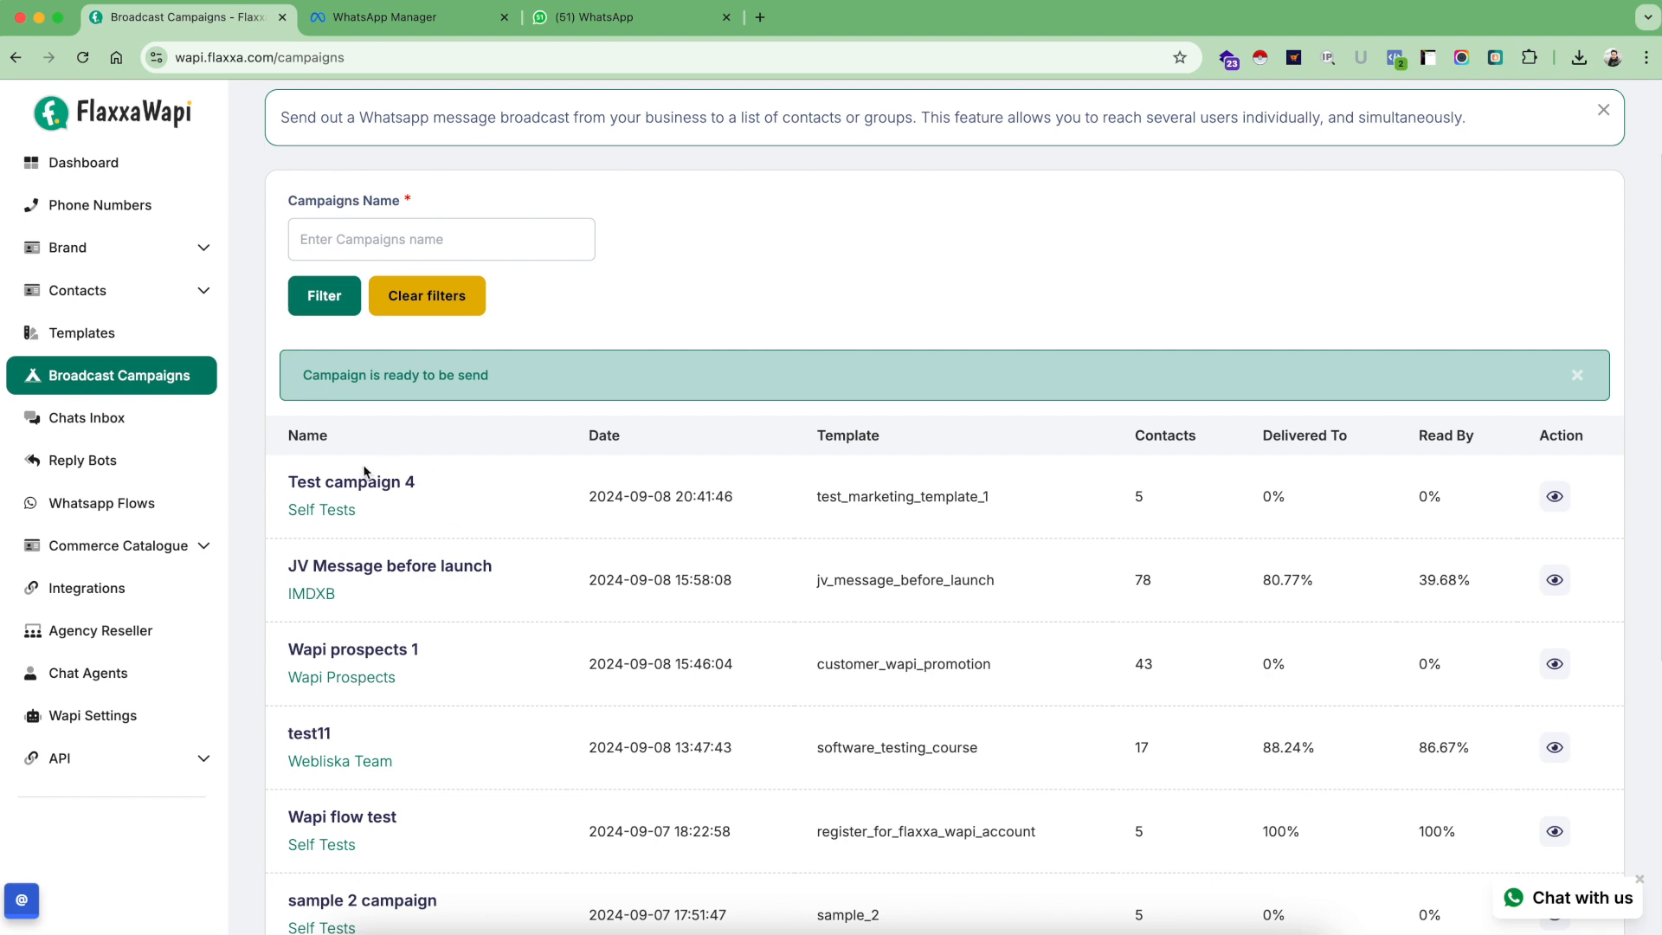
mouse_move(316, 474)
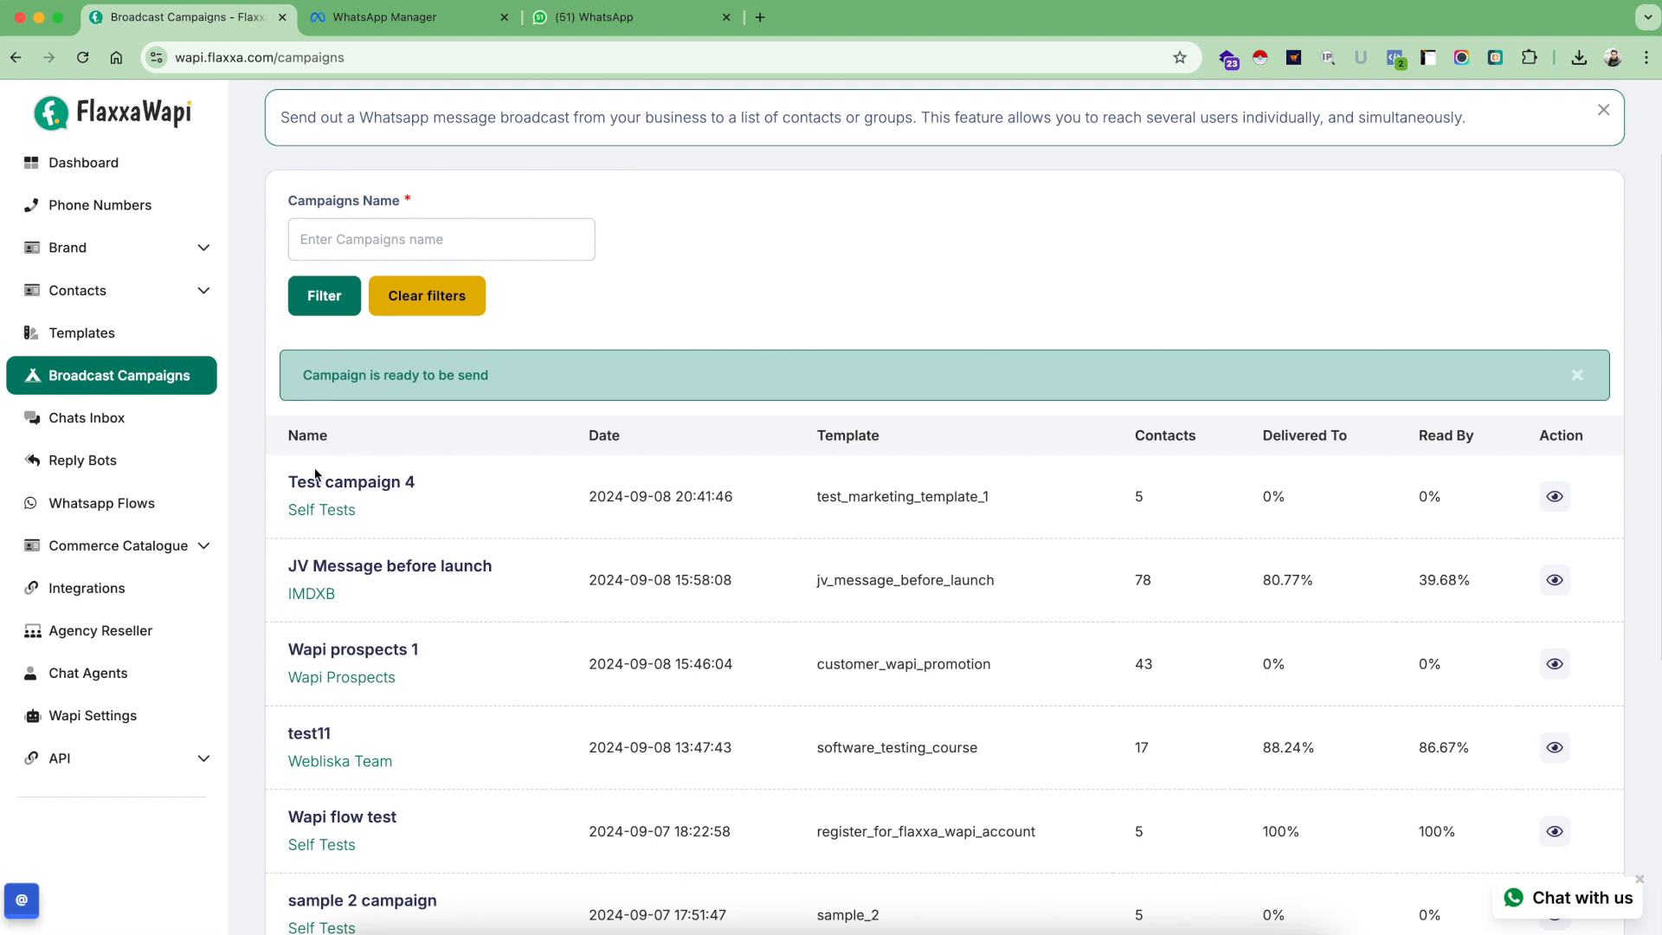
mouse_move(393, 471)
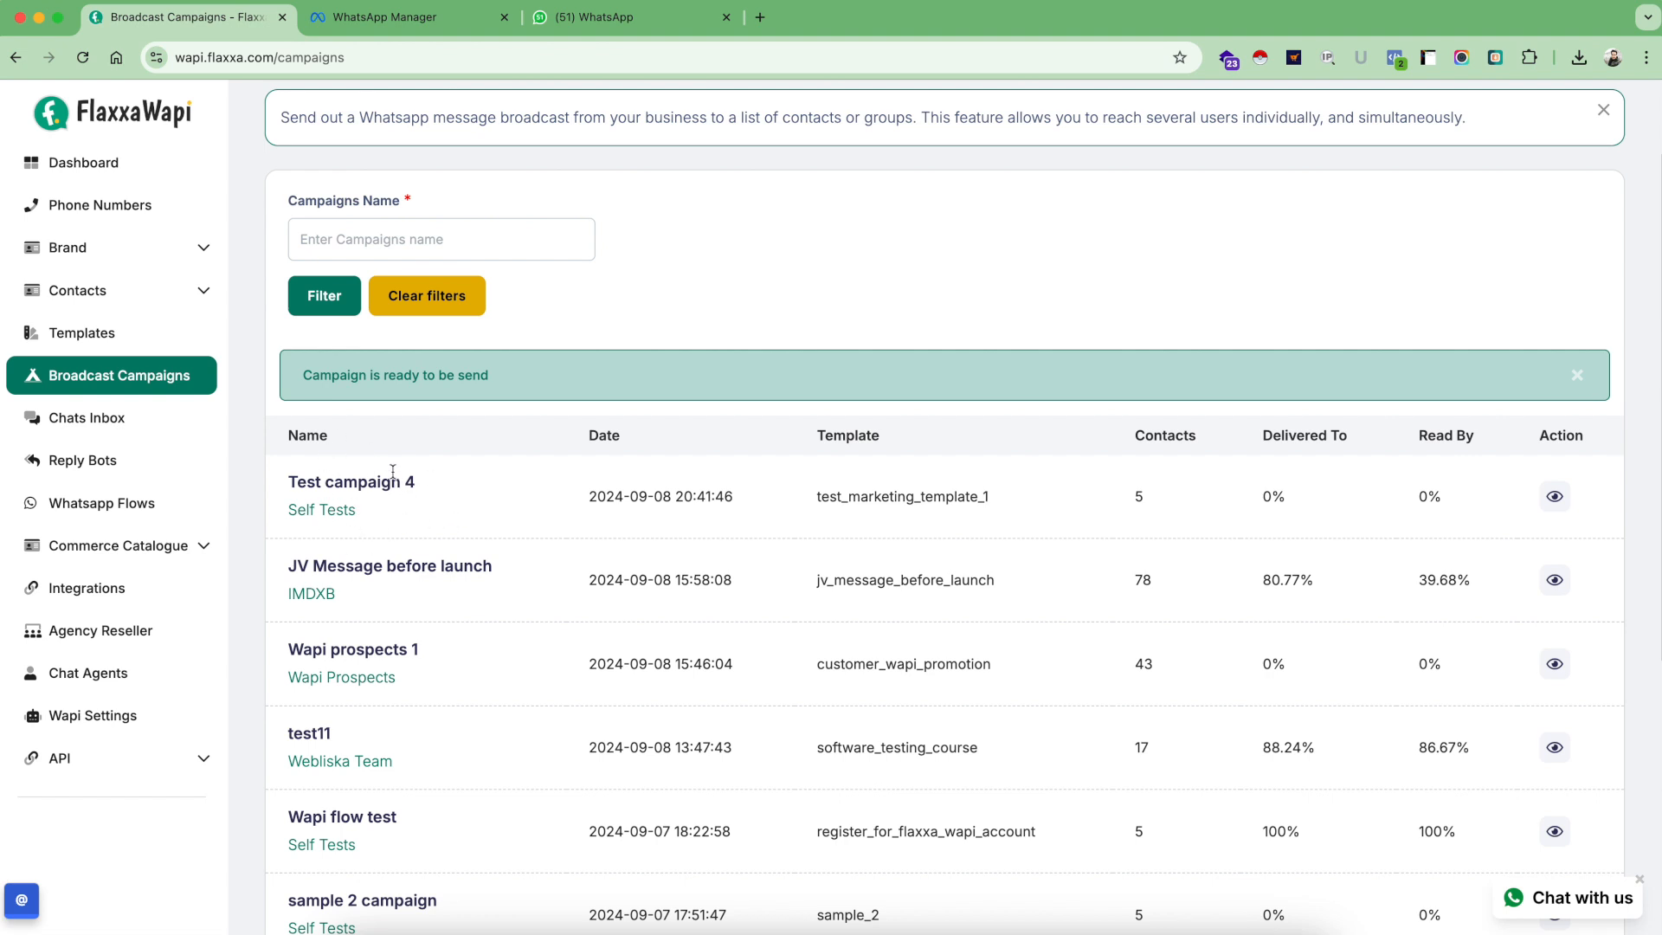
mouse_move(830, 500)
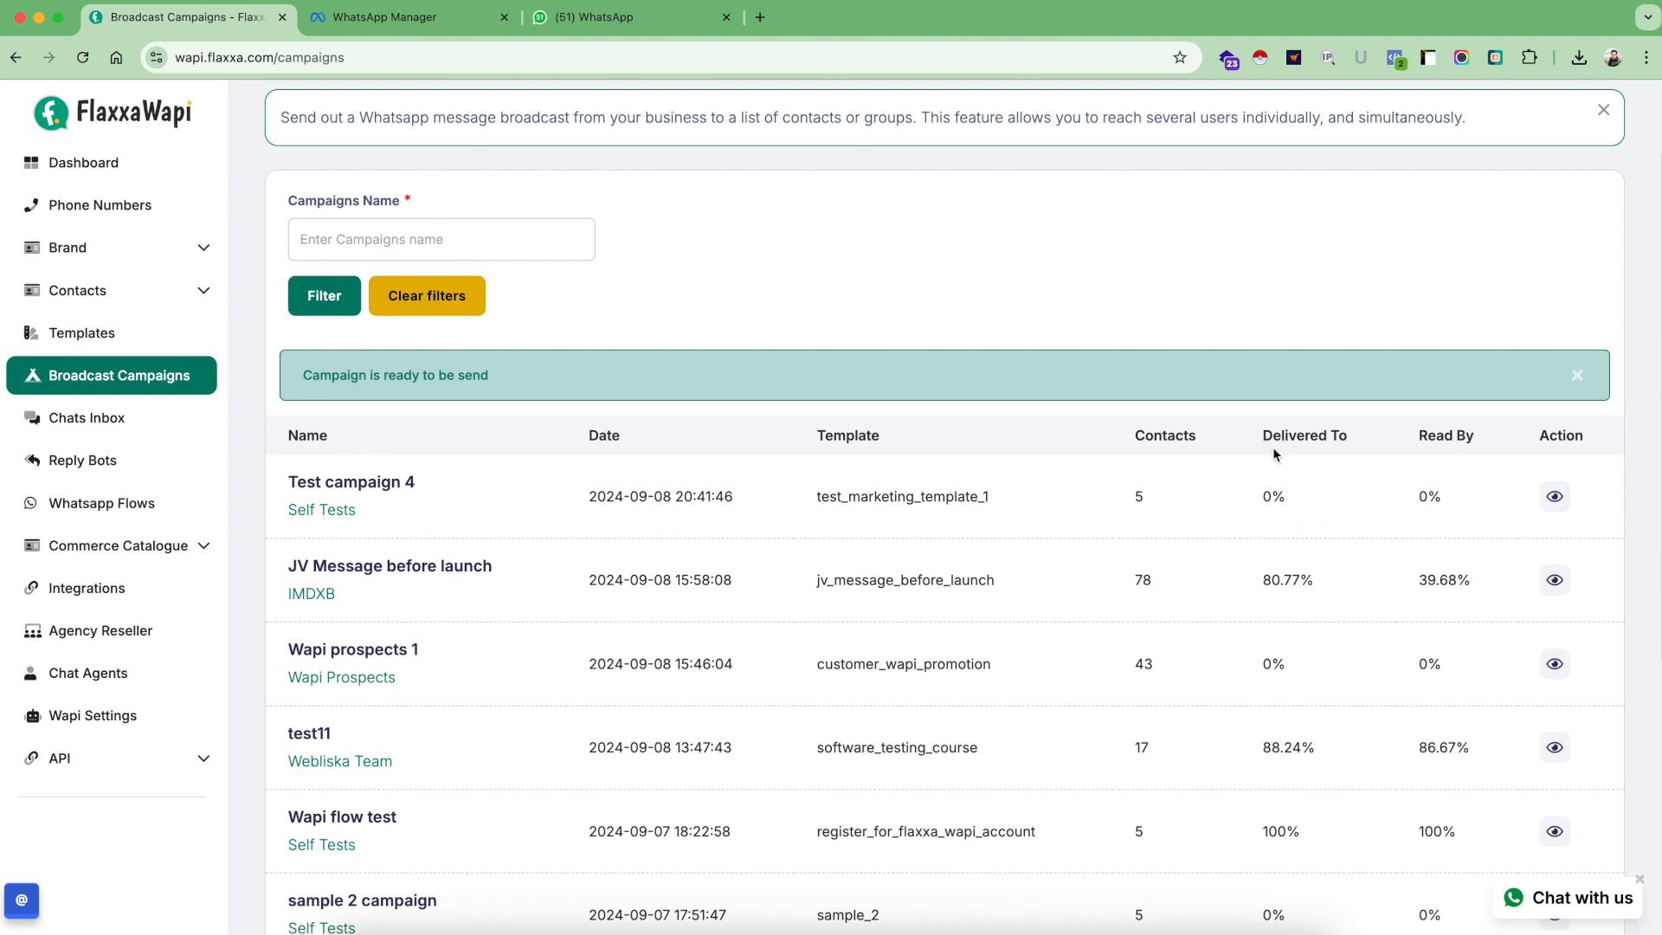
mouse_move(1442, 528)
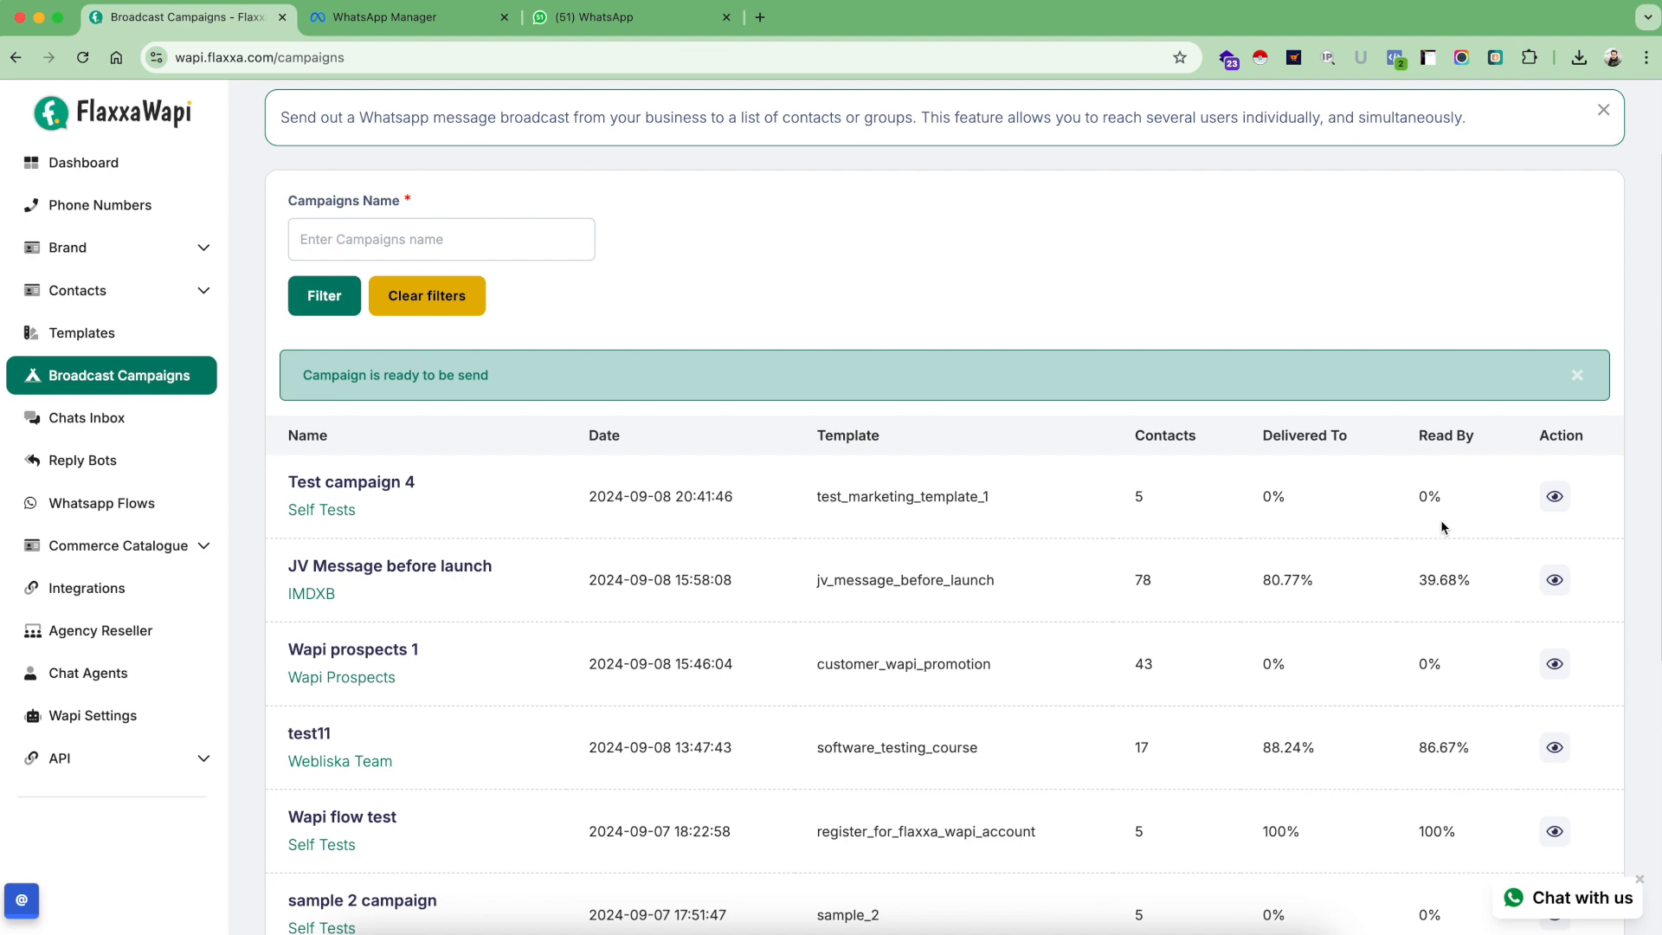
mouse_move(874, 513)
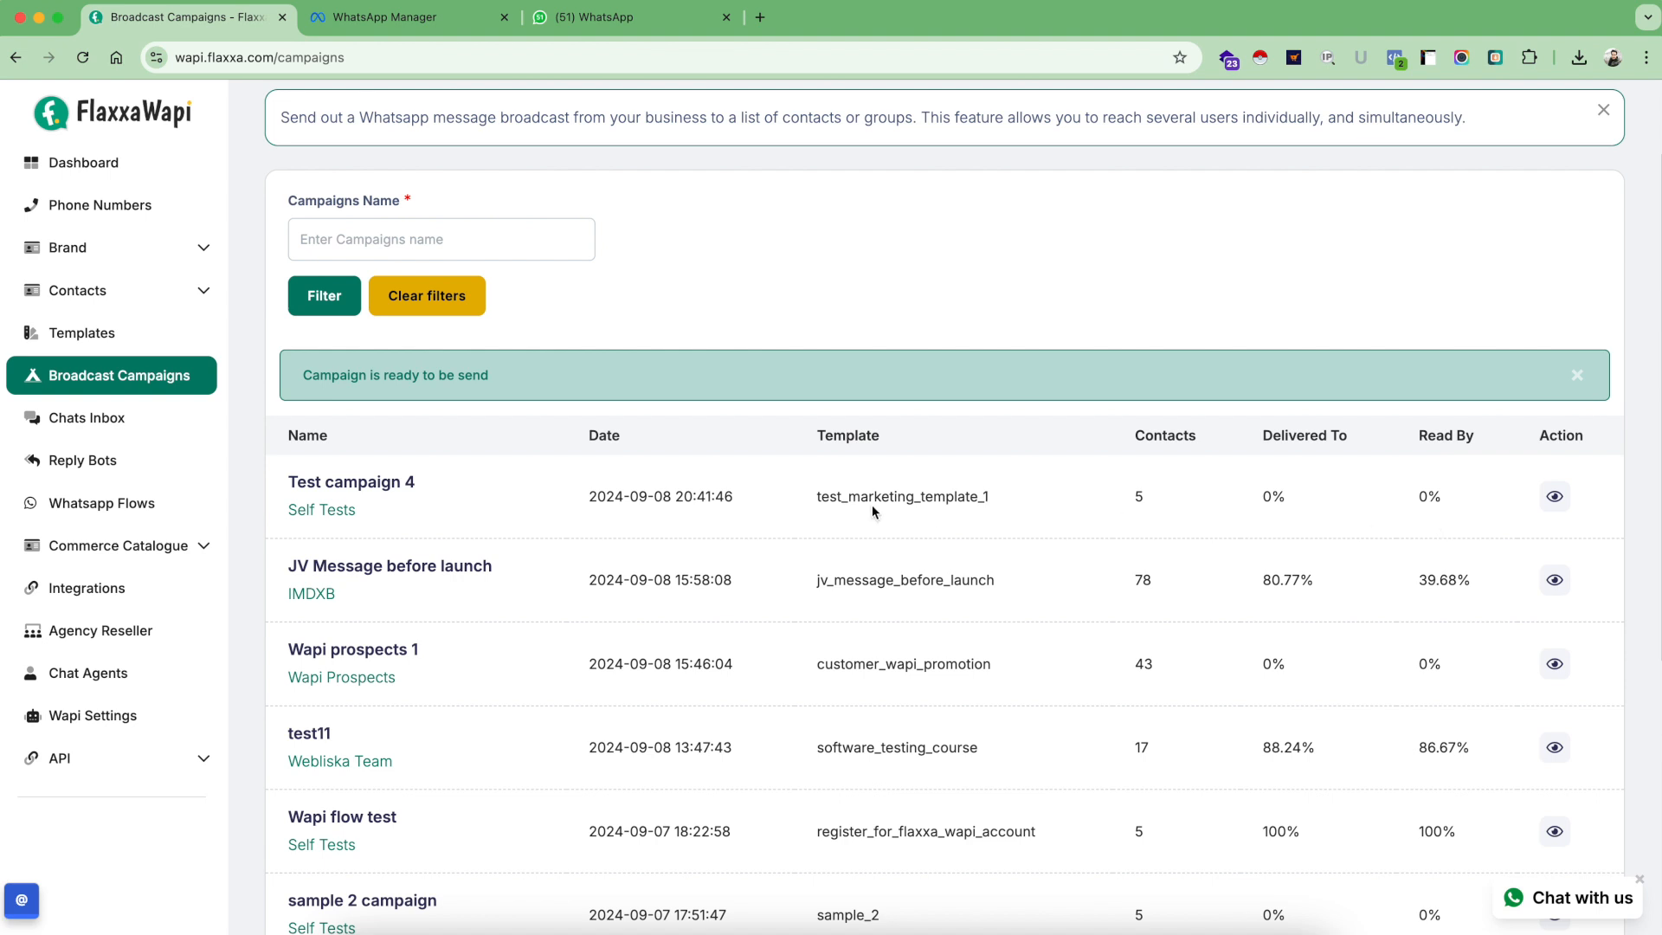
mouse_move(689, 486)
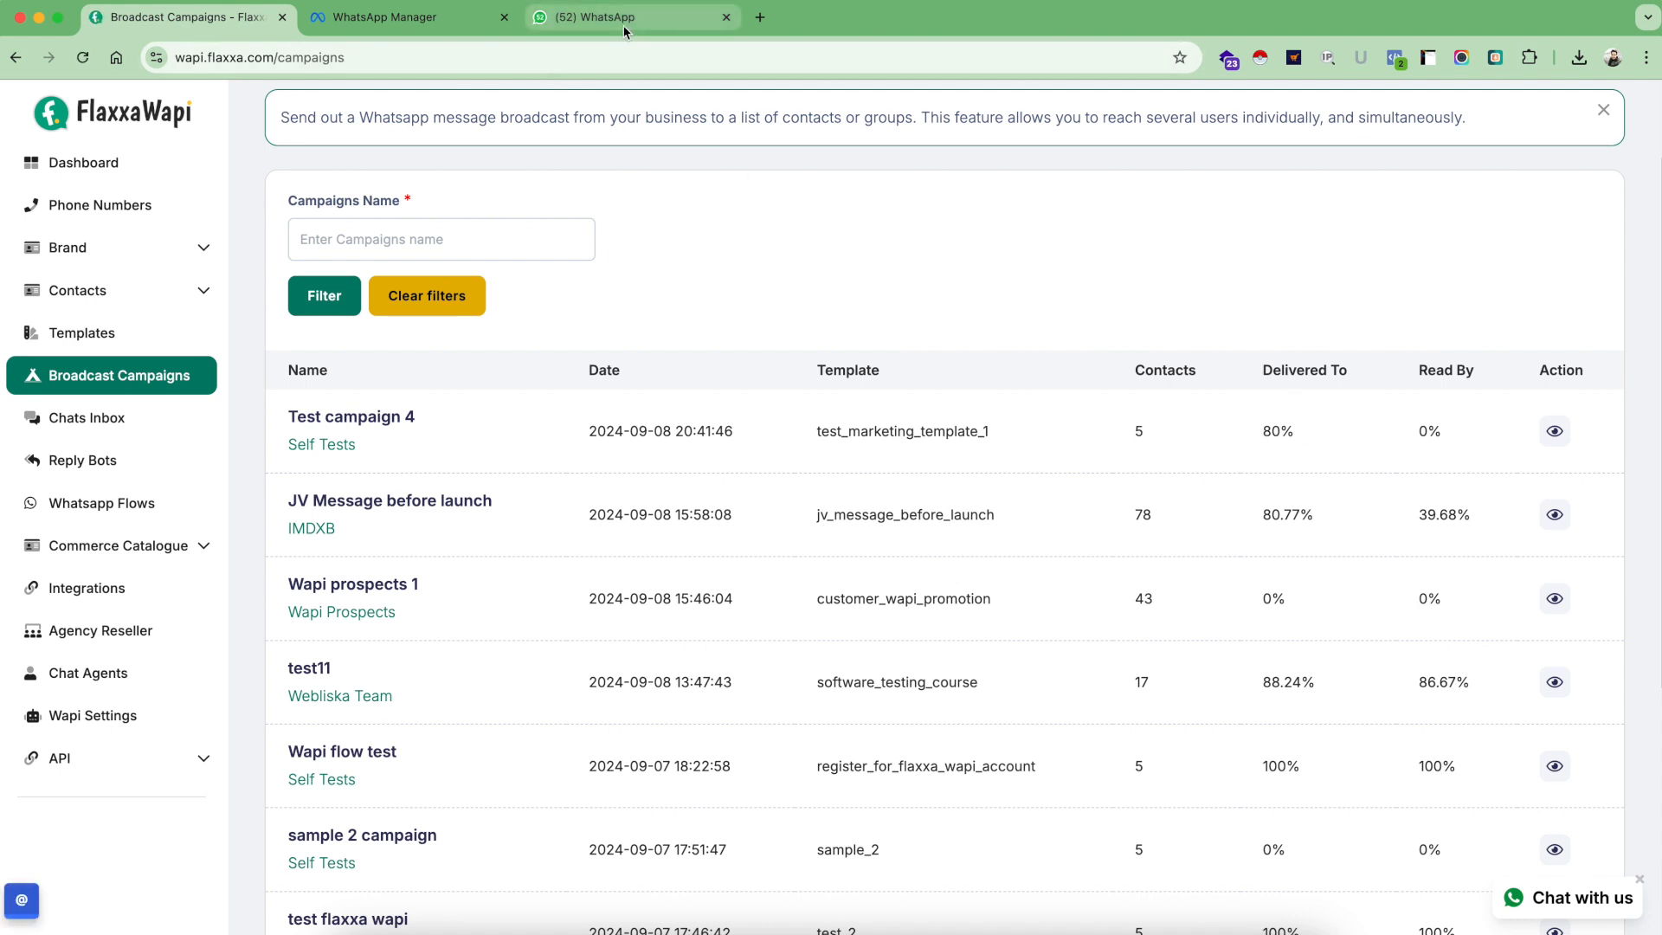
Switch to the WhatsApp browser tab to see the new Flaxxa Wapi welcome message
left_click(629, 18)
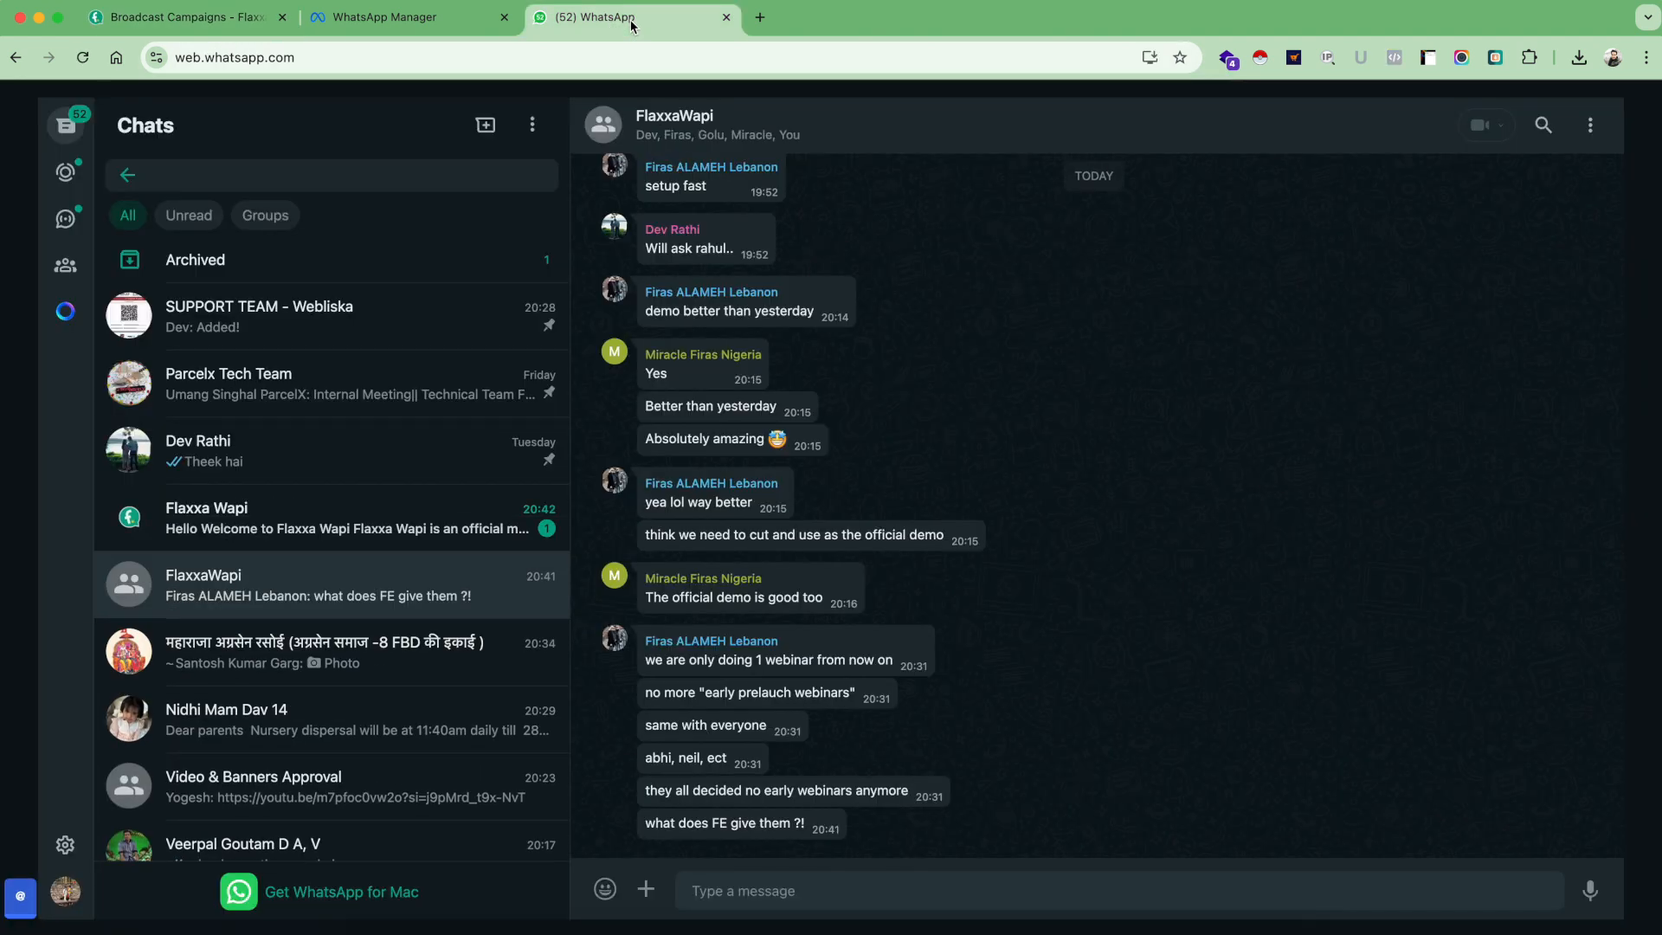
mouse_move(148, 518)
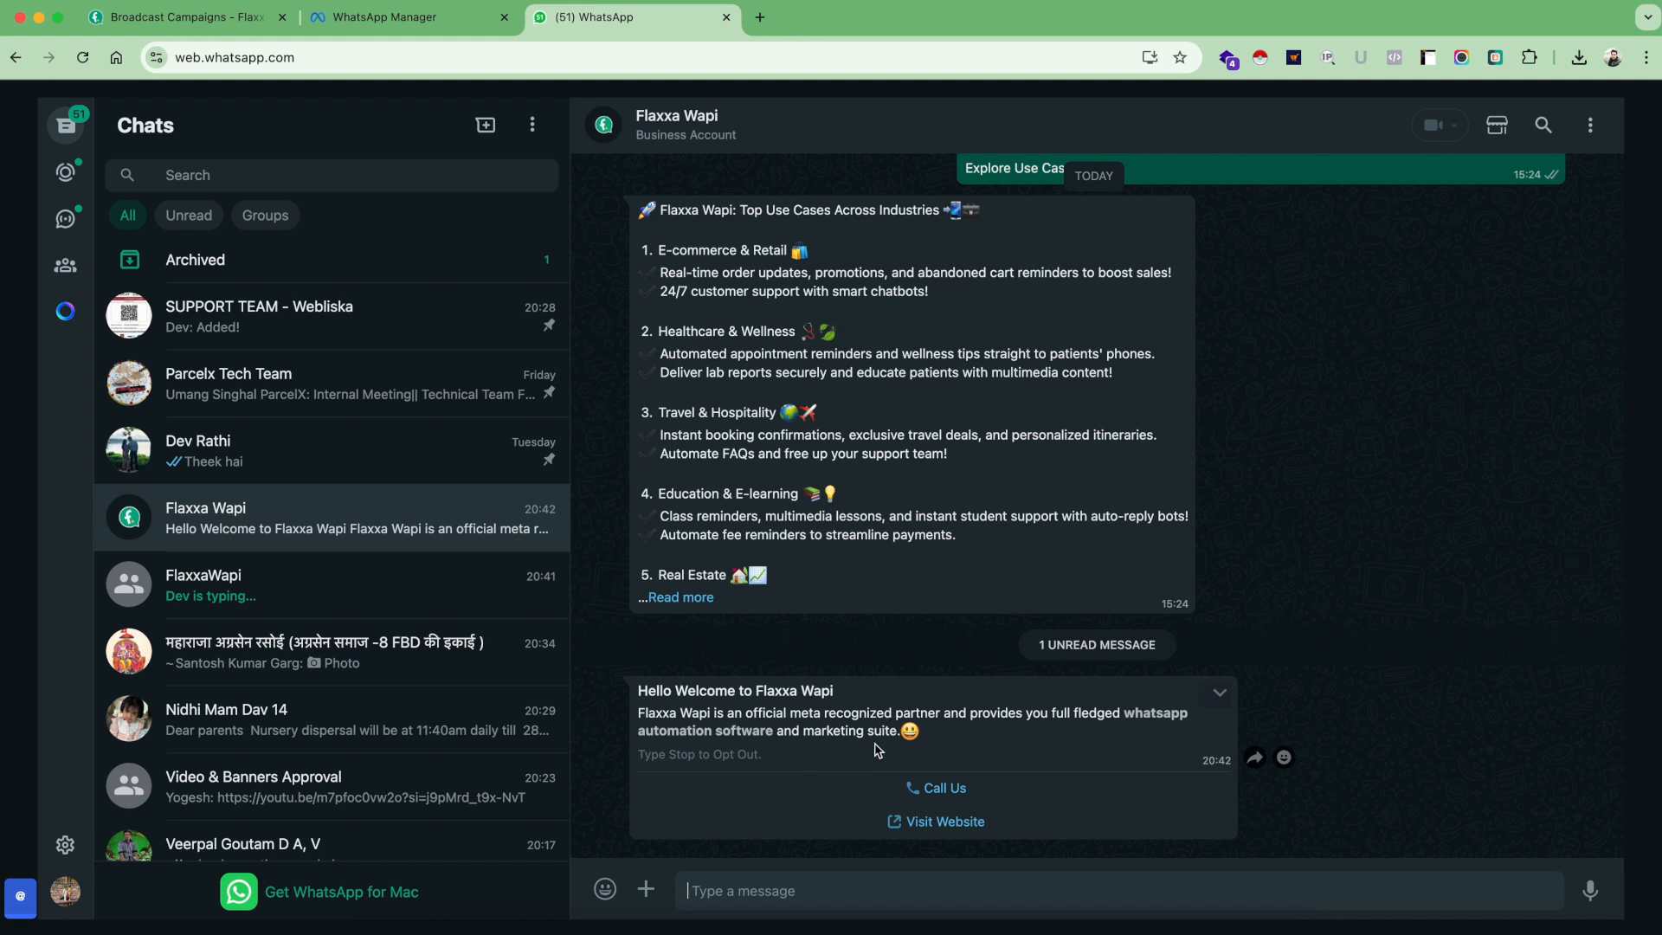
mouse_move(778, 785)
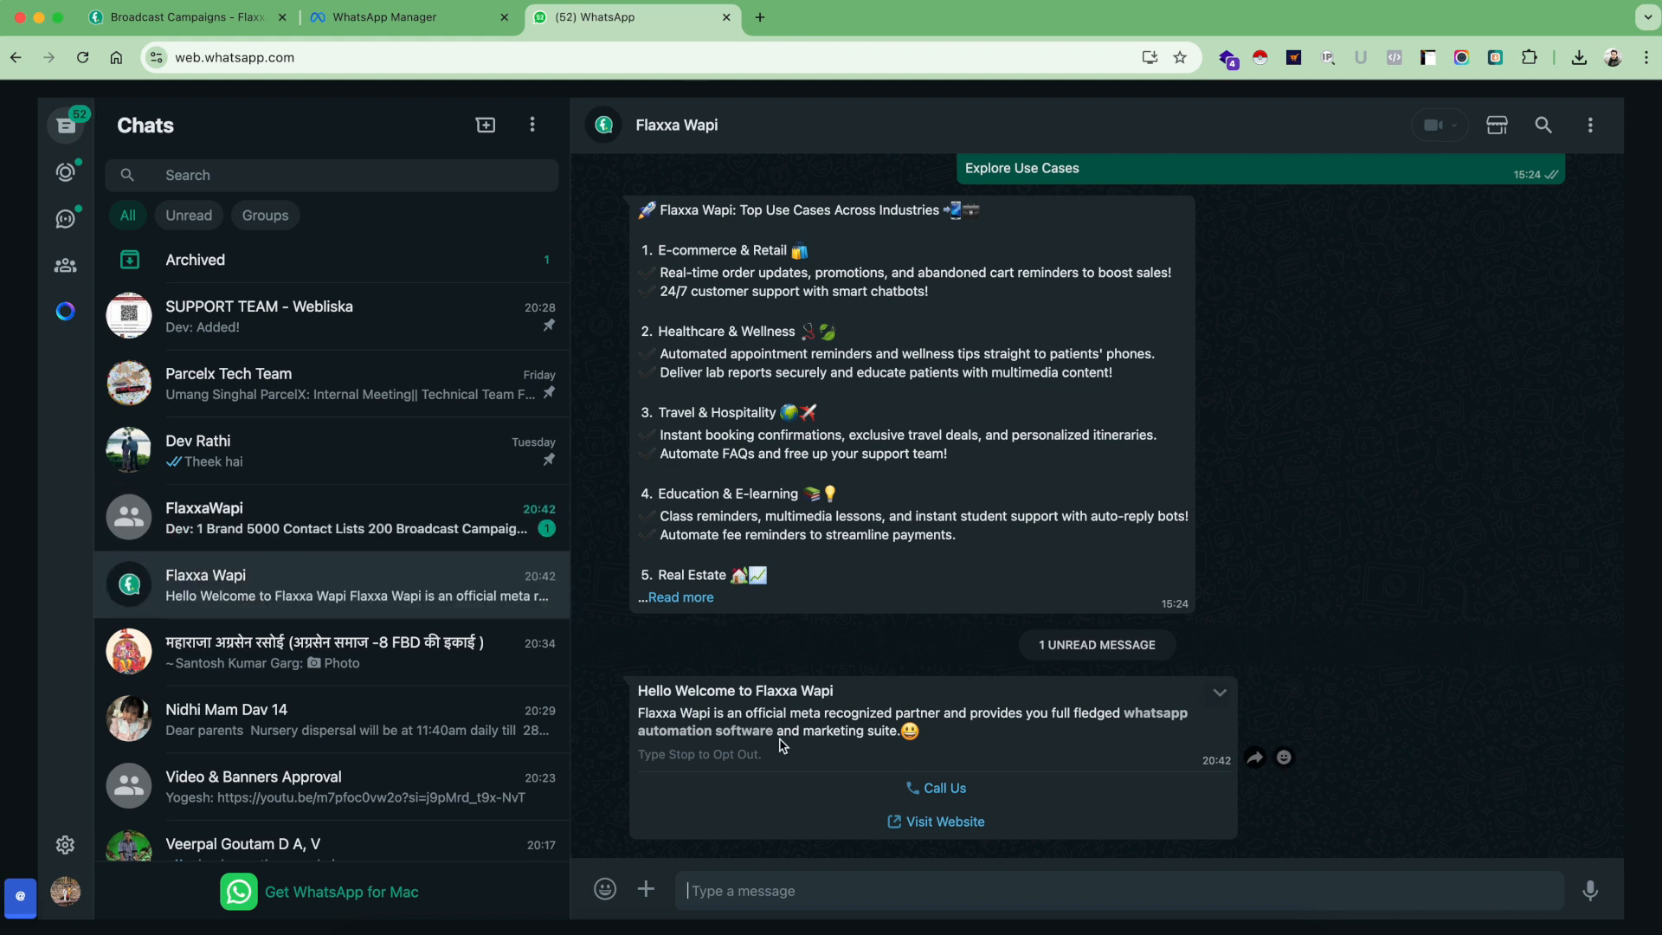
mouse_move(878, 736)
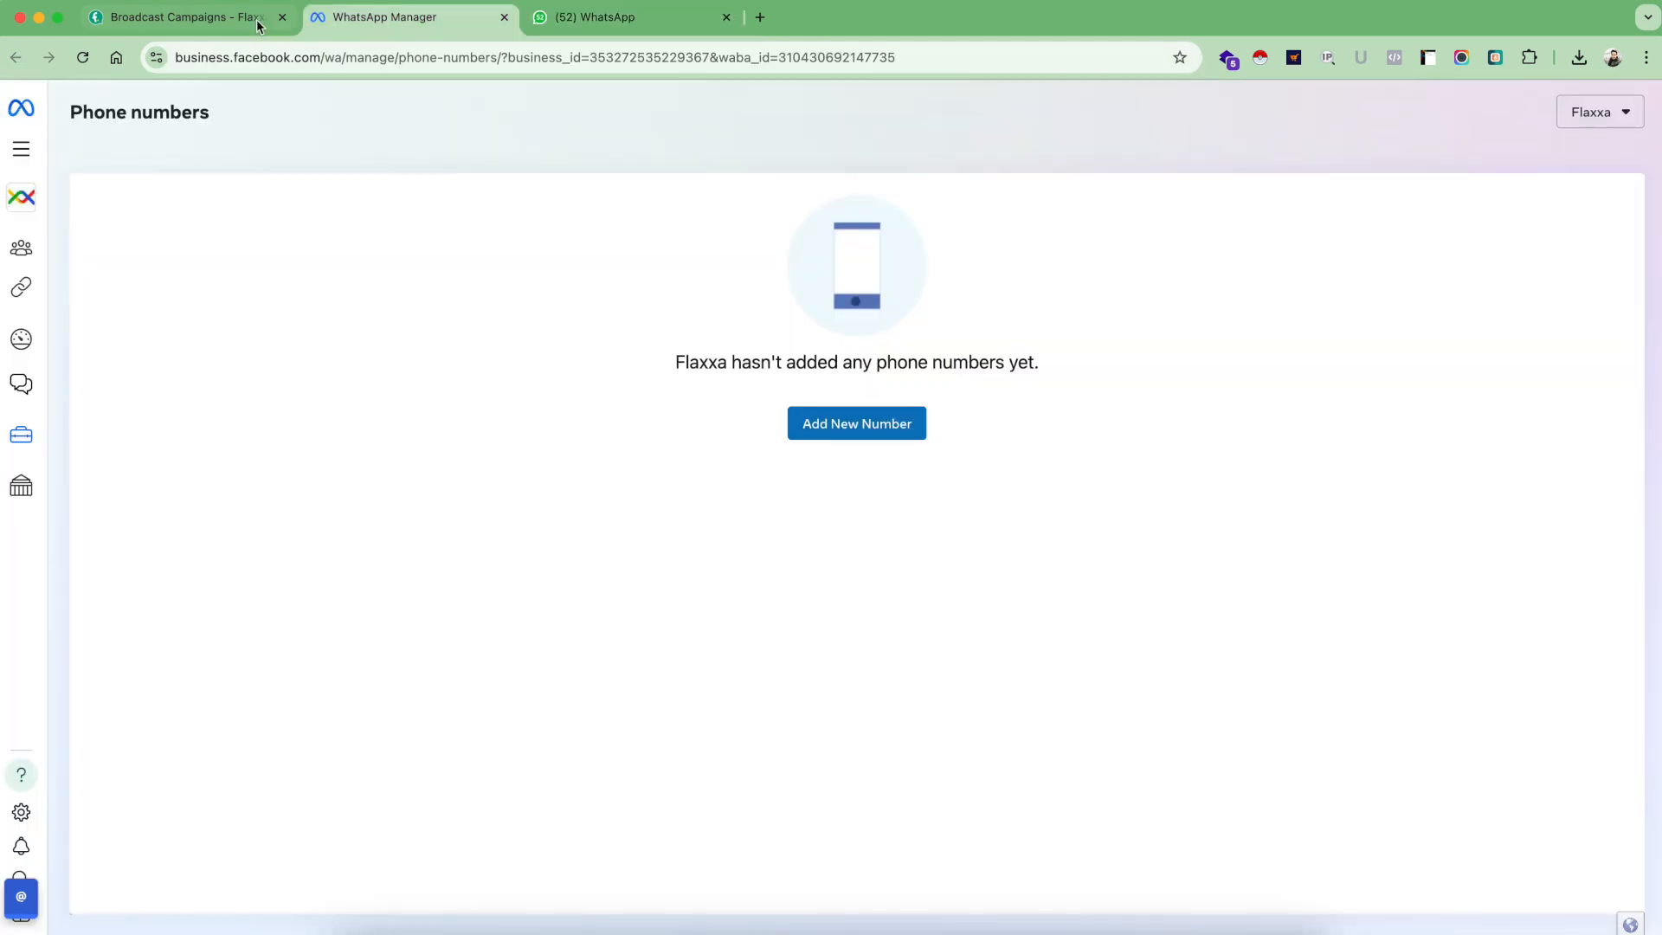
Open Test campaign 4's report and review its 100% delivered, 40% read contact statuses
left_click(180, 18)
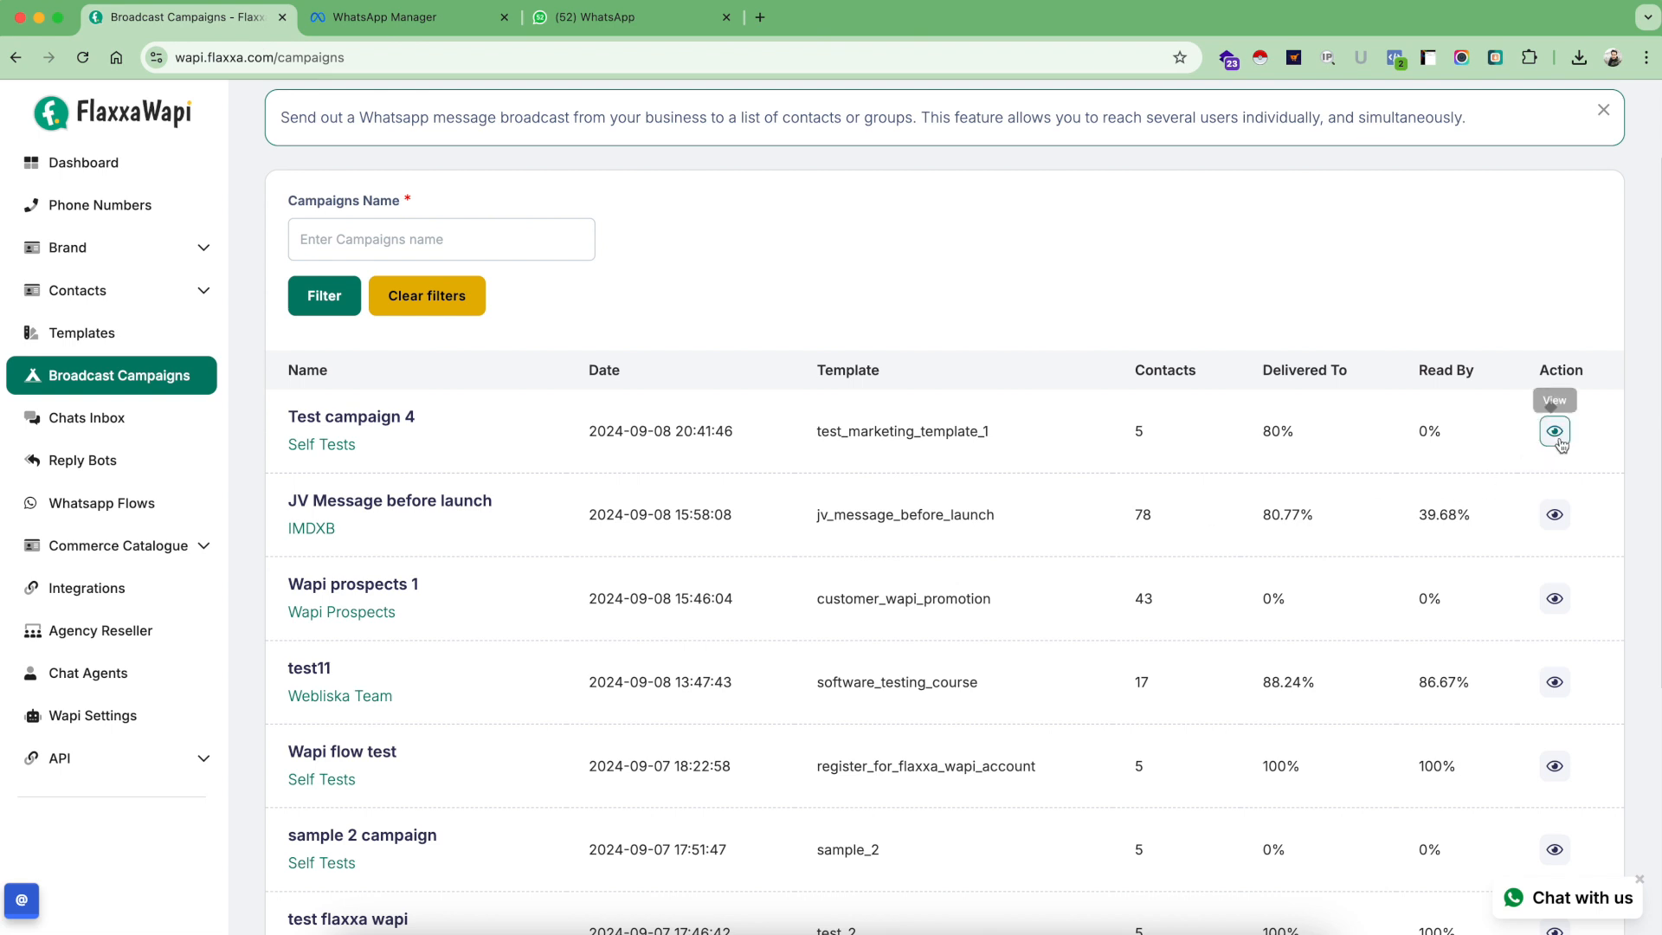
left_click(1554, 431)
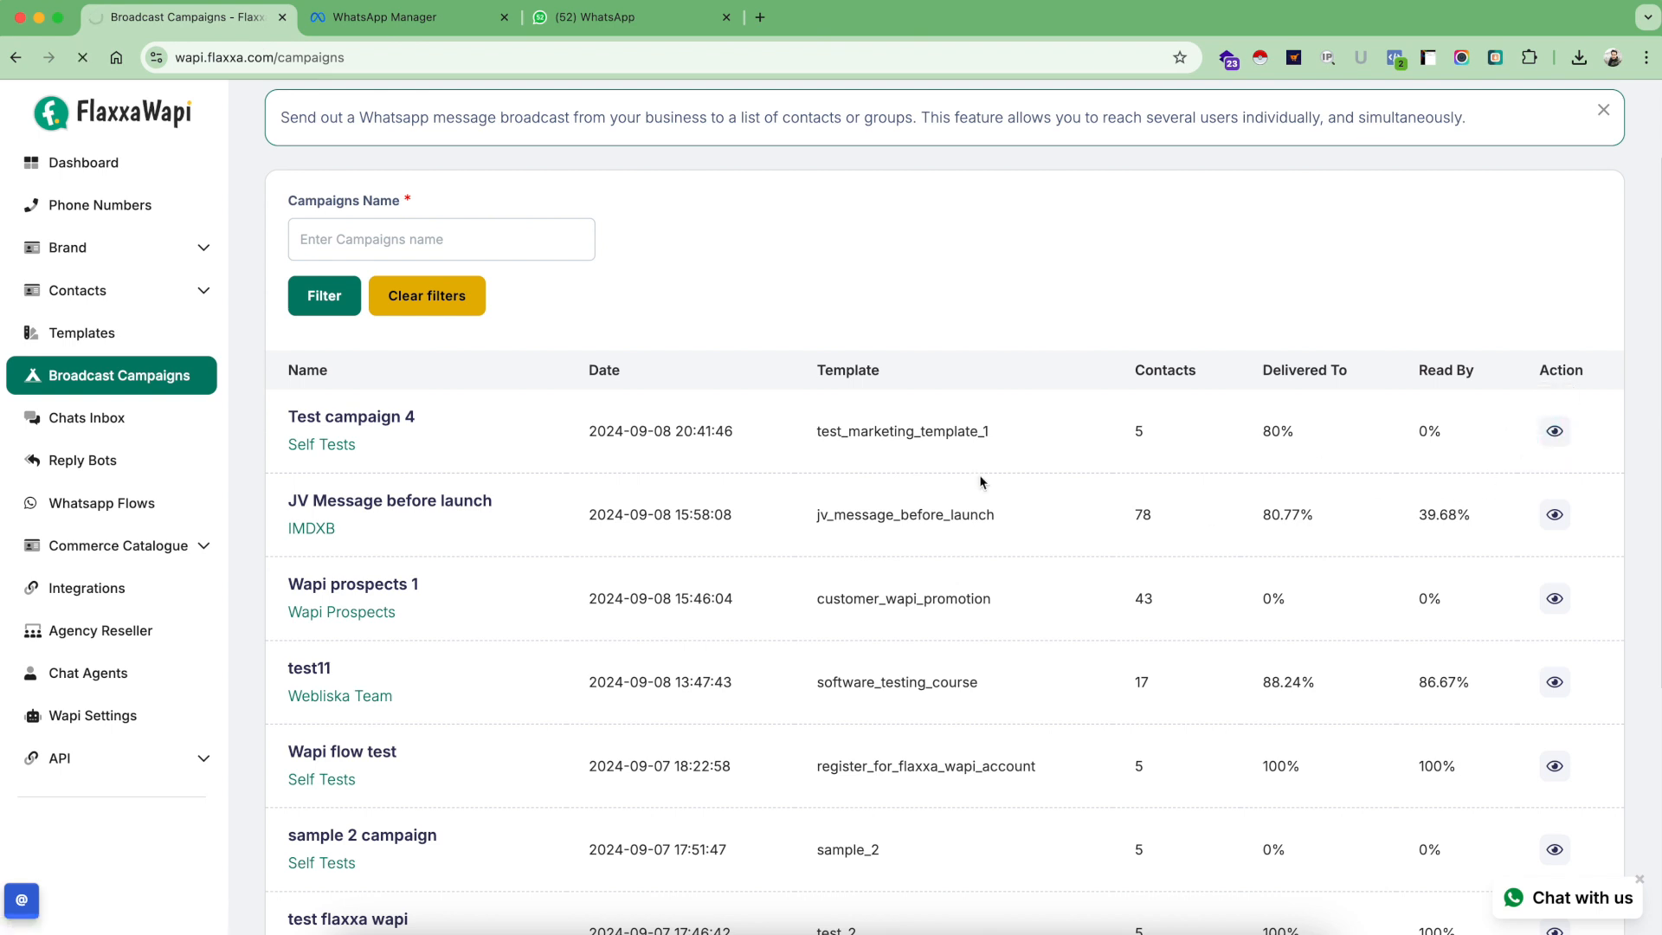
left_click(1555, 431)
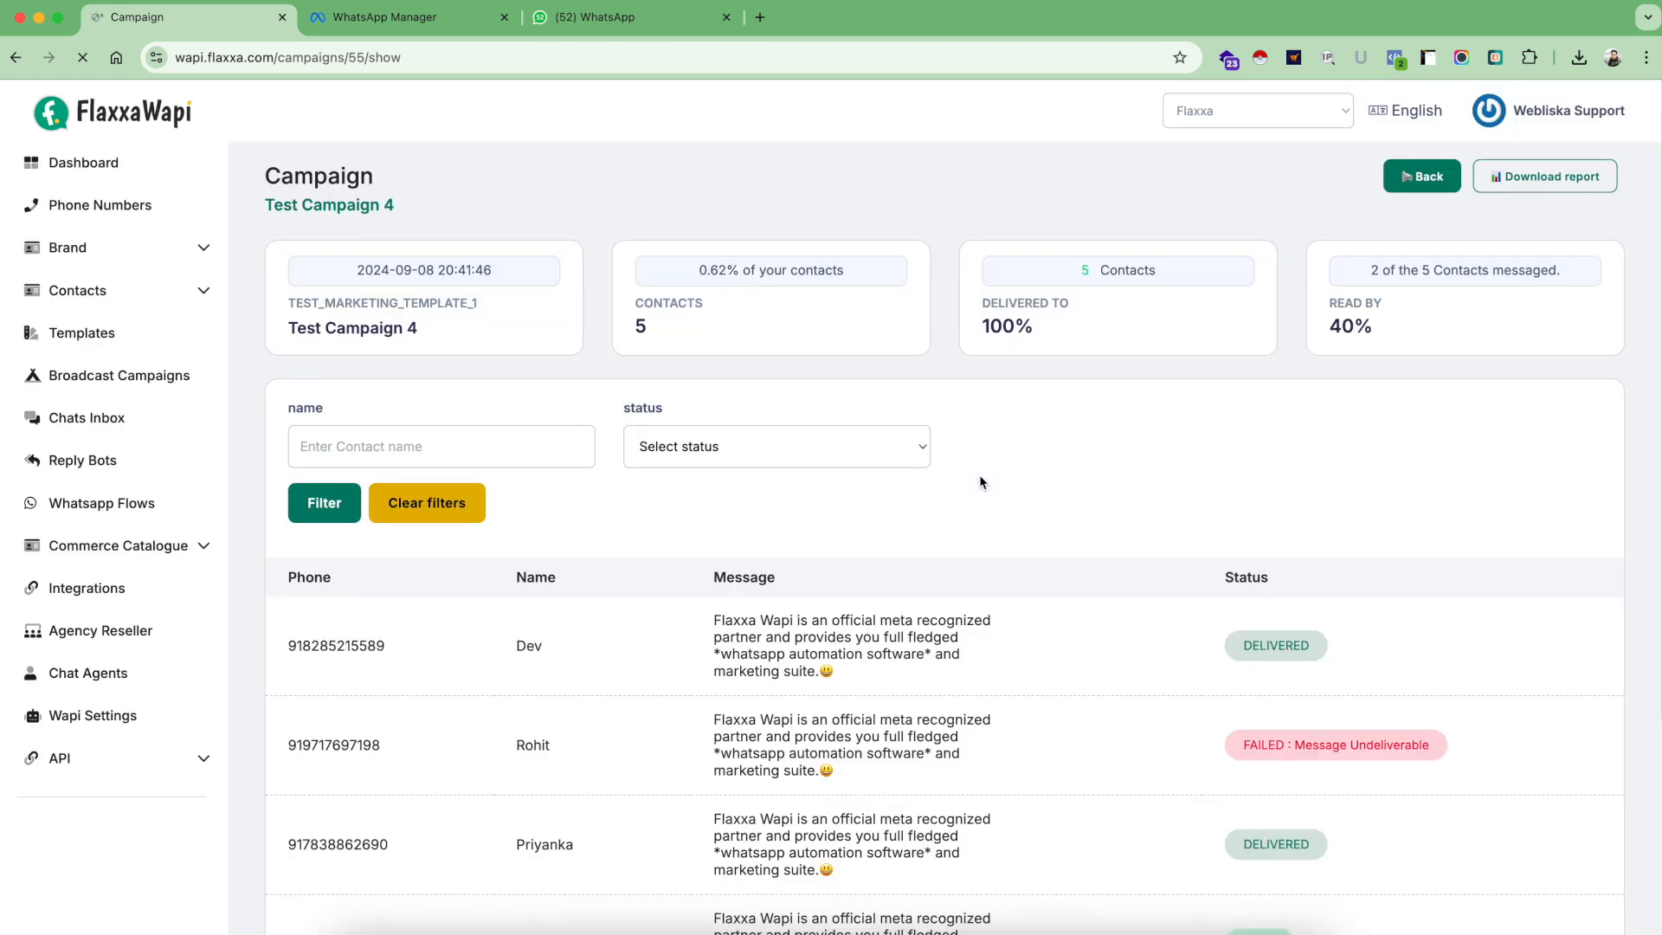
scroll("down", 3)
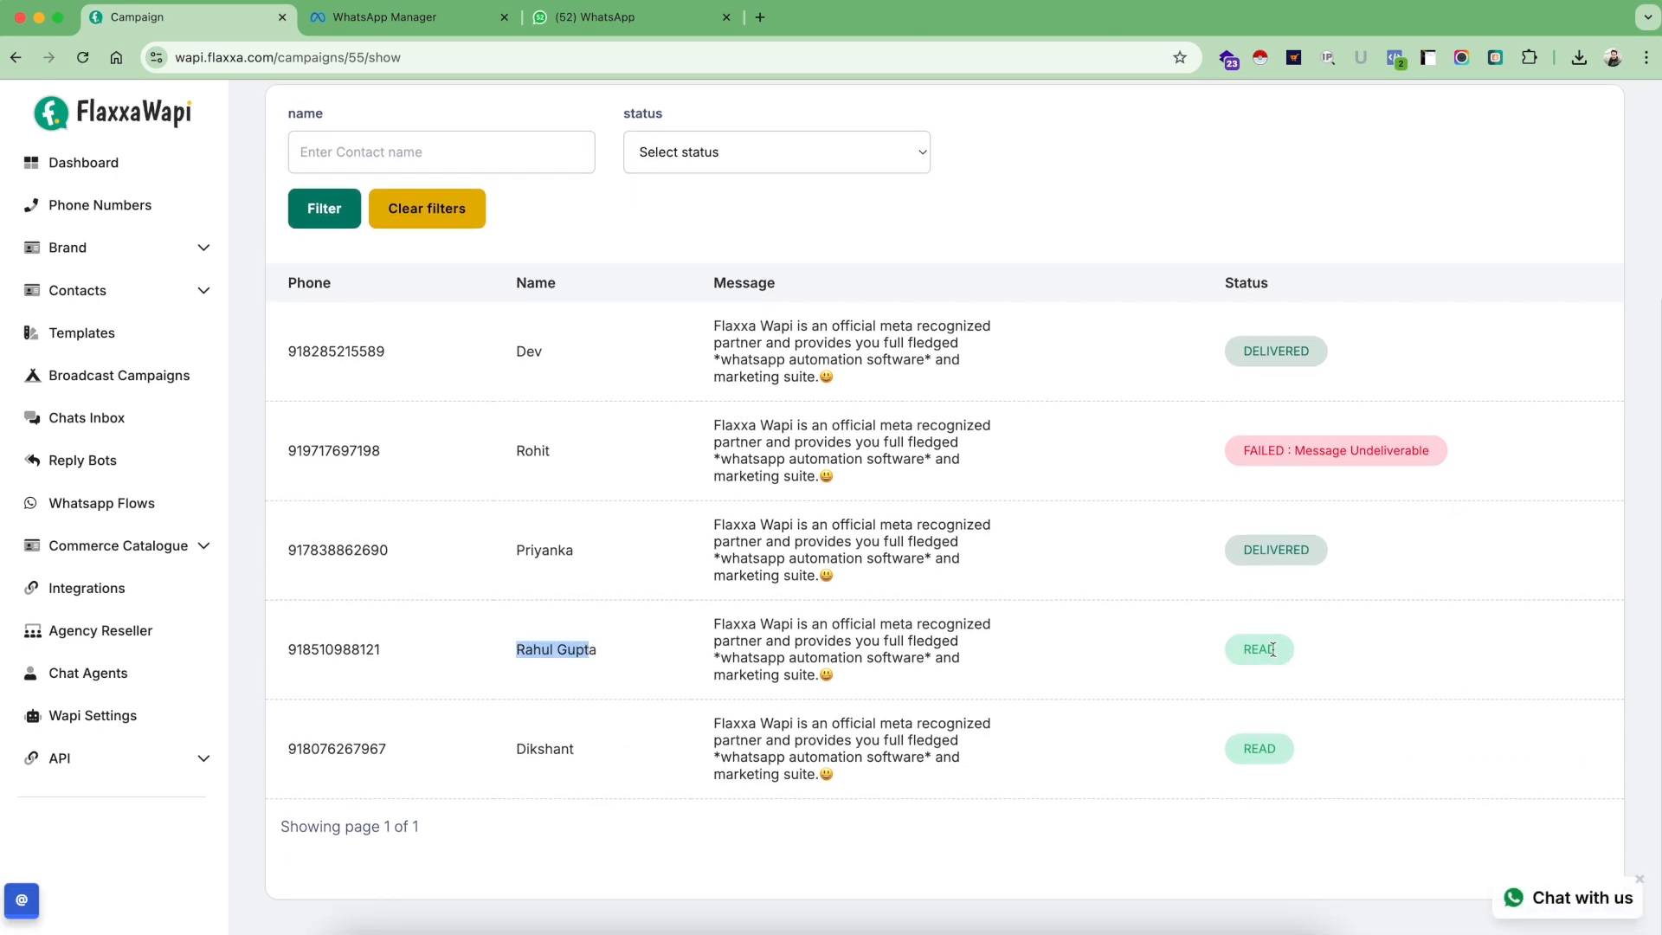
mouse_move(1162, 677)
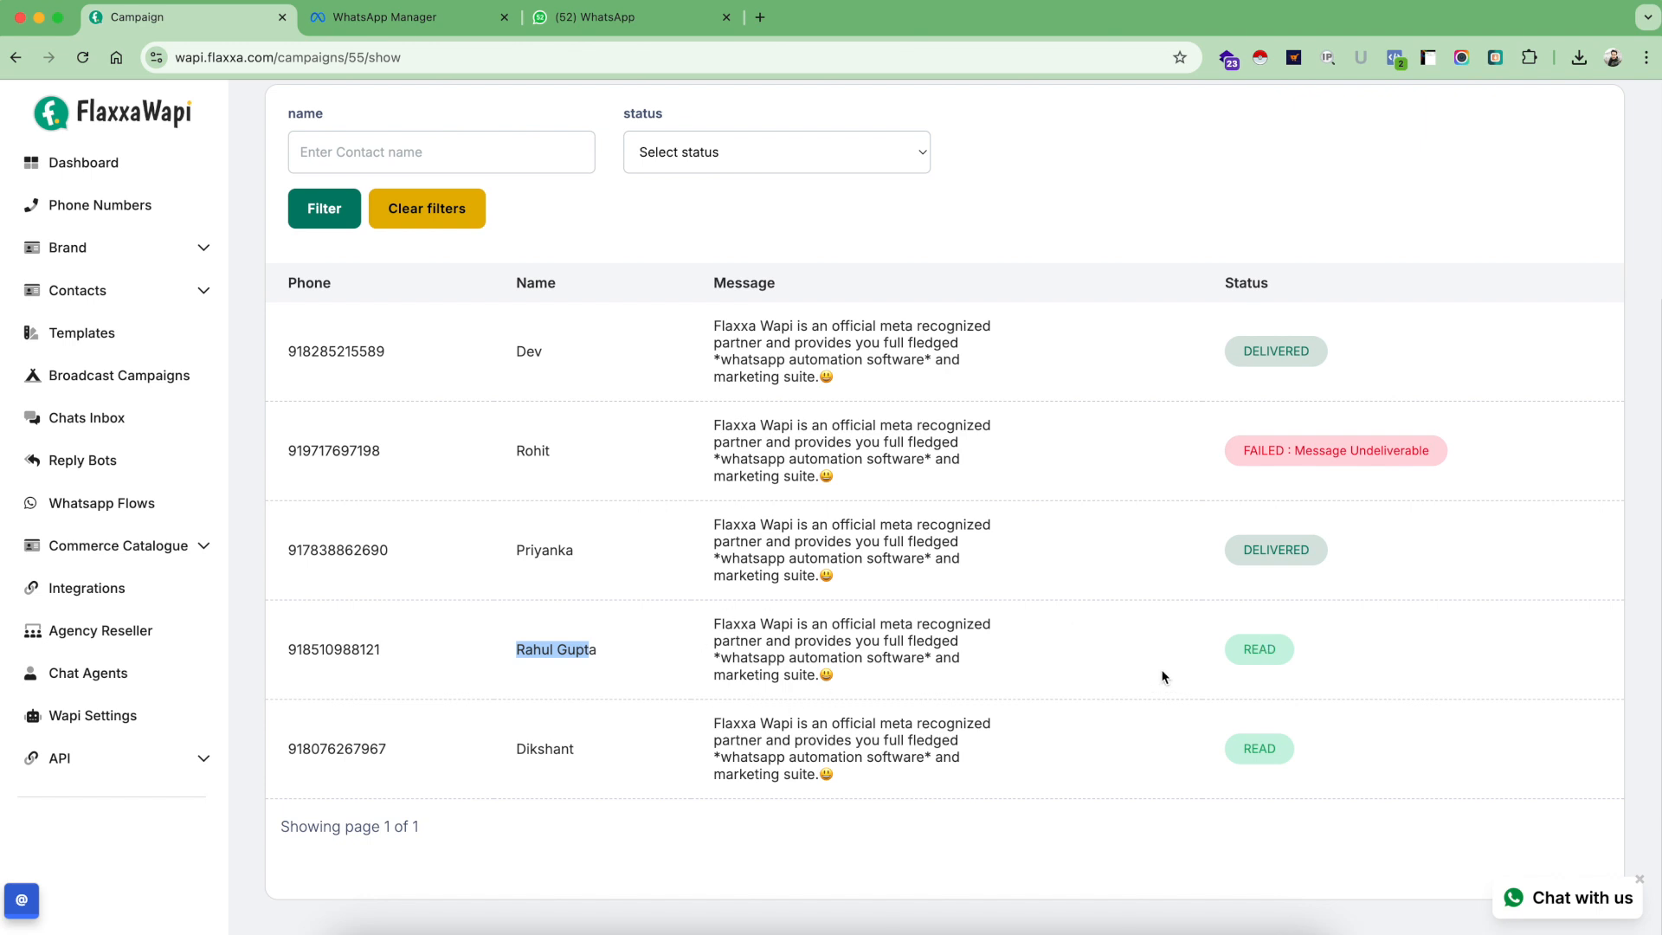
mouse_move(1235, 650)
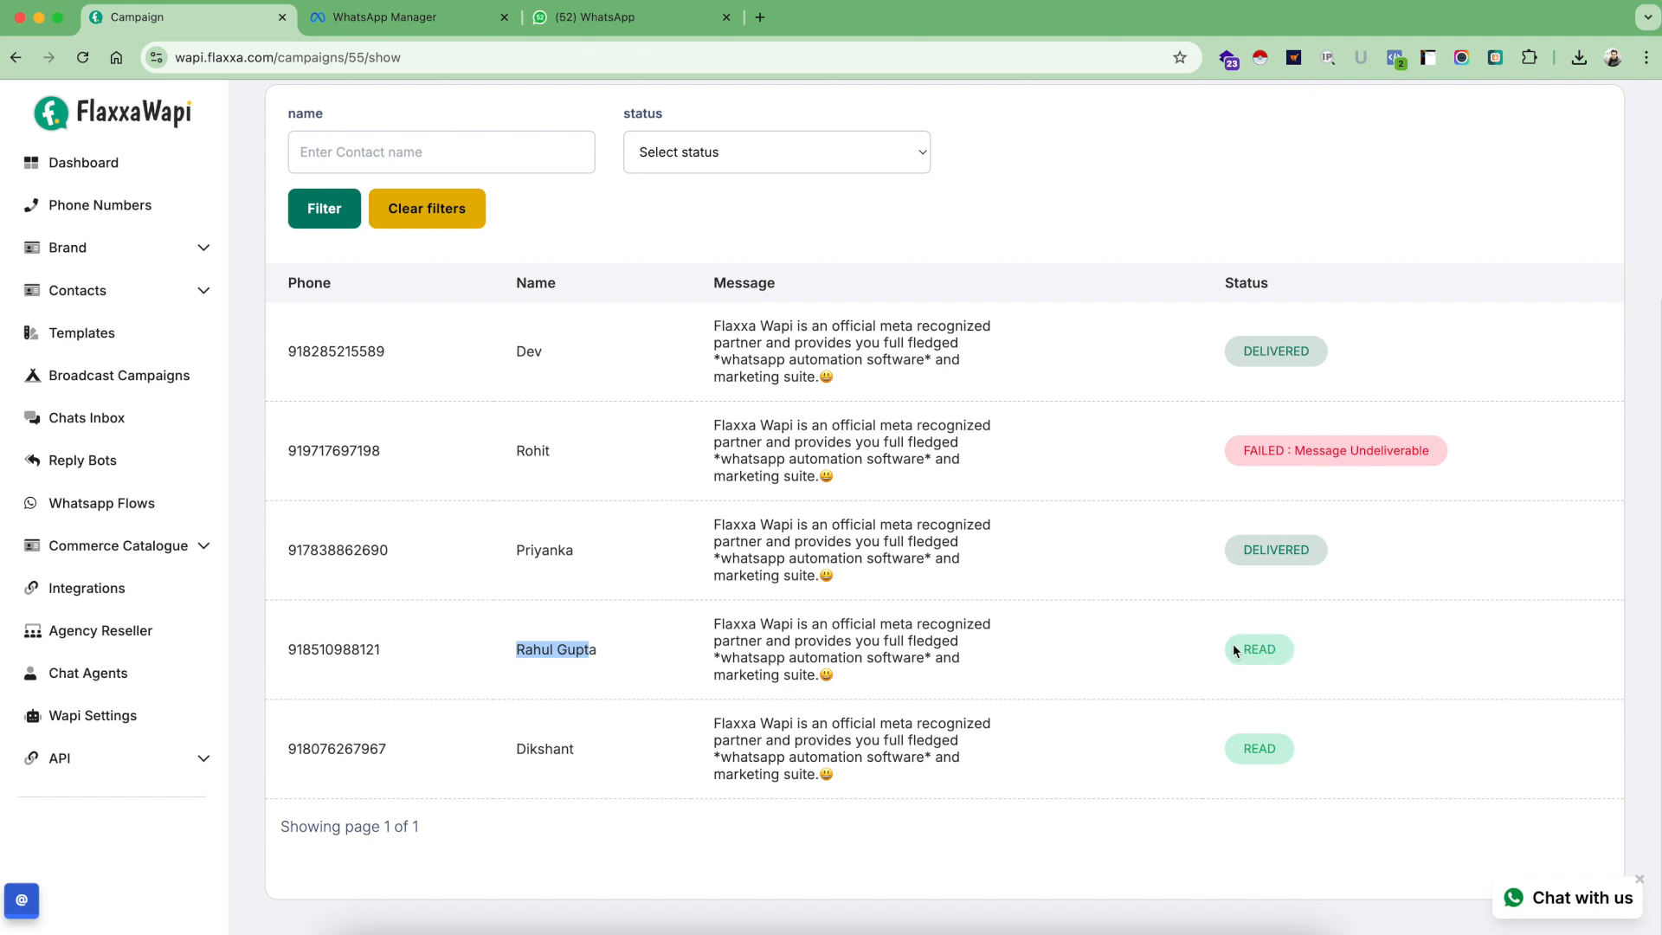
mouse_move(612, 644)
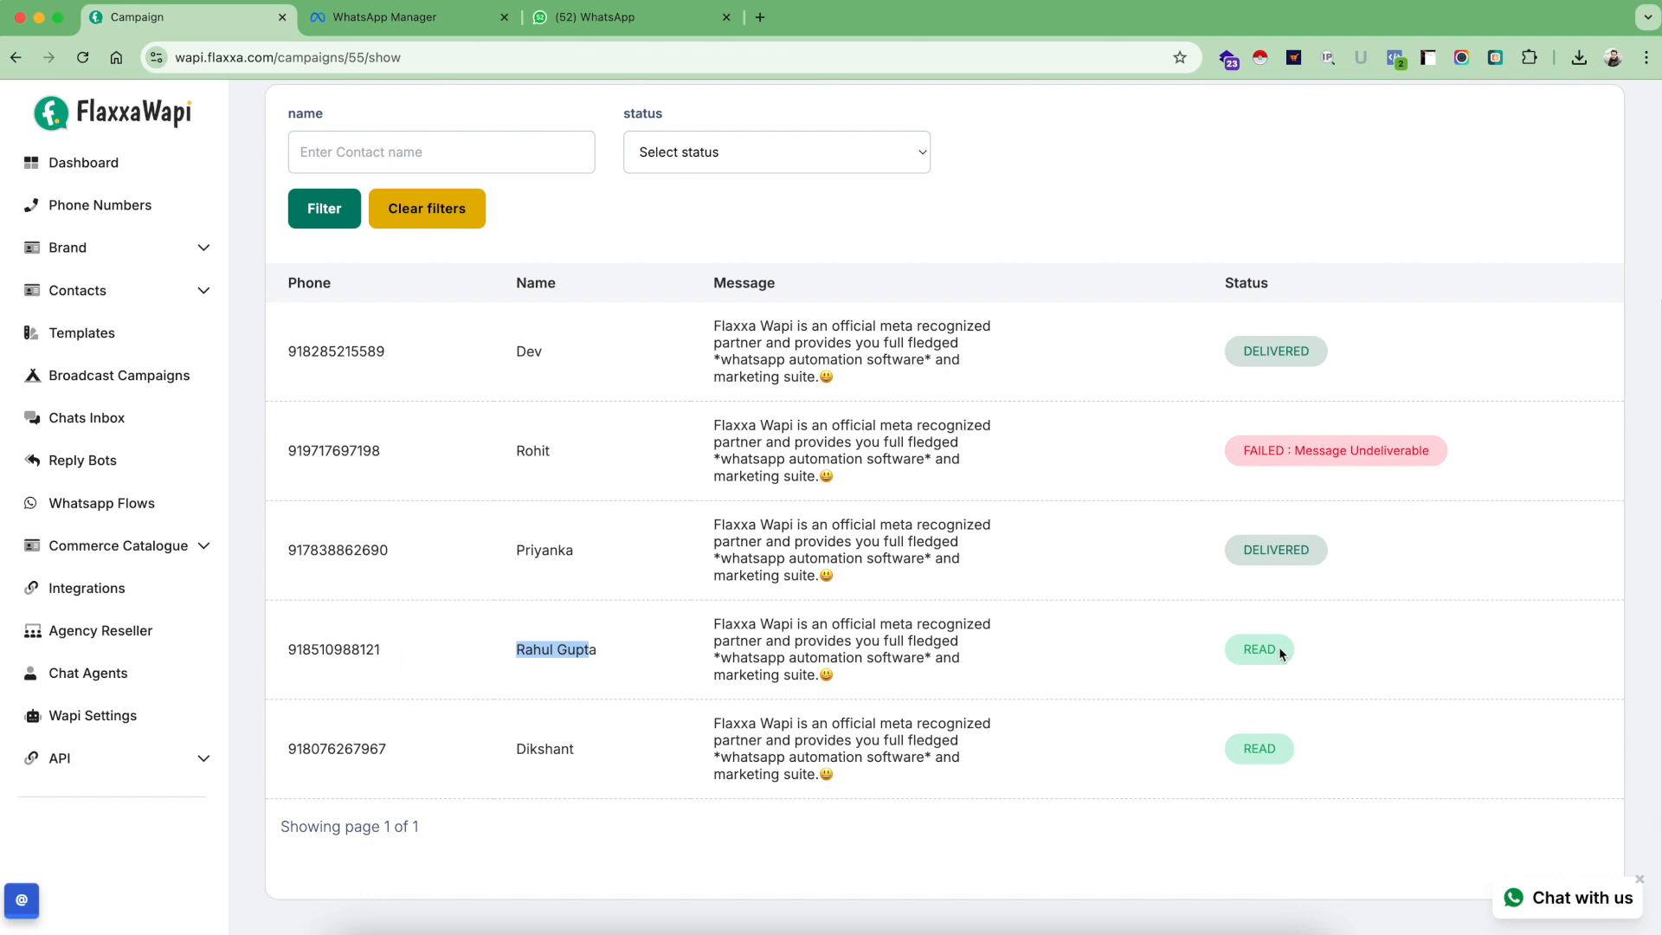
scroll("up", 3)
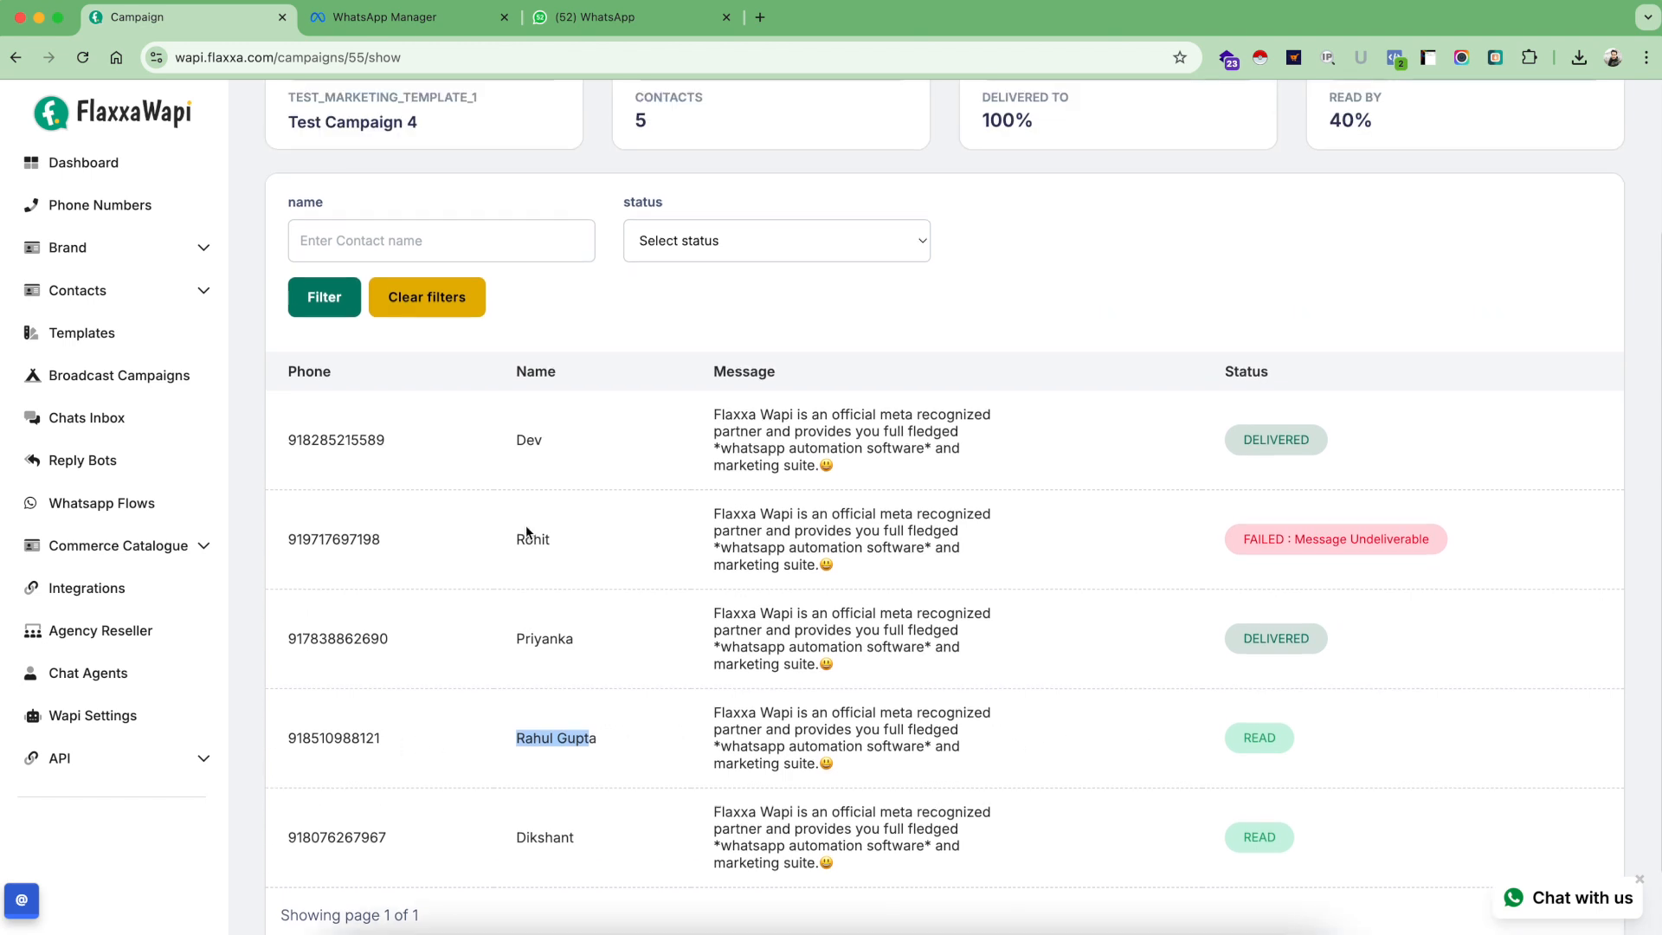
scroll("up", 3)
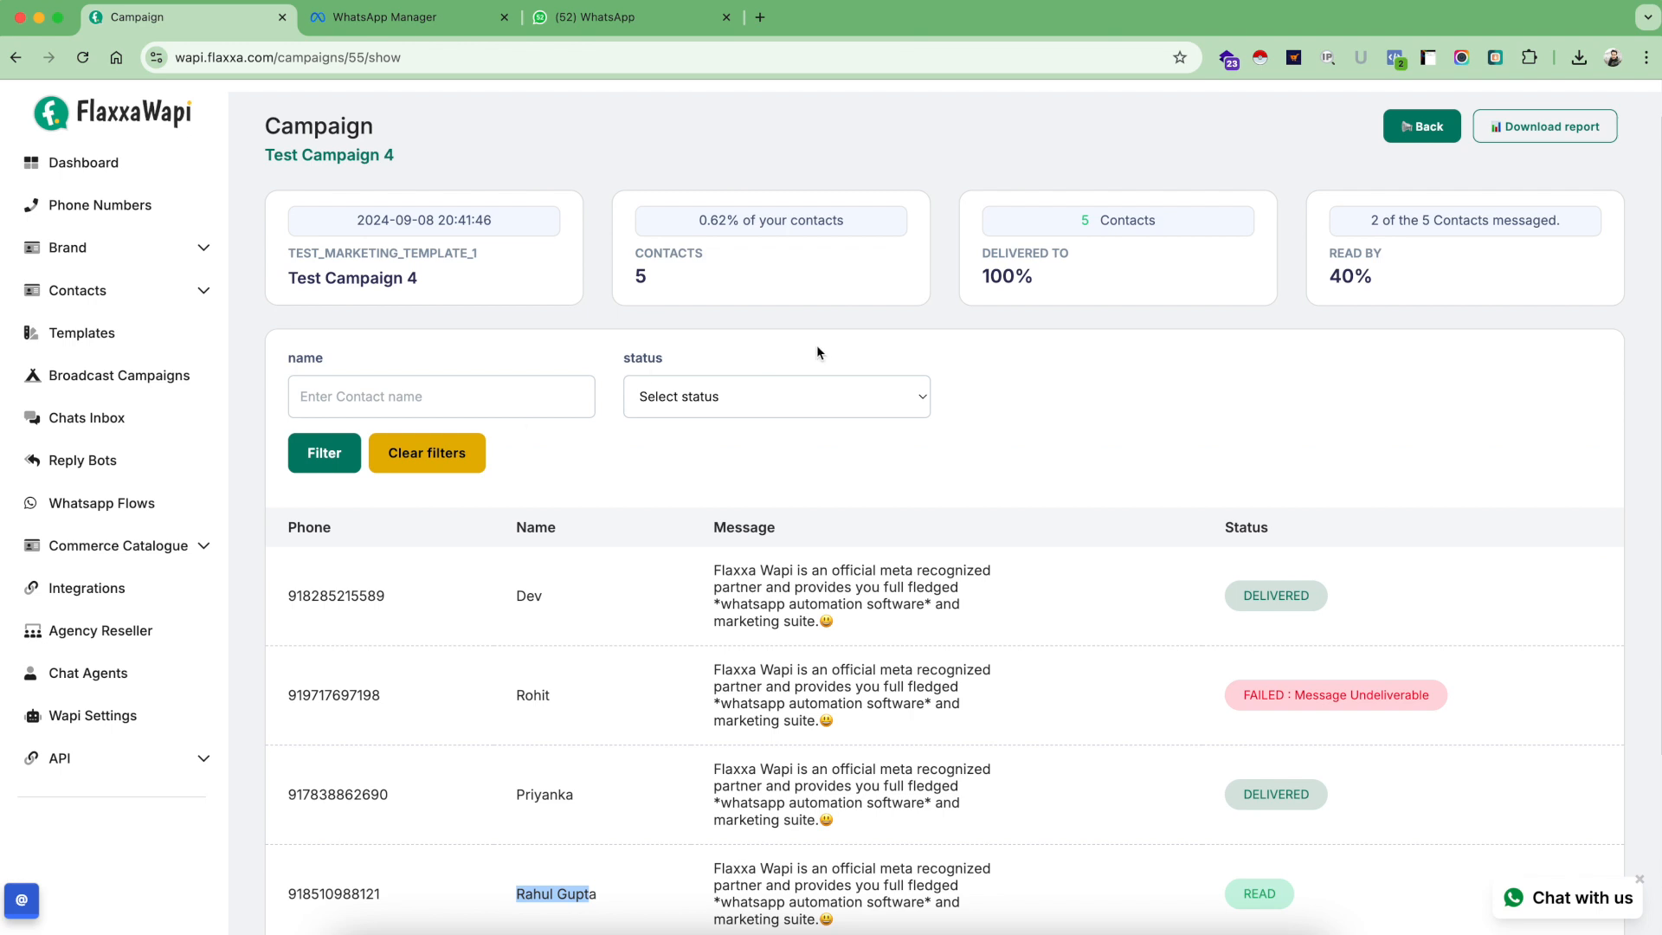